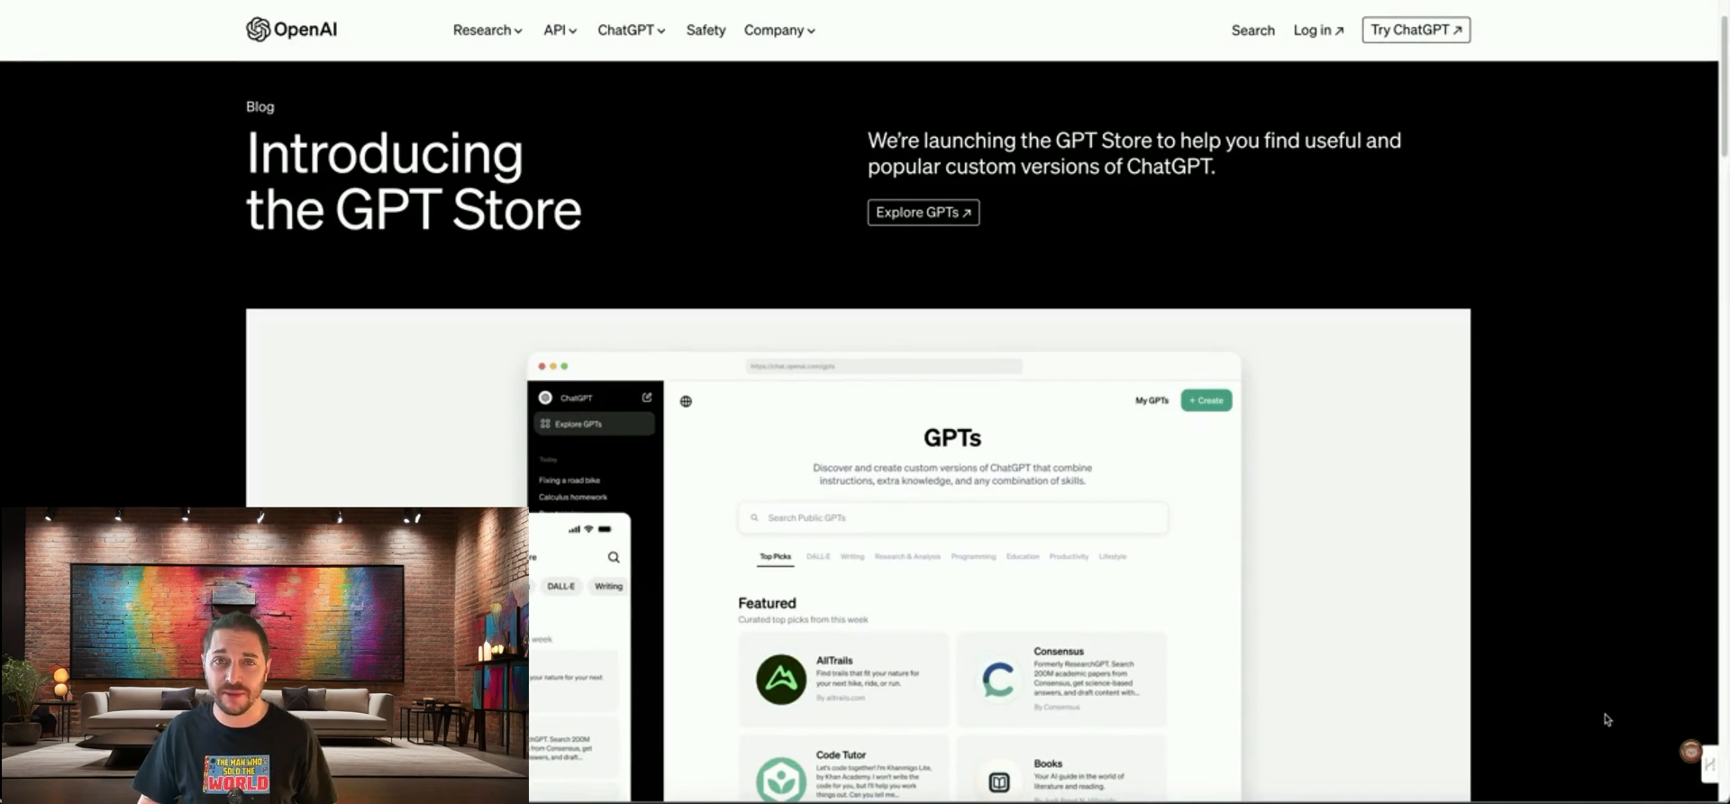
Expand '9 more' so the sidebar lists every custom GPT, including Tech Support Advisor.
scroll(down, 3)
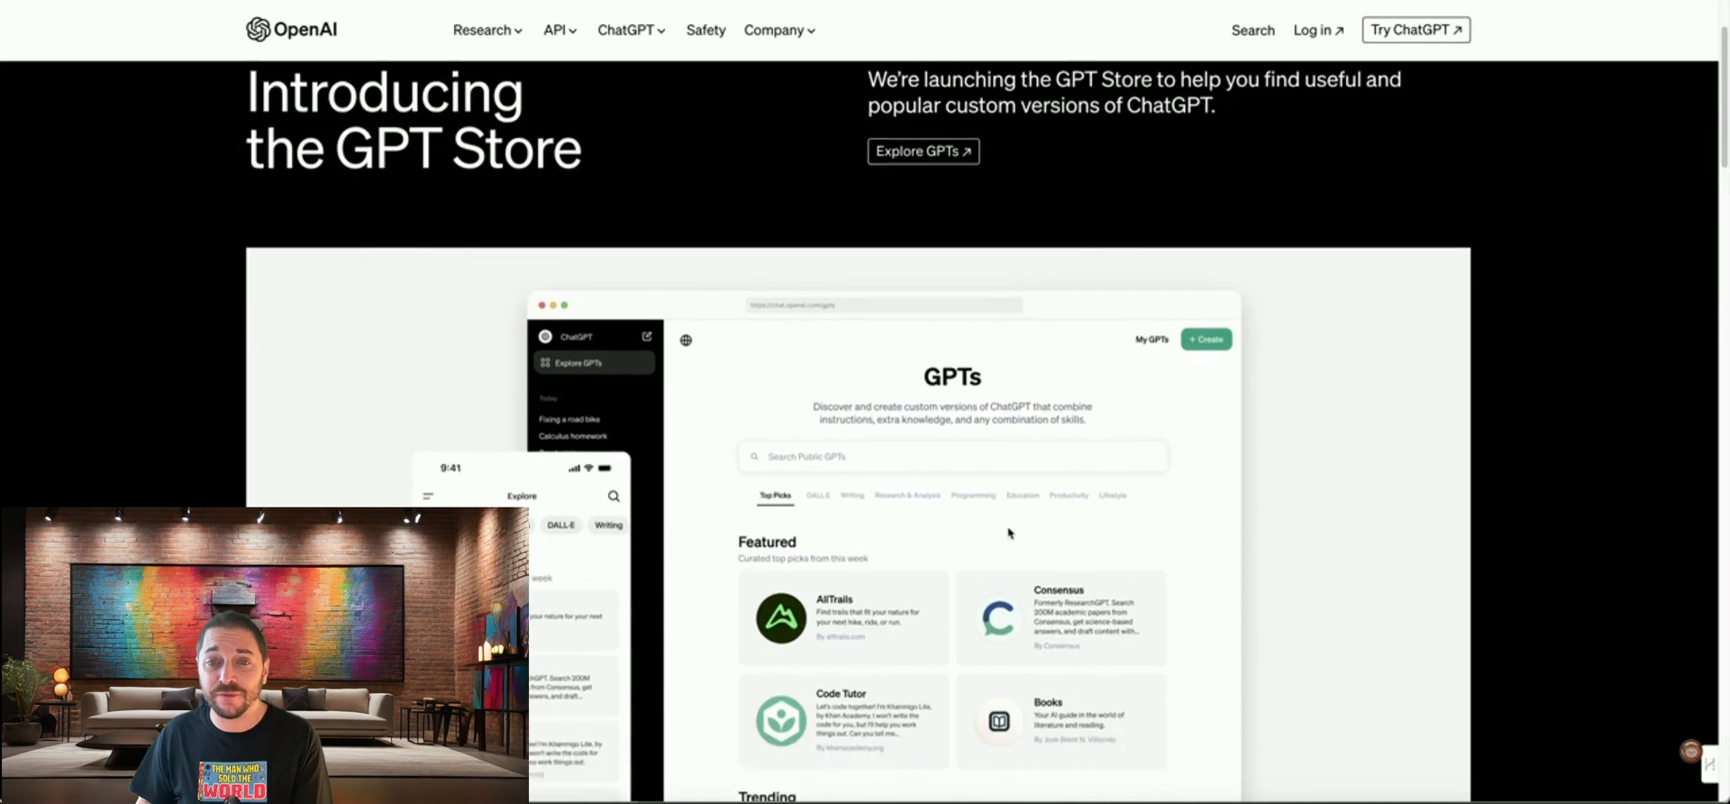
scroll(down, 3)
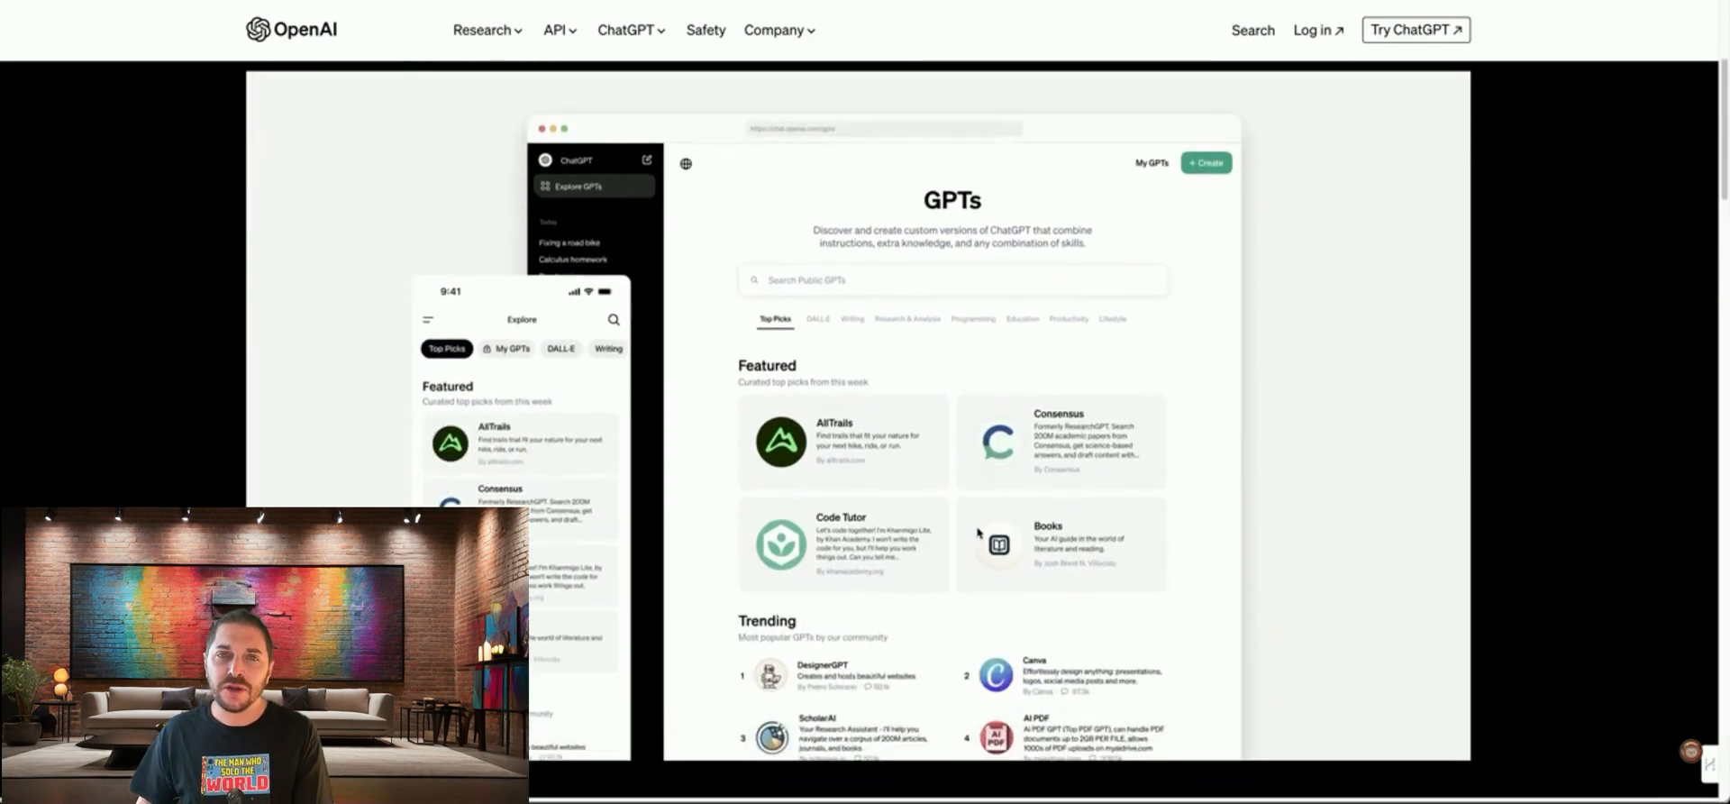
mouse_move(972, 542)
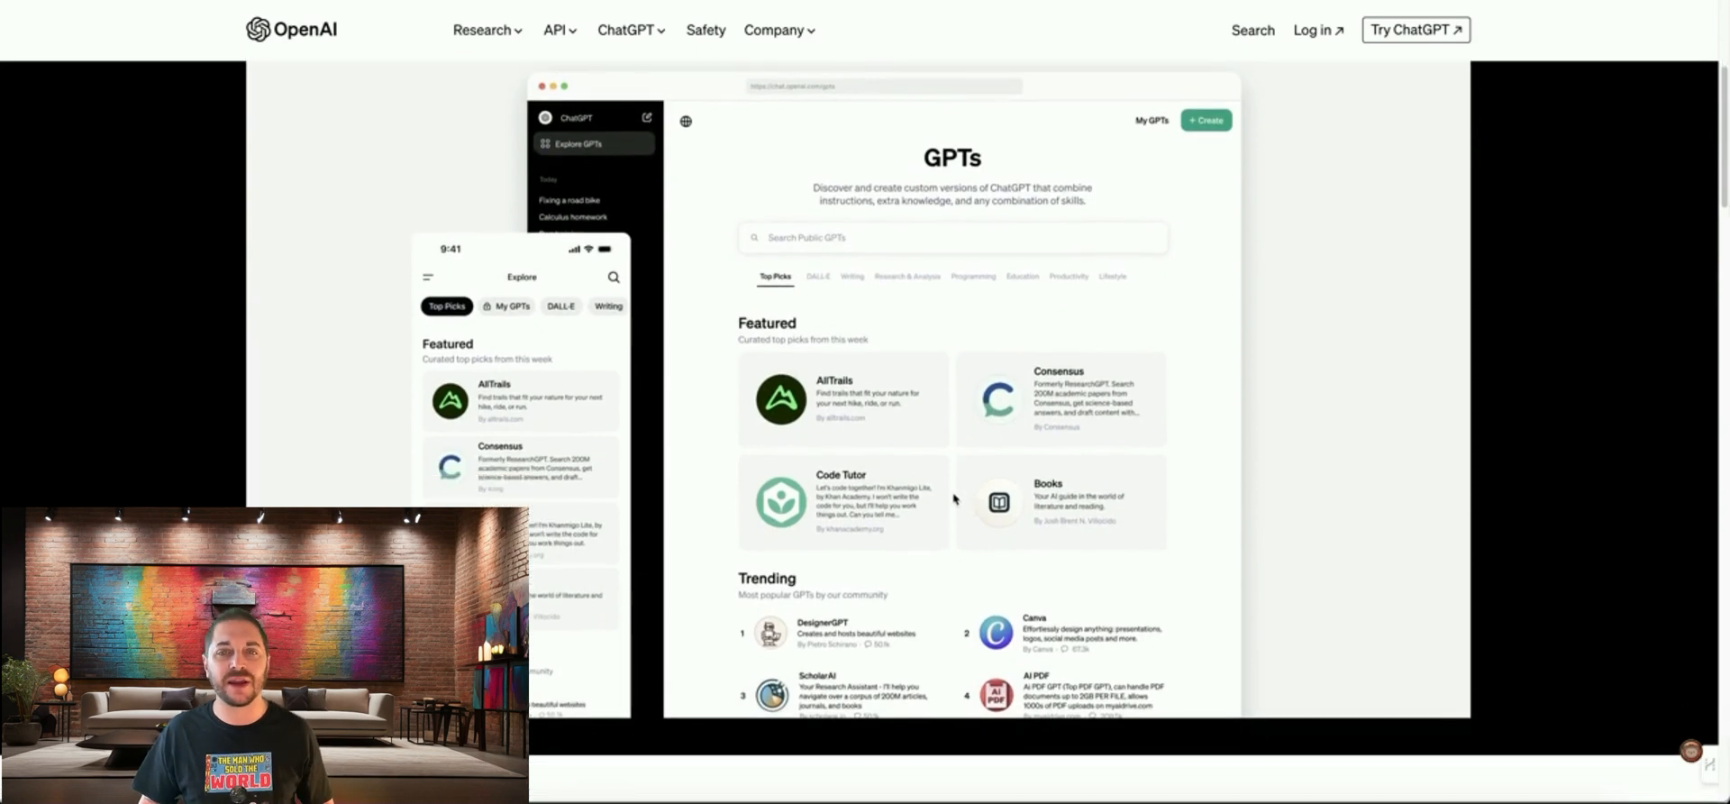
mouse_move(945, 523)
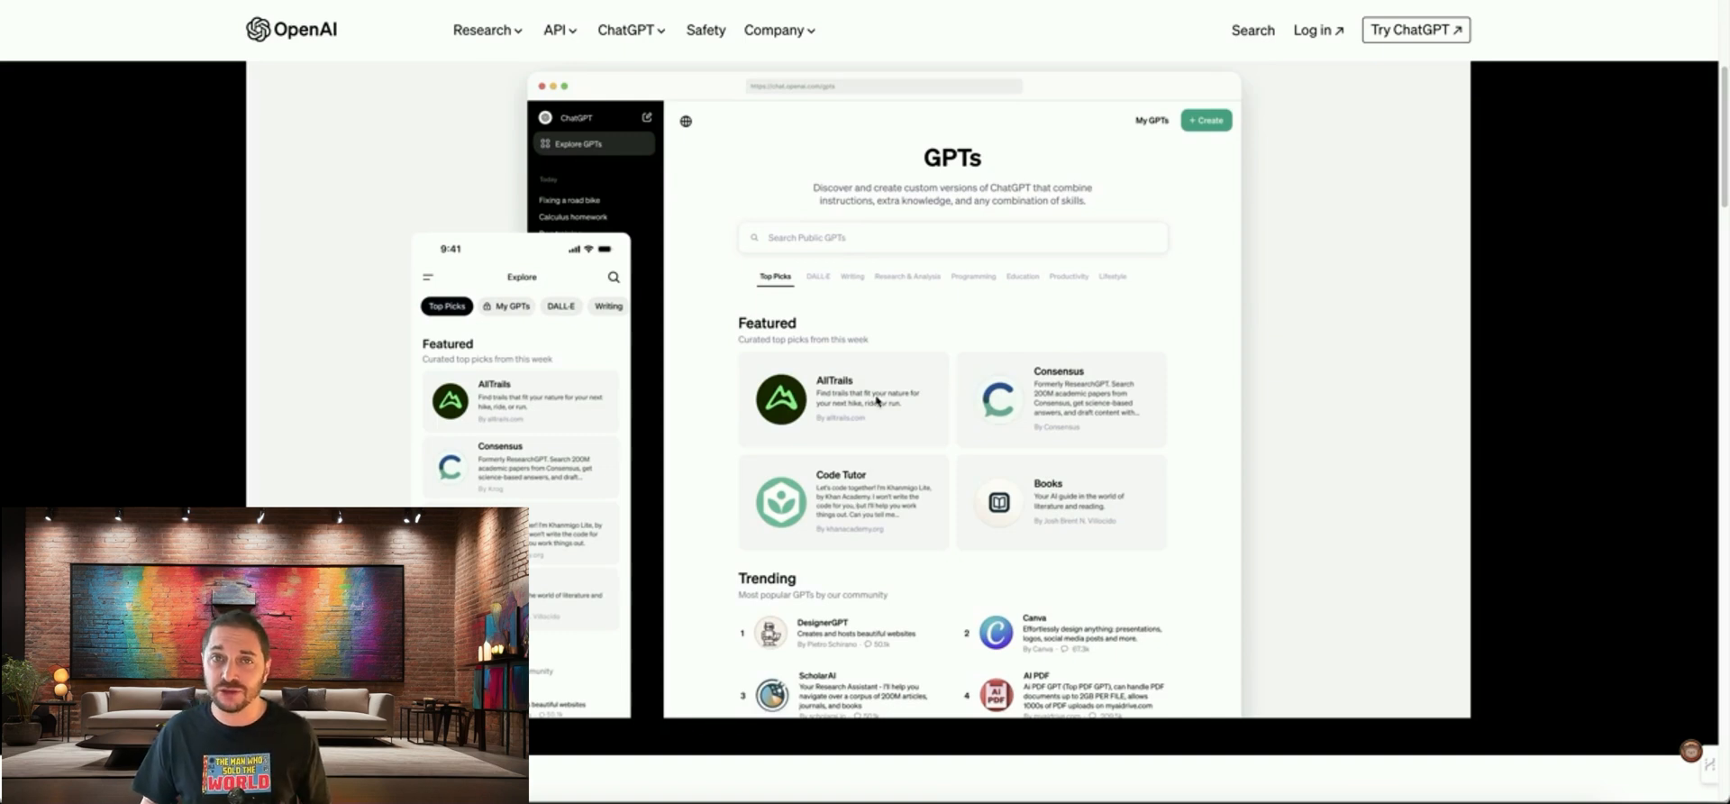
scroll(down, 3)
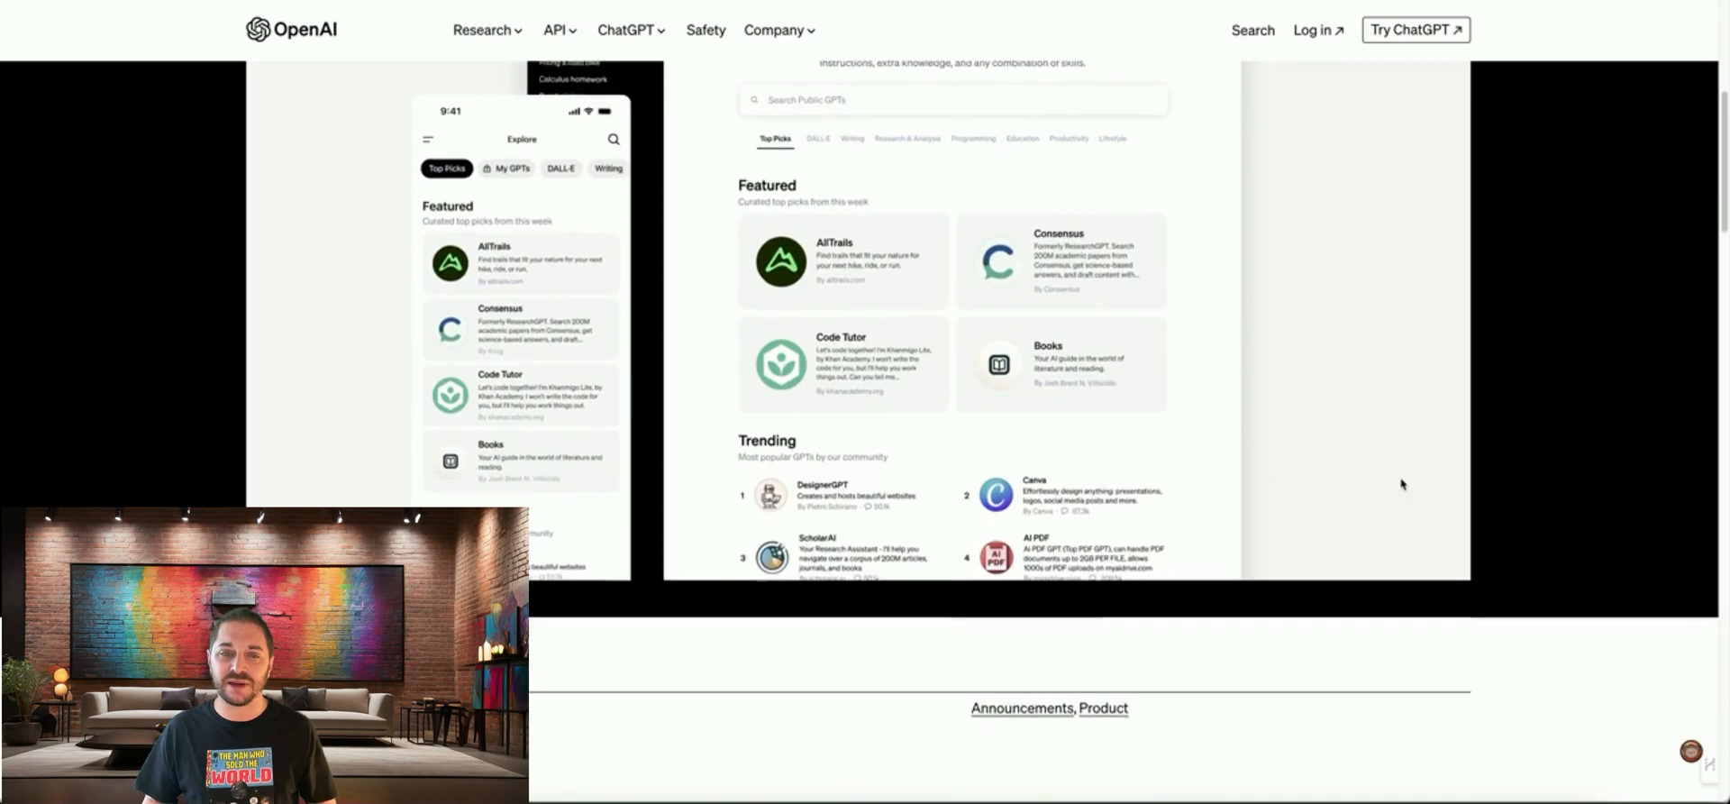
scroll(down, 3)
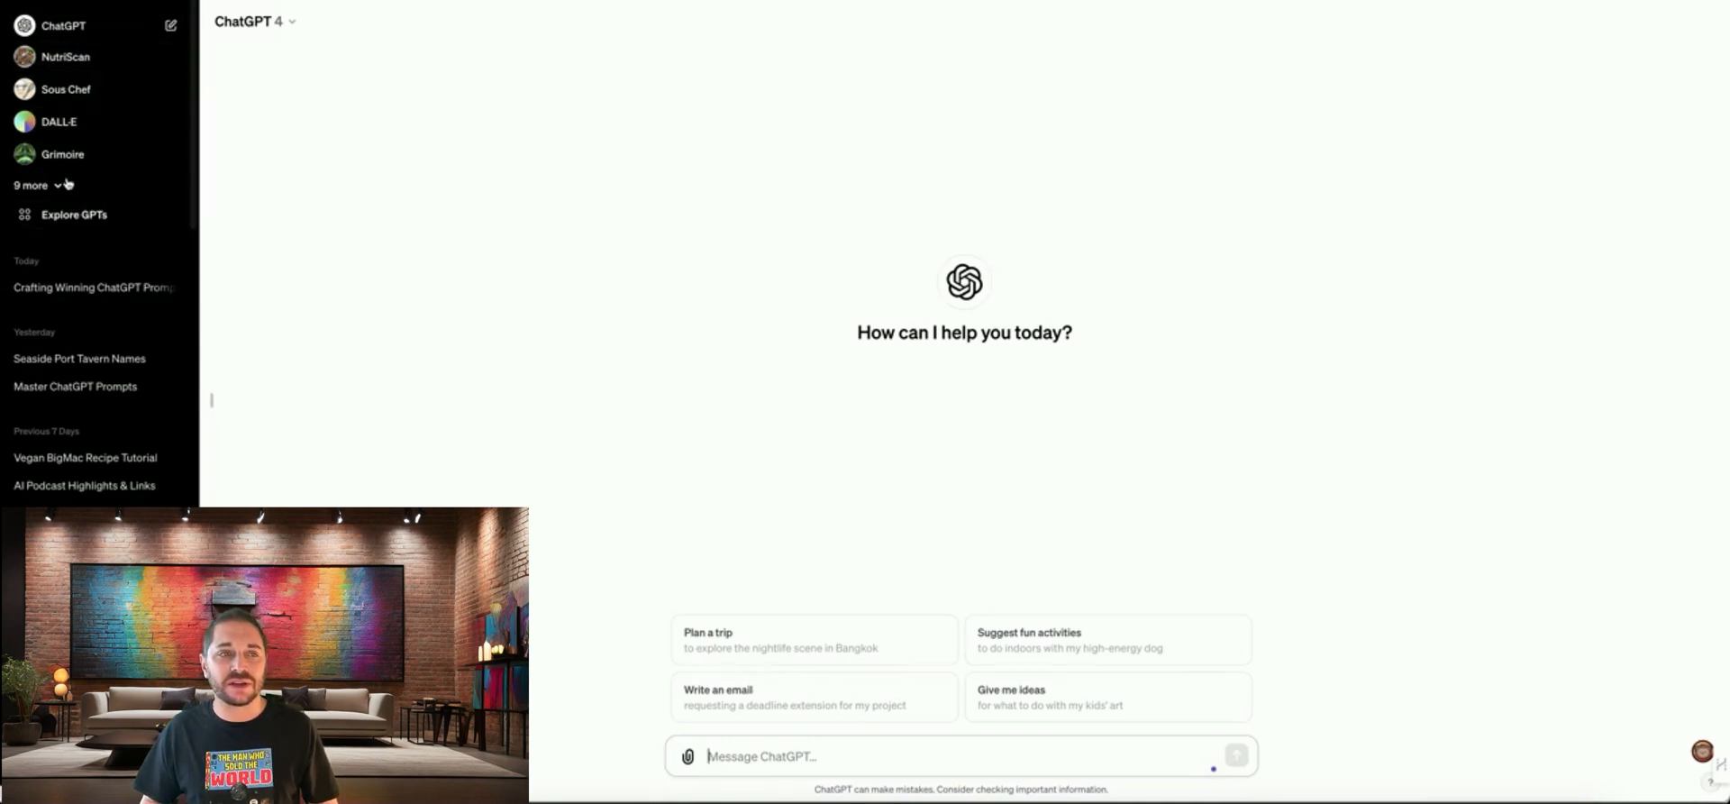
click(30, 185)
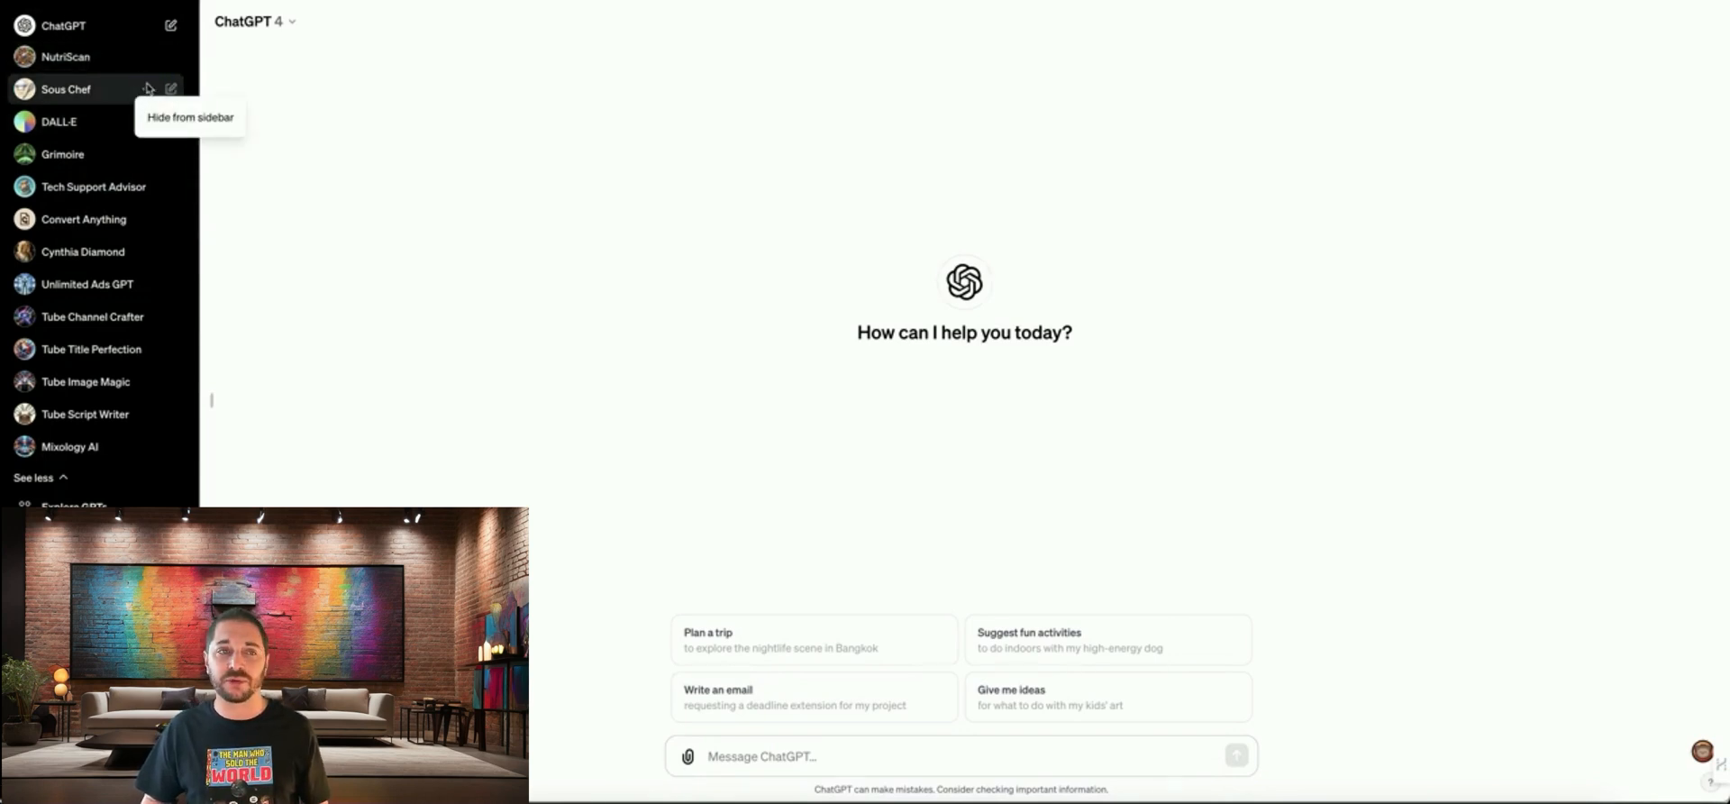
mouse_move(163, 120)
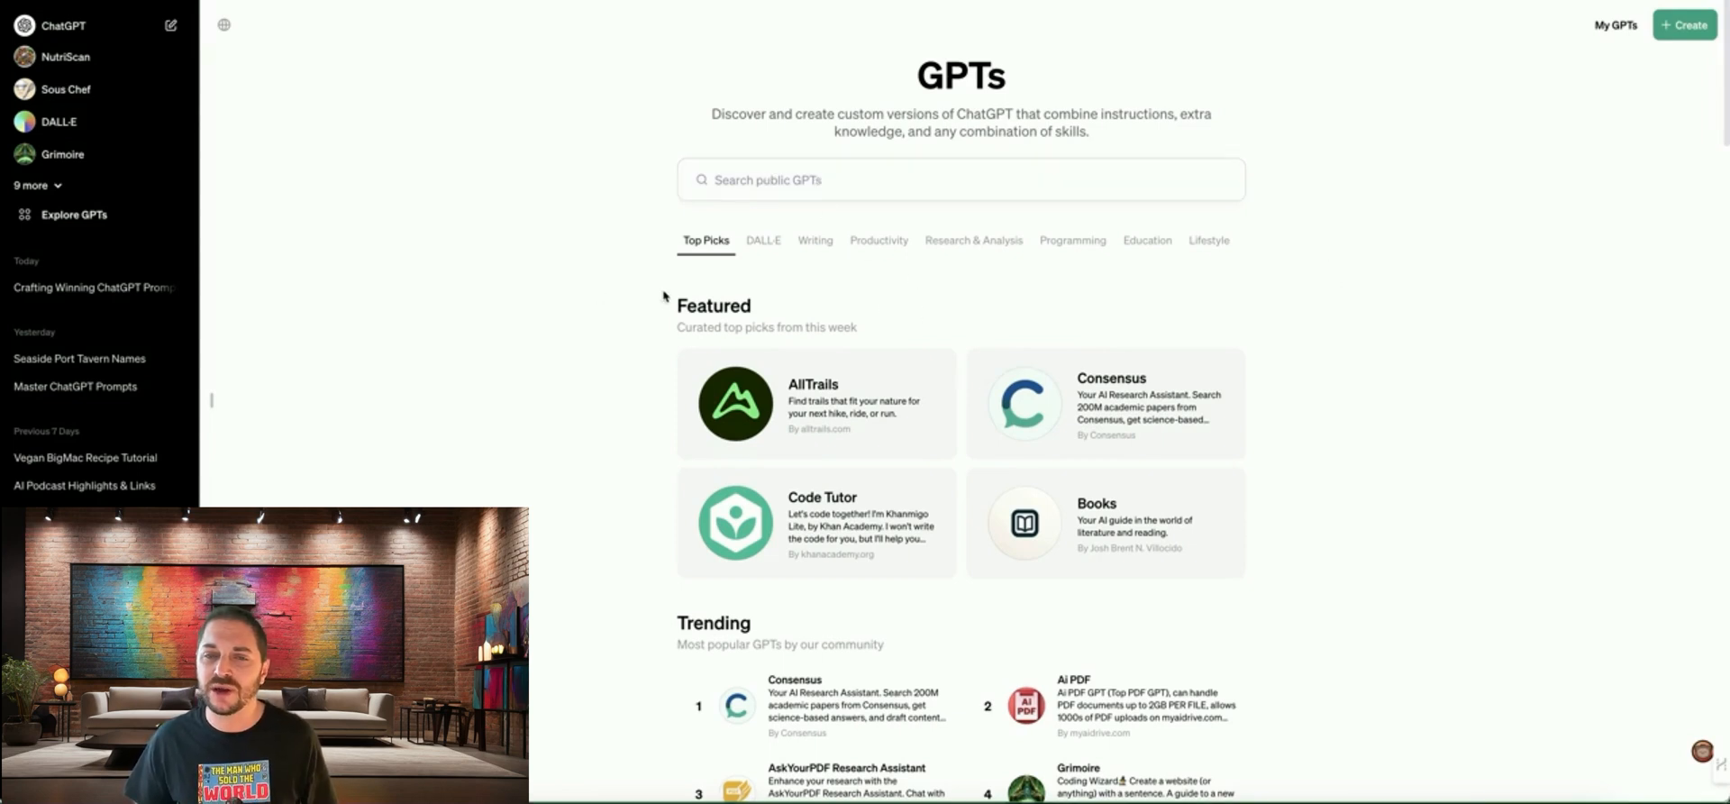
mouse_move(584, 462)
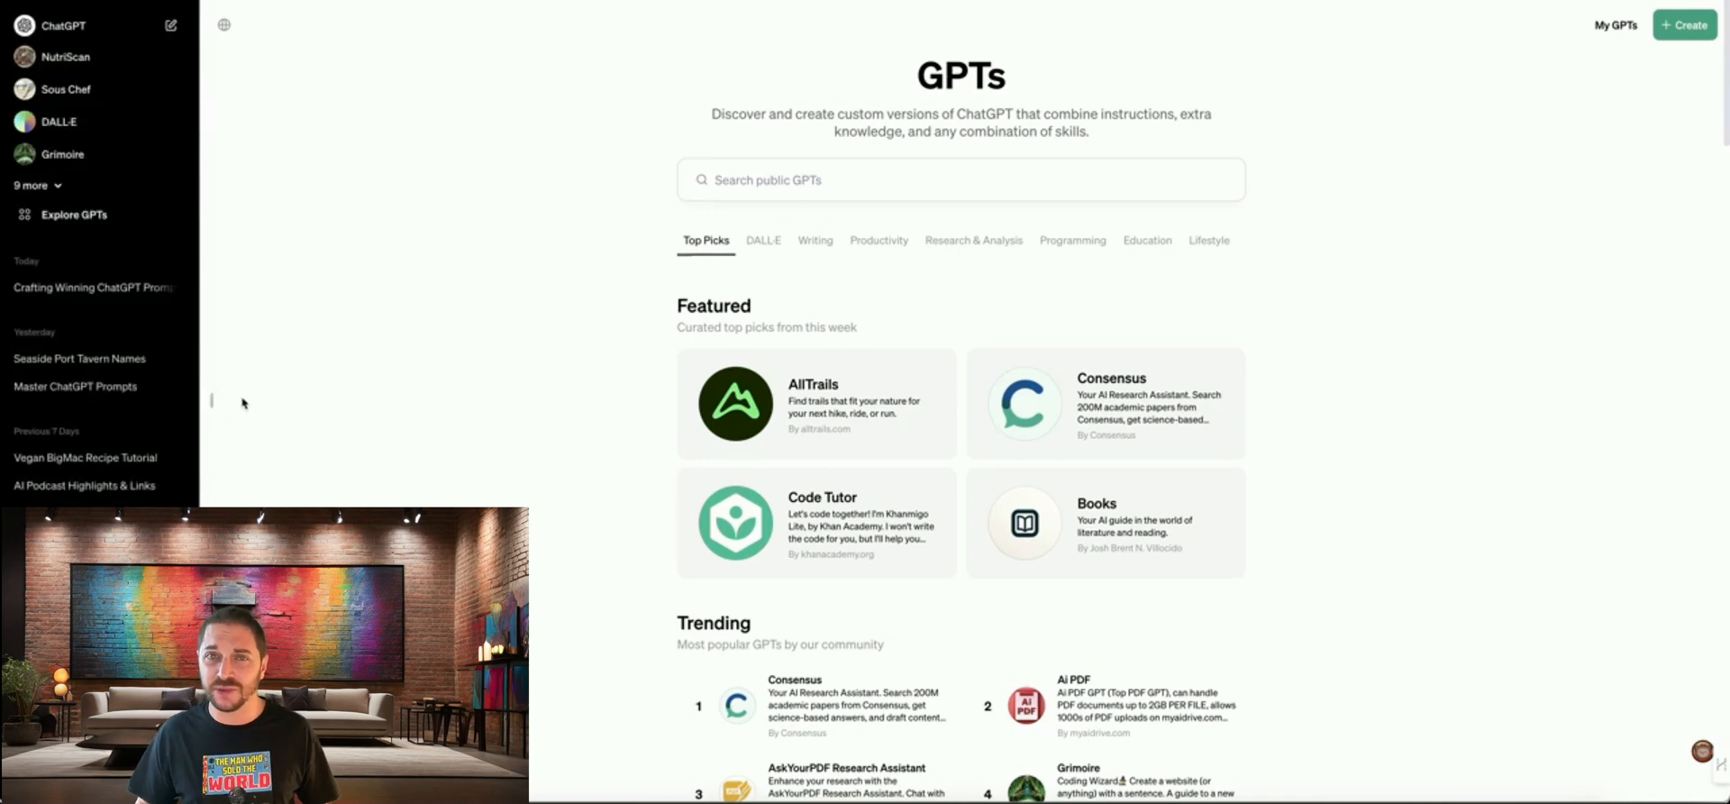
mouse_move(509, 391)
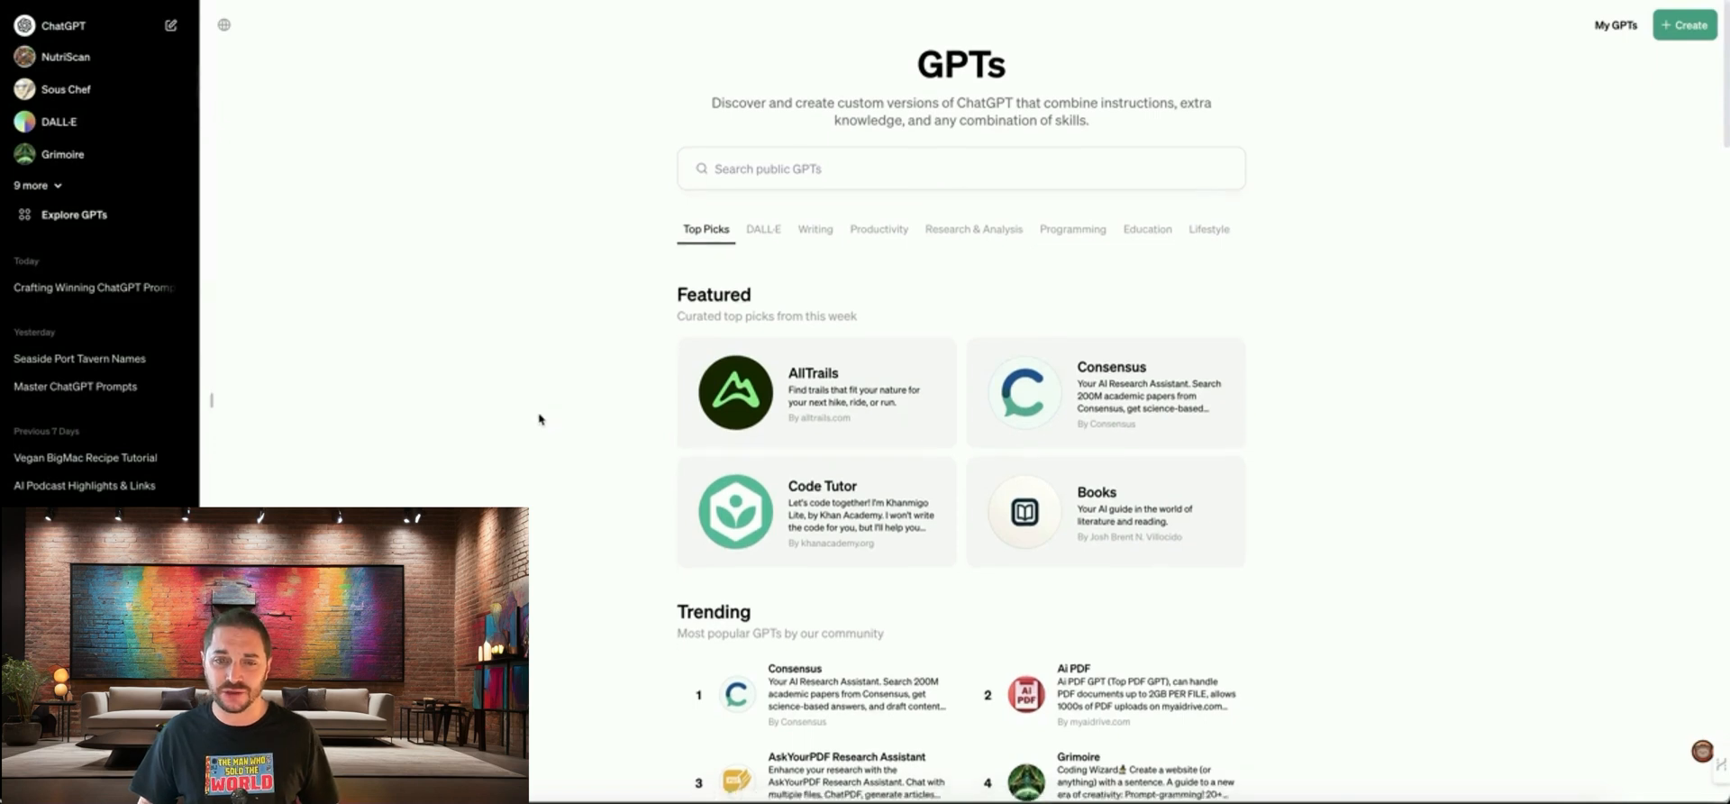
Scroll the GPT Store past Trending toward the By ChatGPT and DALL·E sections.
scroll(down, 3)
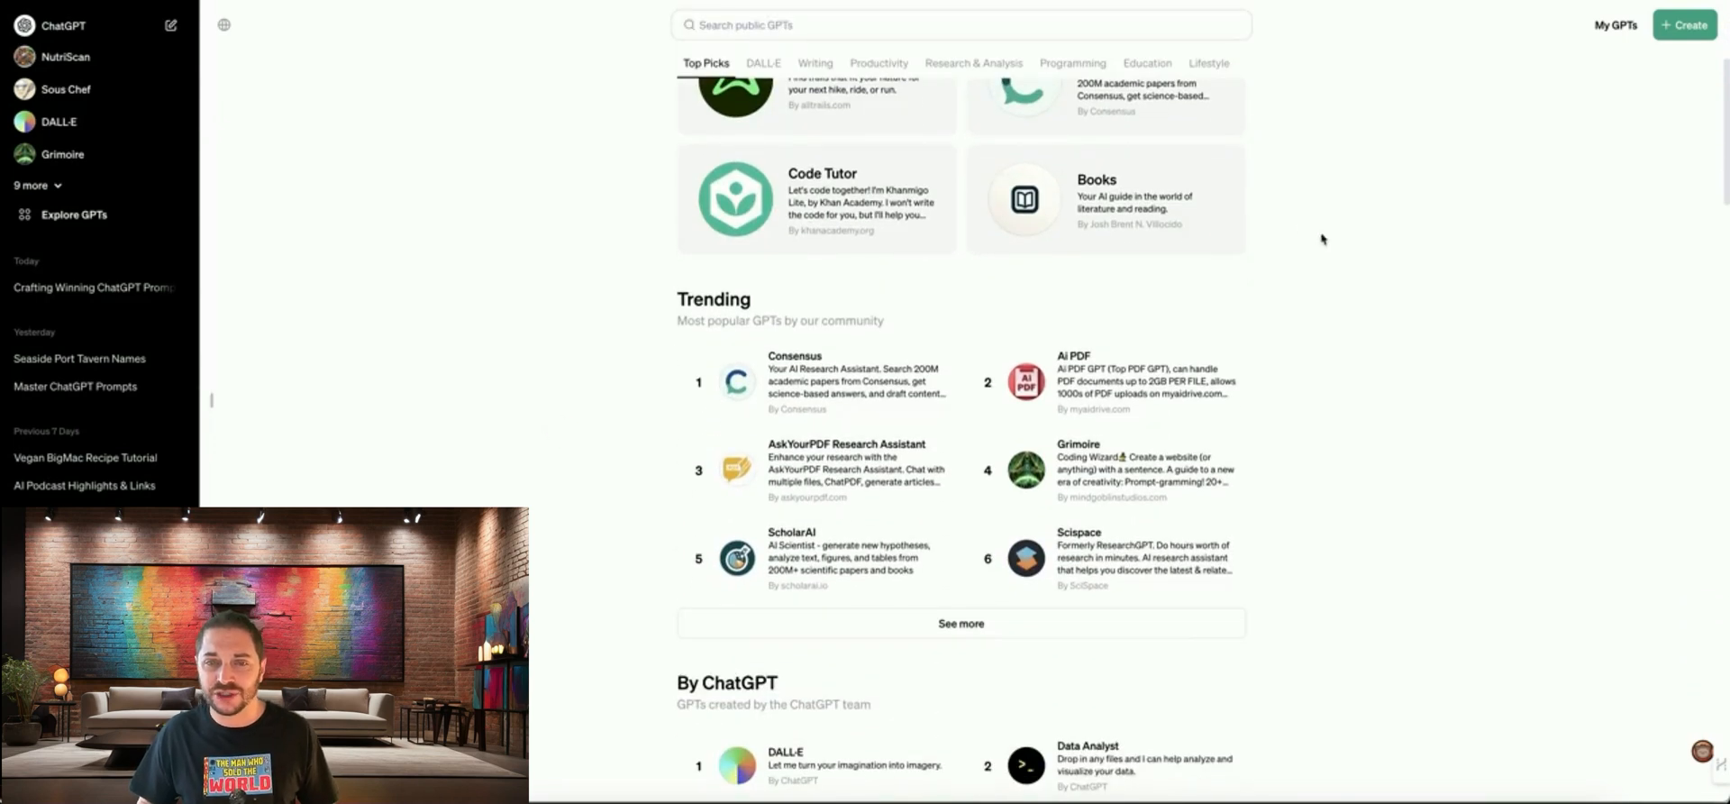
mouse_move(1143, 346)
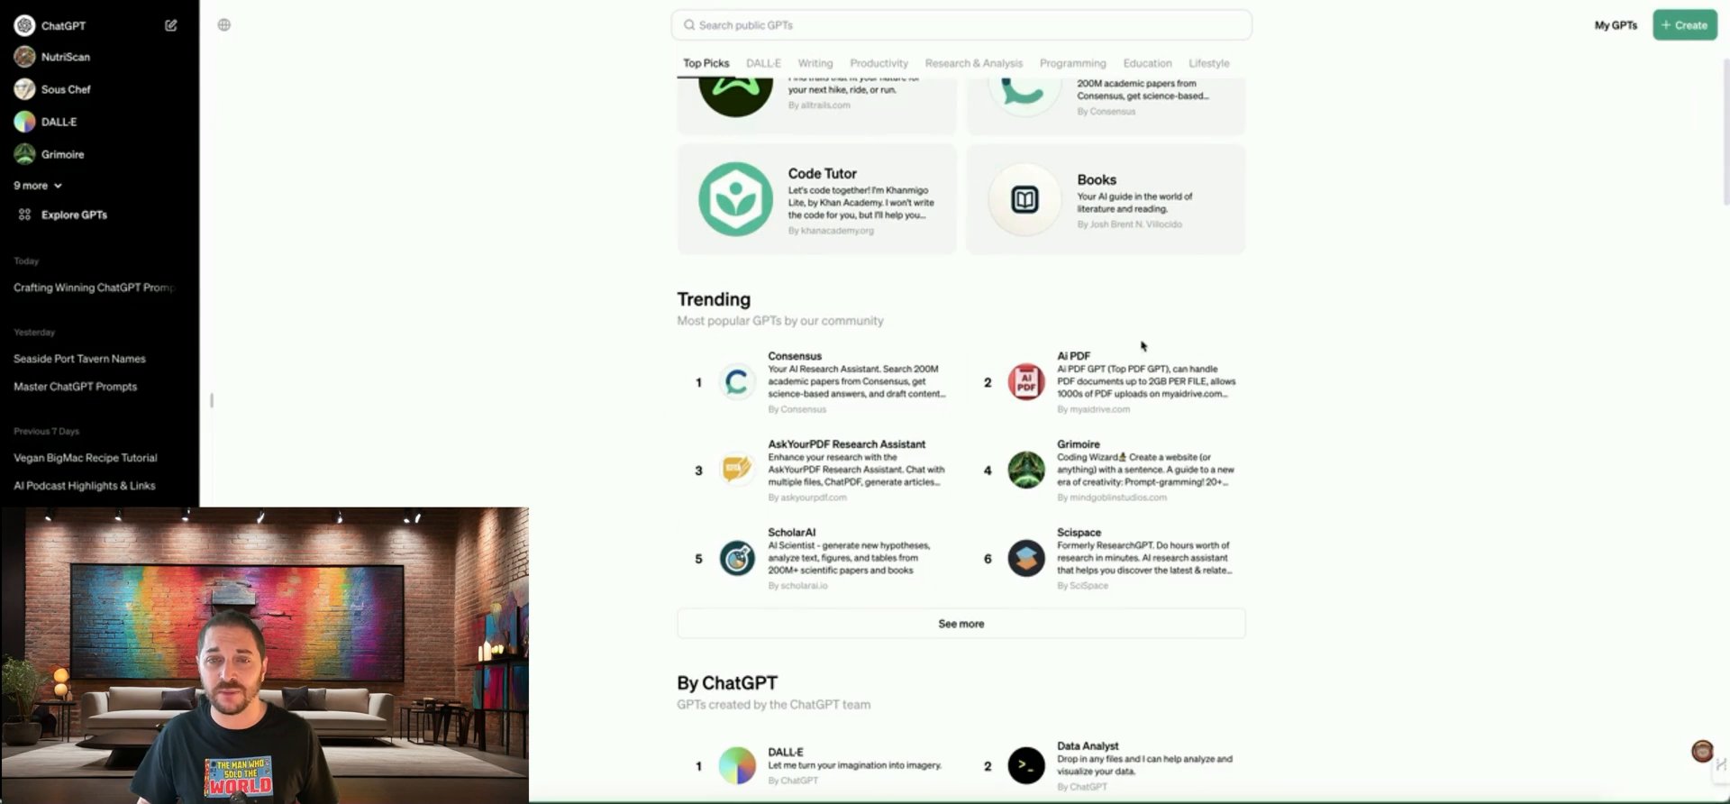
mouse_move(1312, 590)
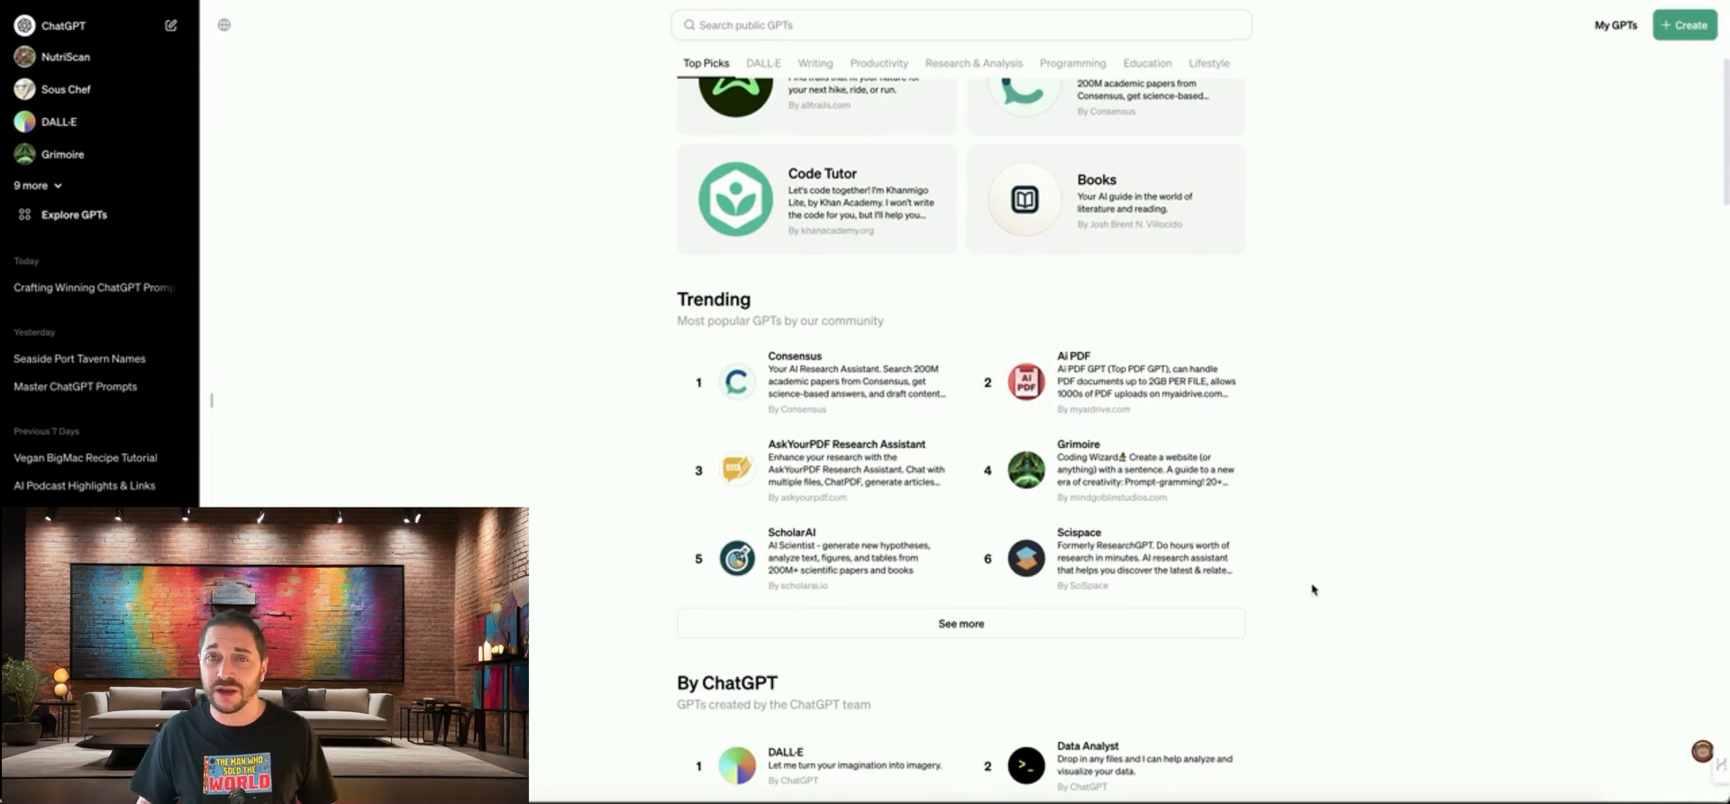
mouse_move(1373, 600)
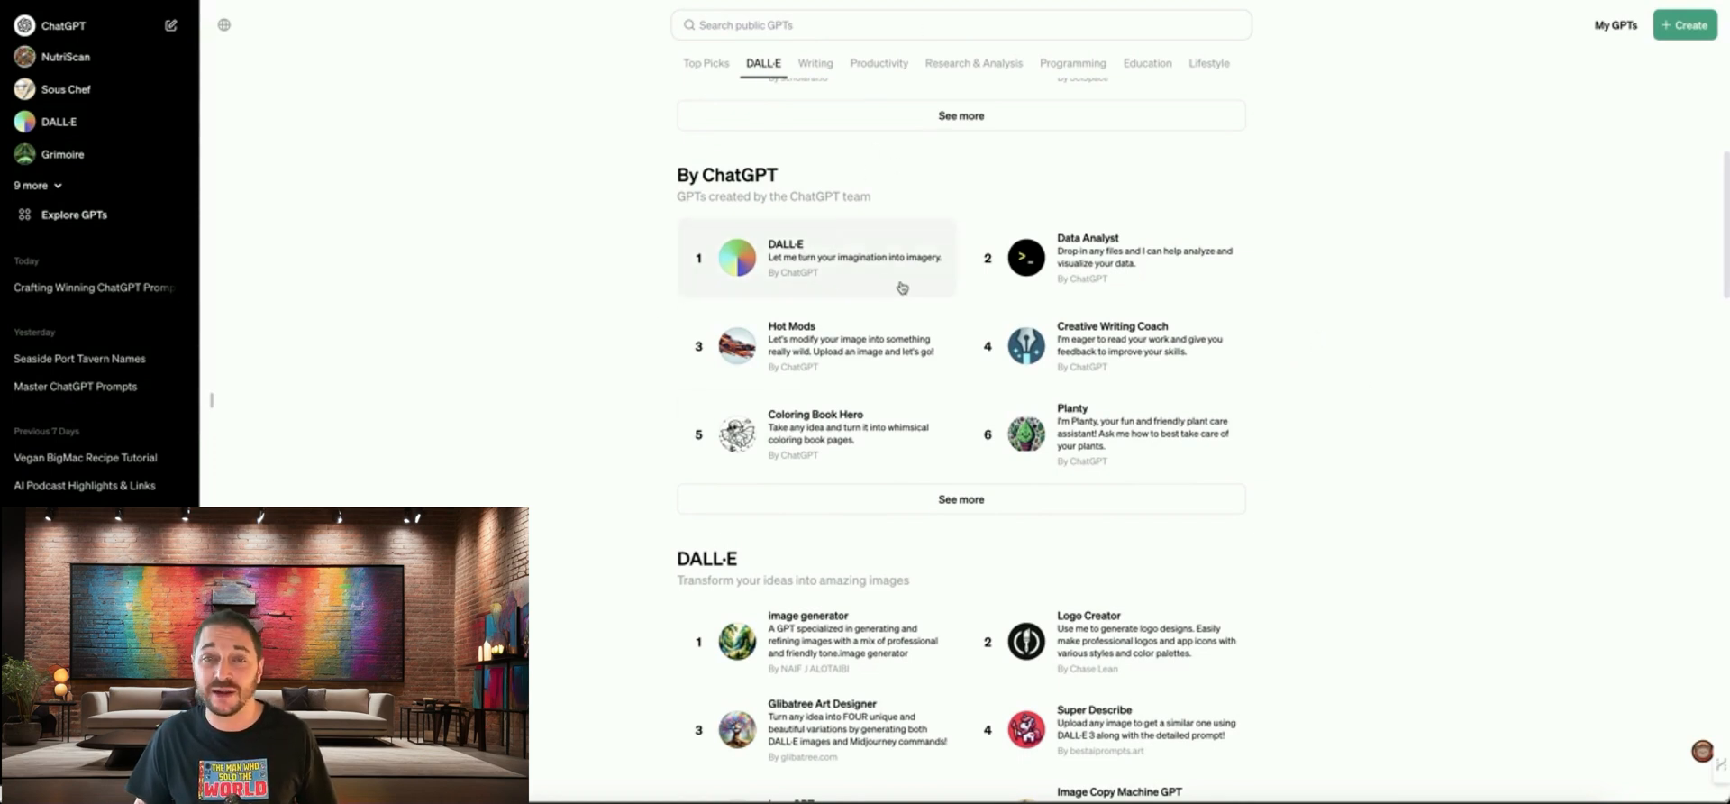
Browse down the GPT Store categories to reach the Lifestyle section.
scroll(down, 3)
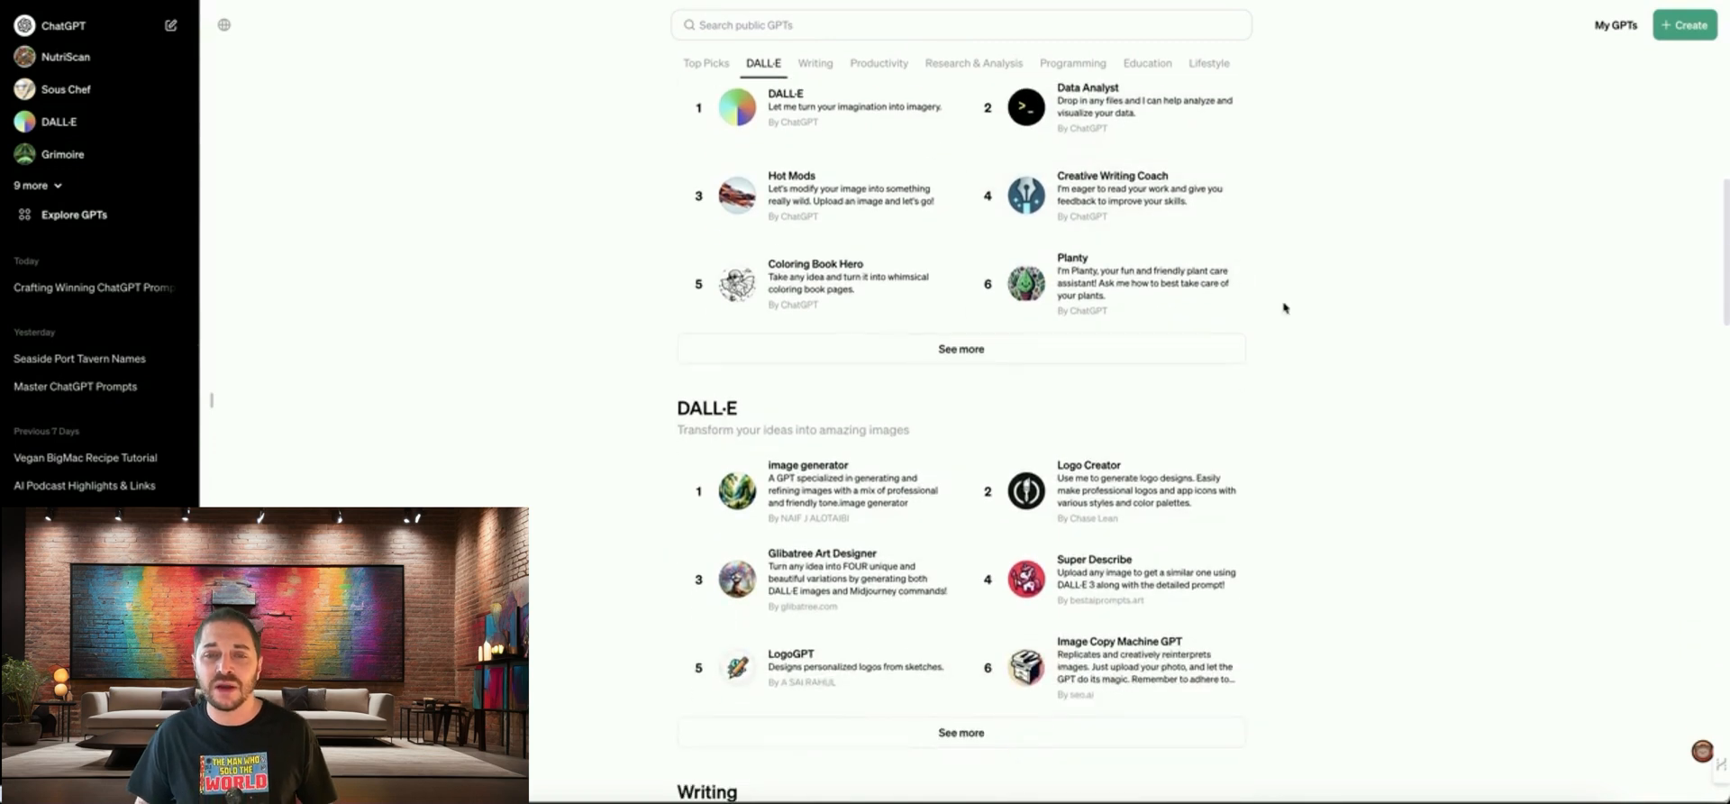
scroll(down, 3)
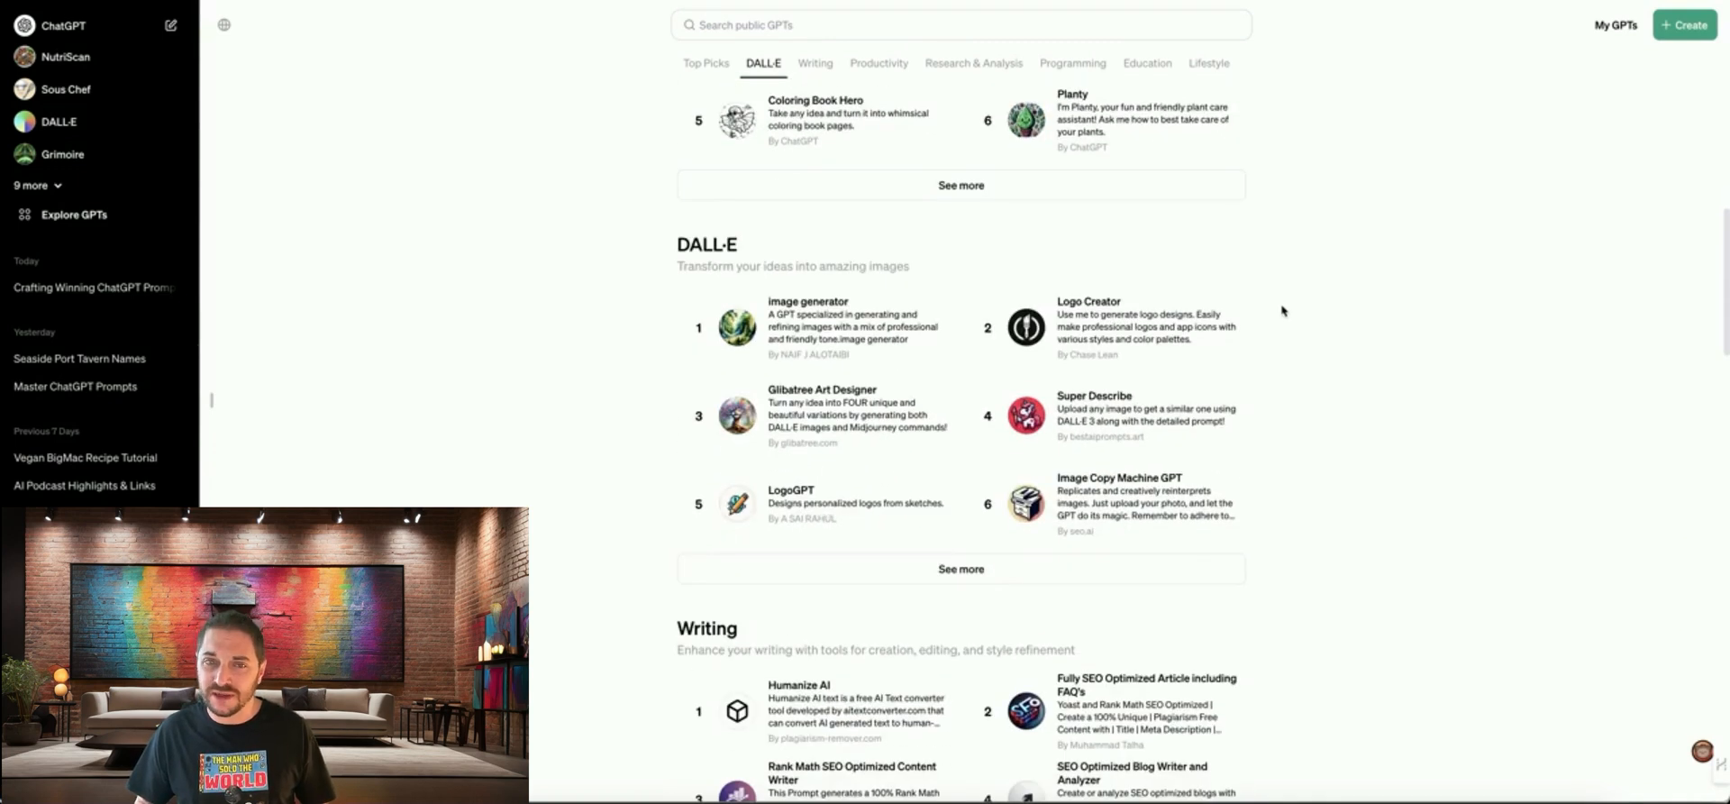
mouse_move(755, 255)
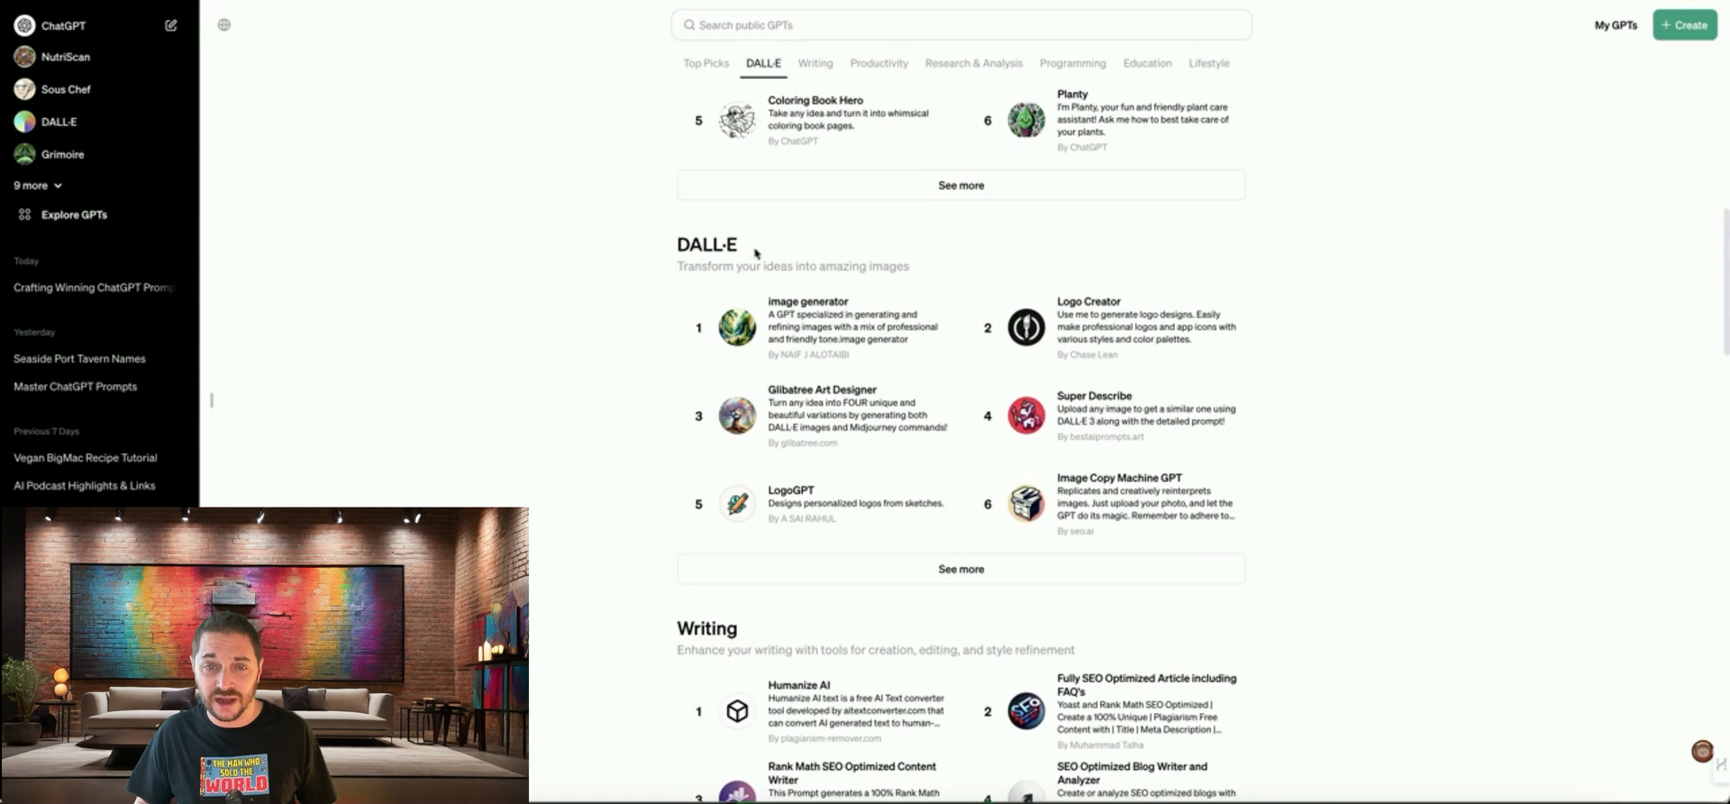
mouse_move(1074, 285)
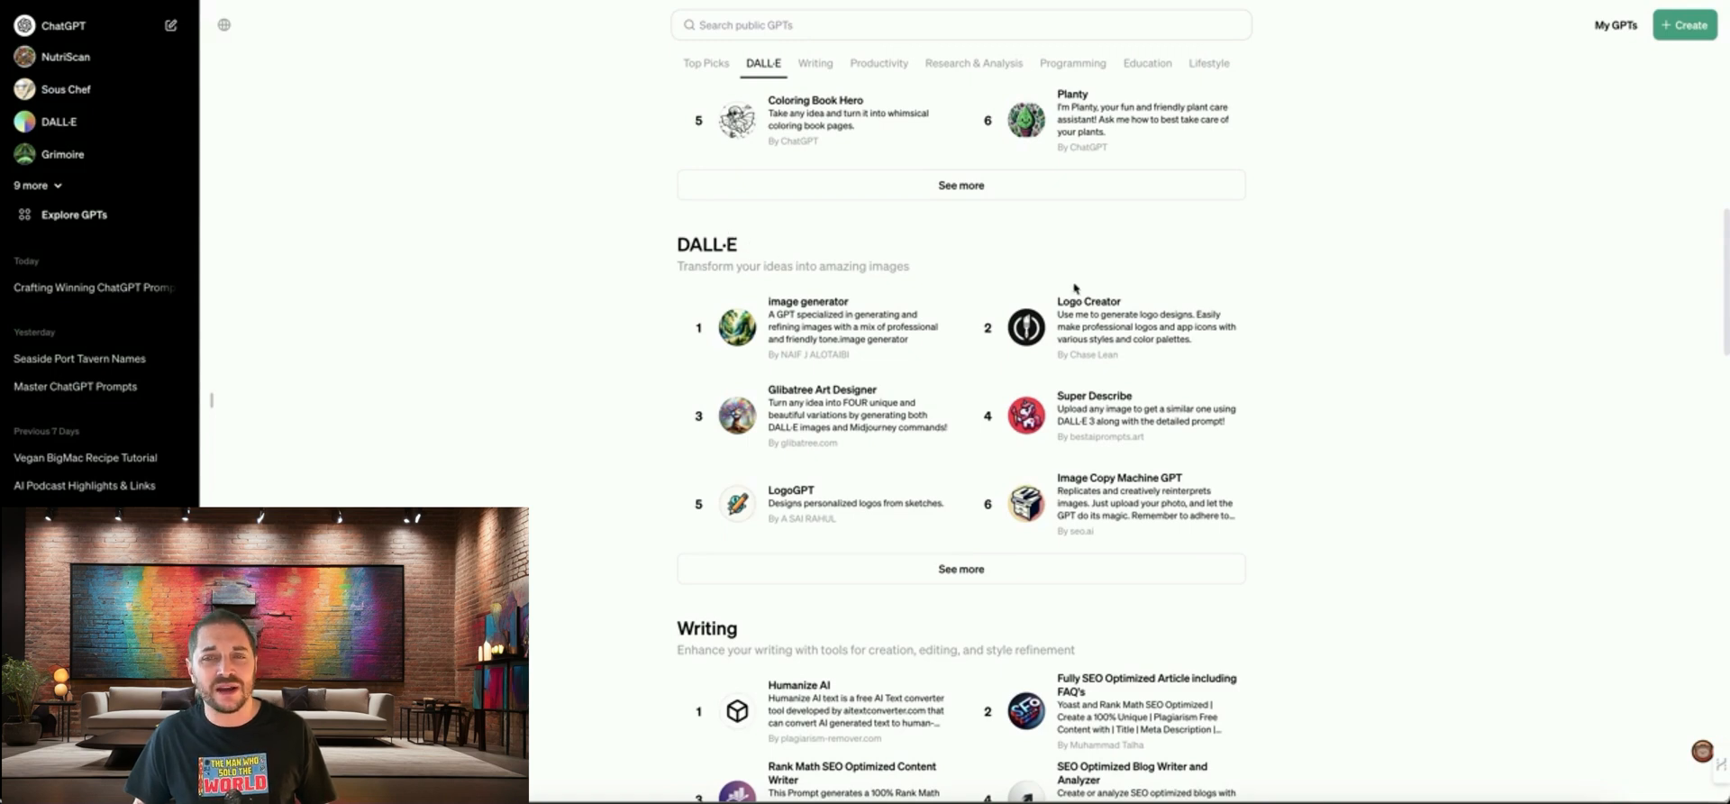
mouse_move(1154, 337)
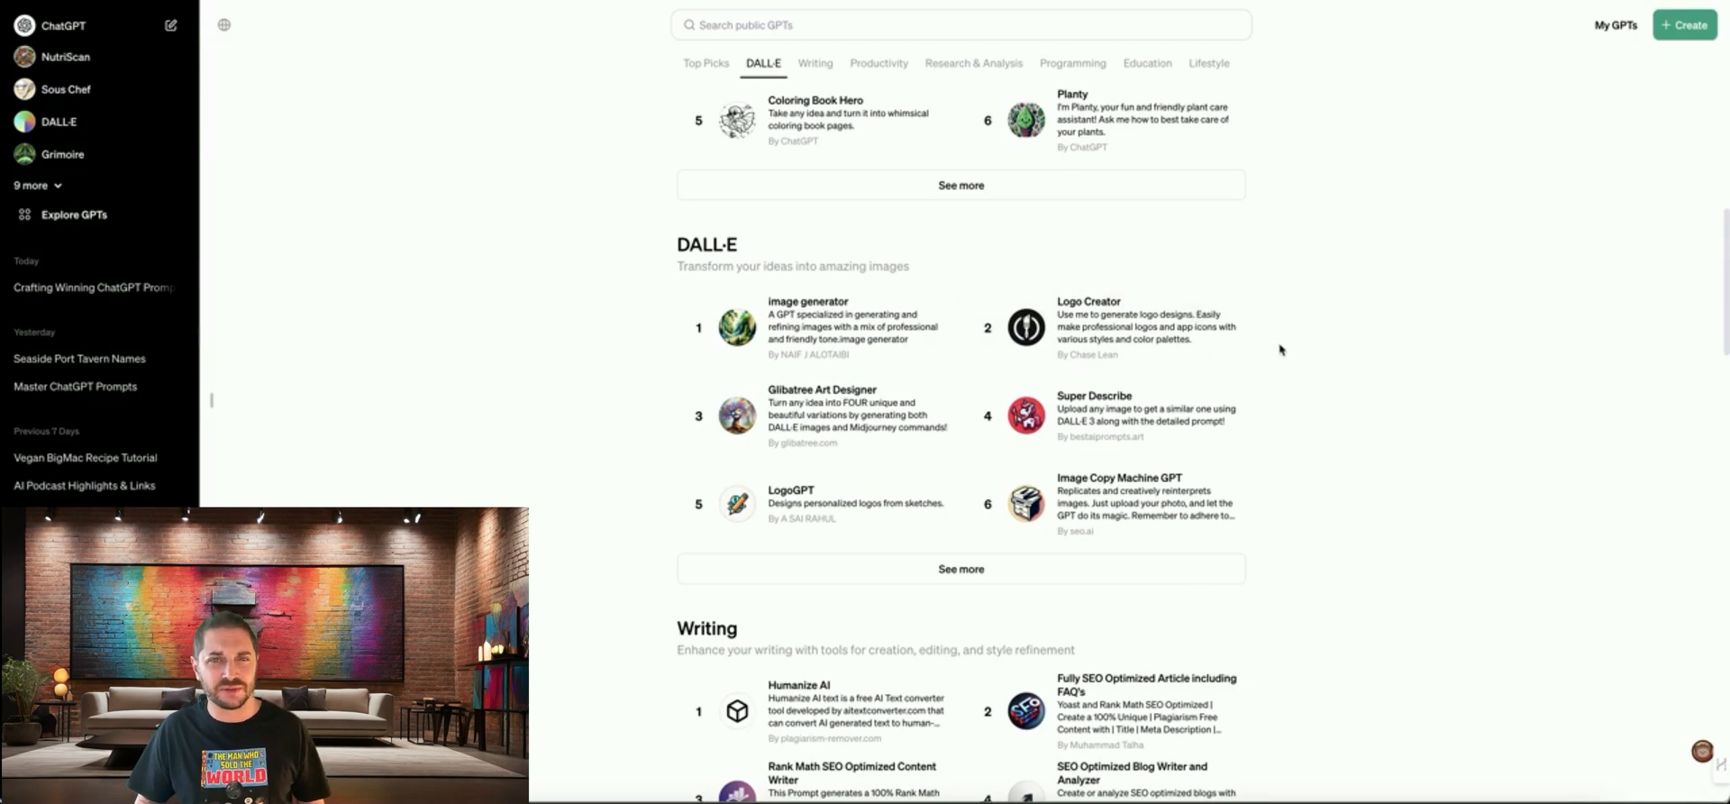
scroll(down, 3)
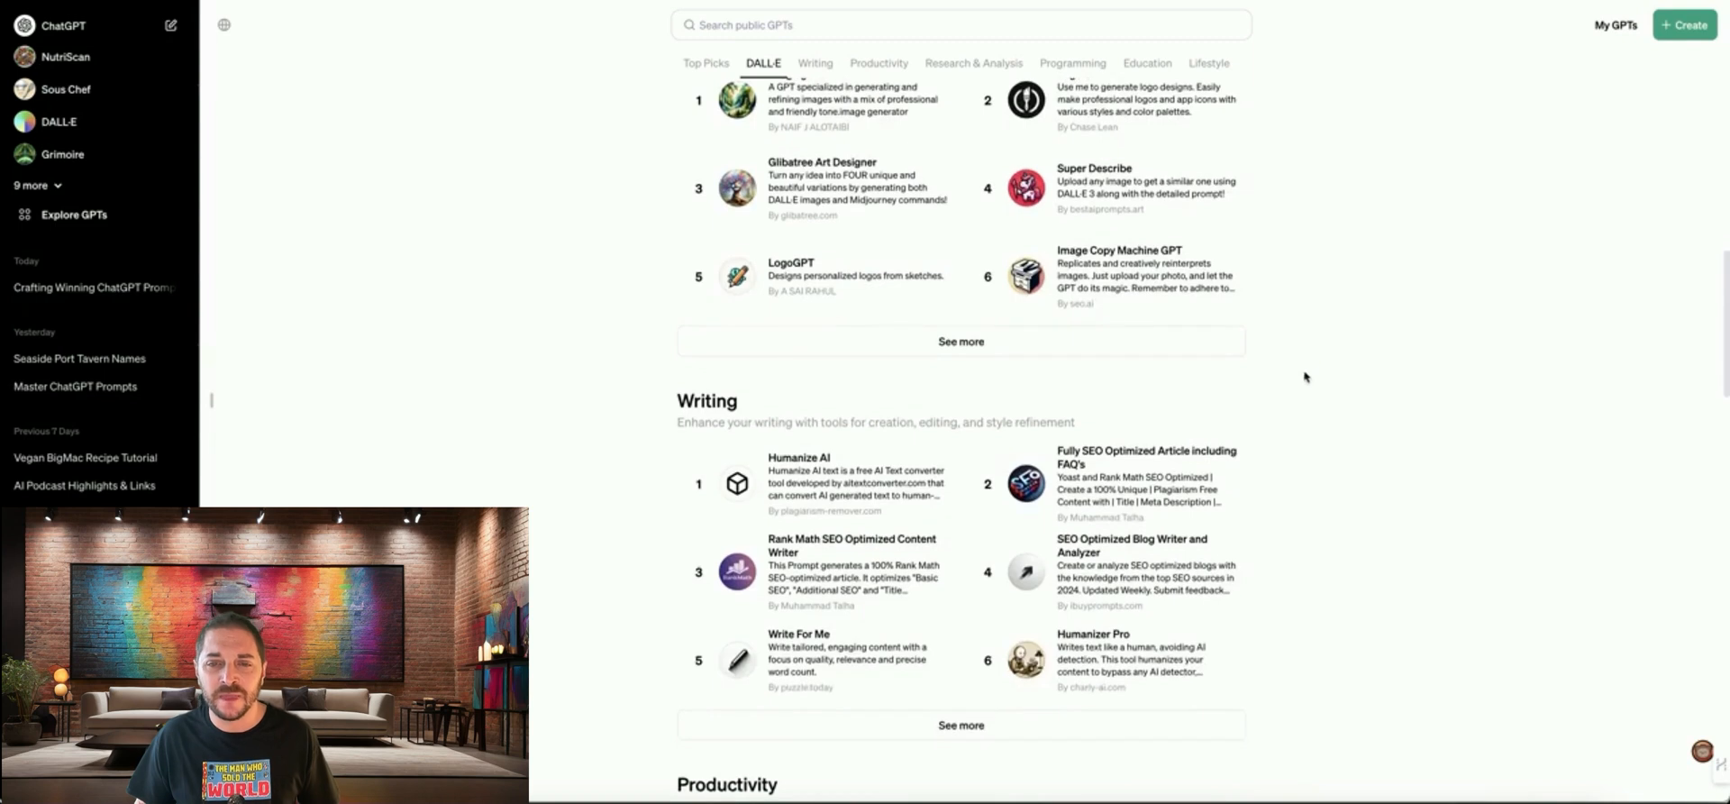
scroll(down, 3)
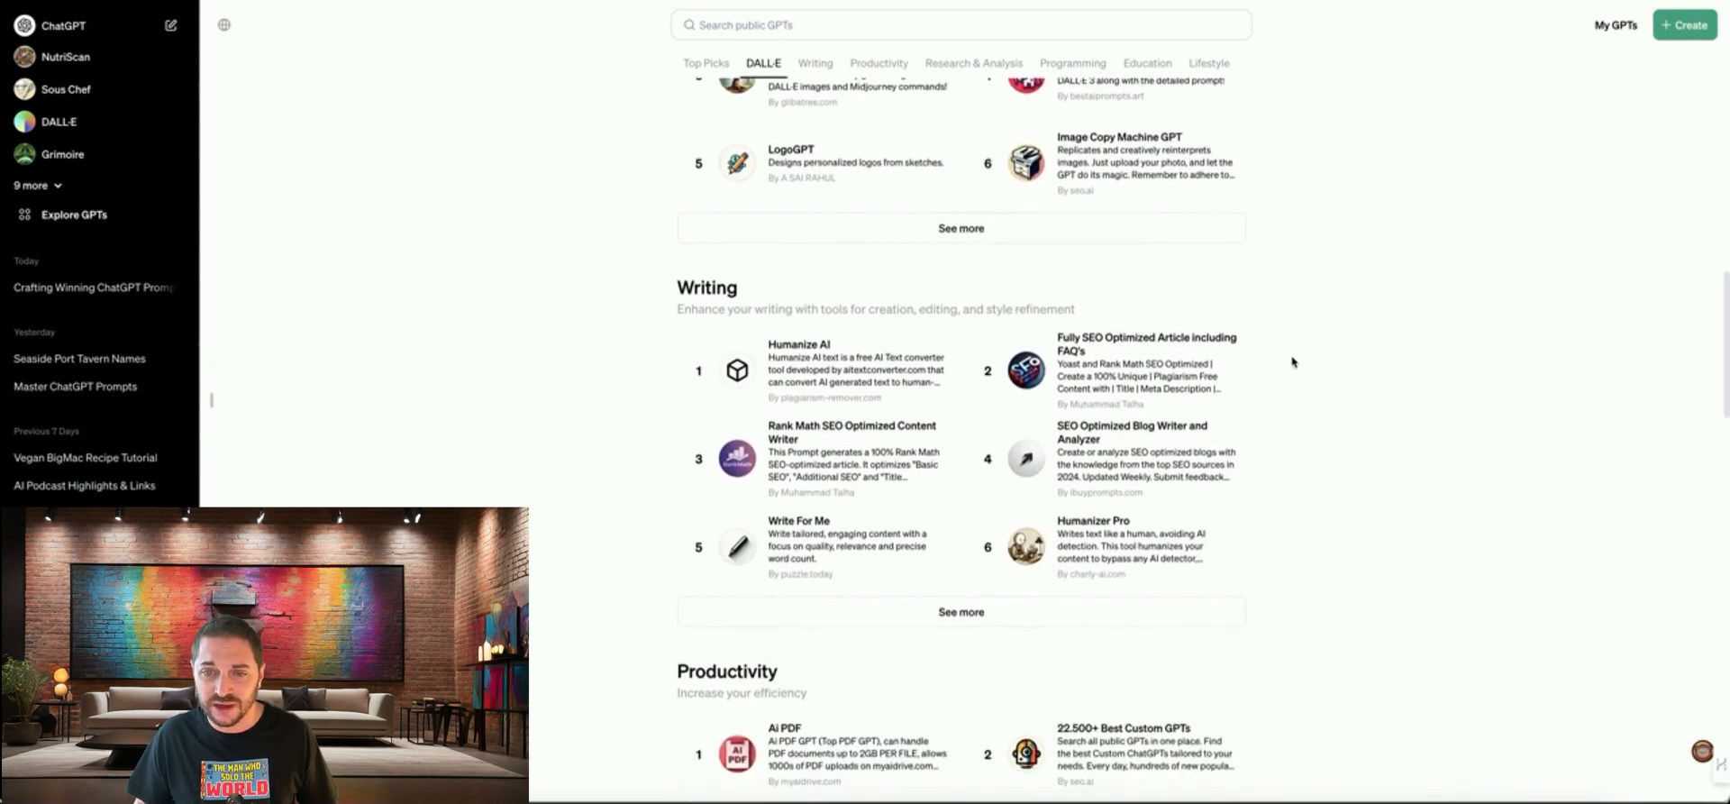
scroll(down, 3)
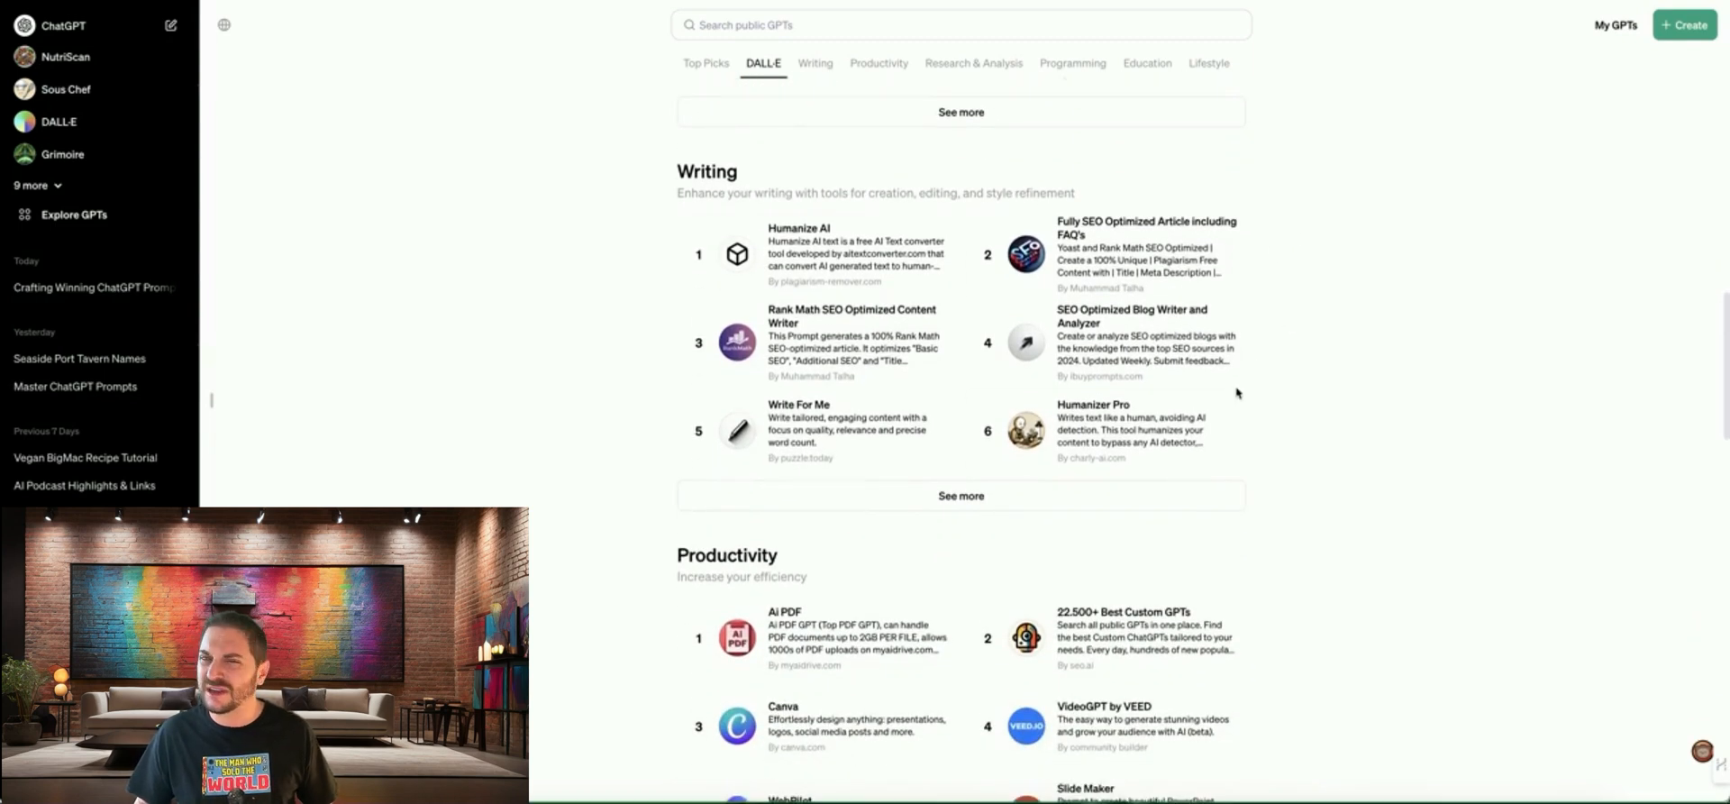
scroll(down, 3)
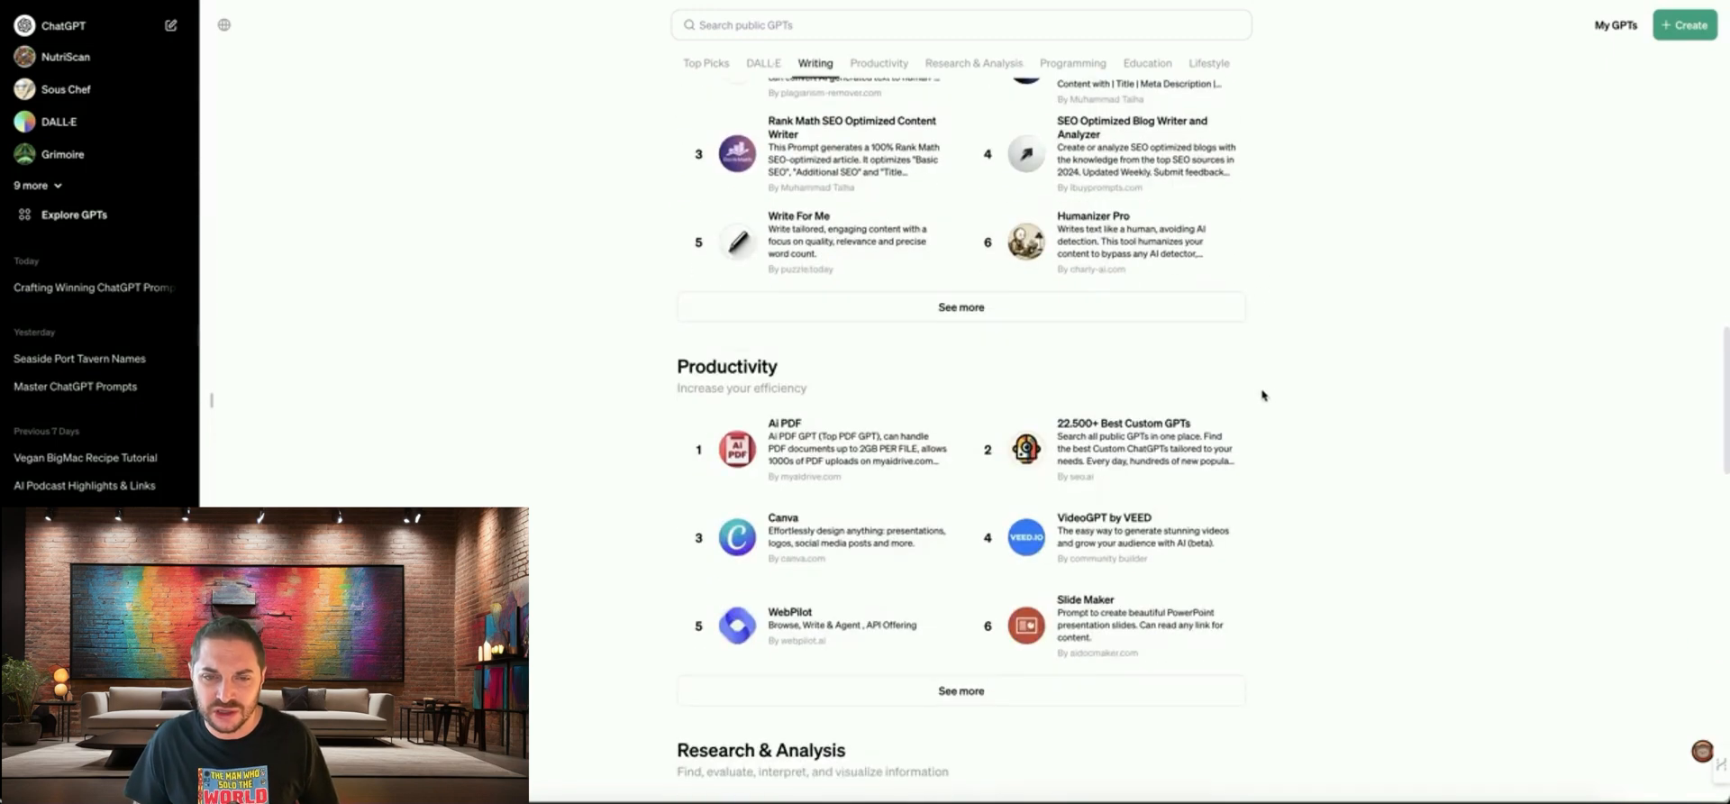
click(972, 63)
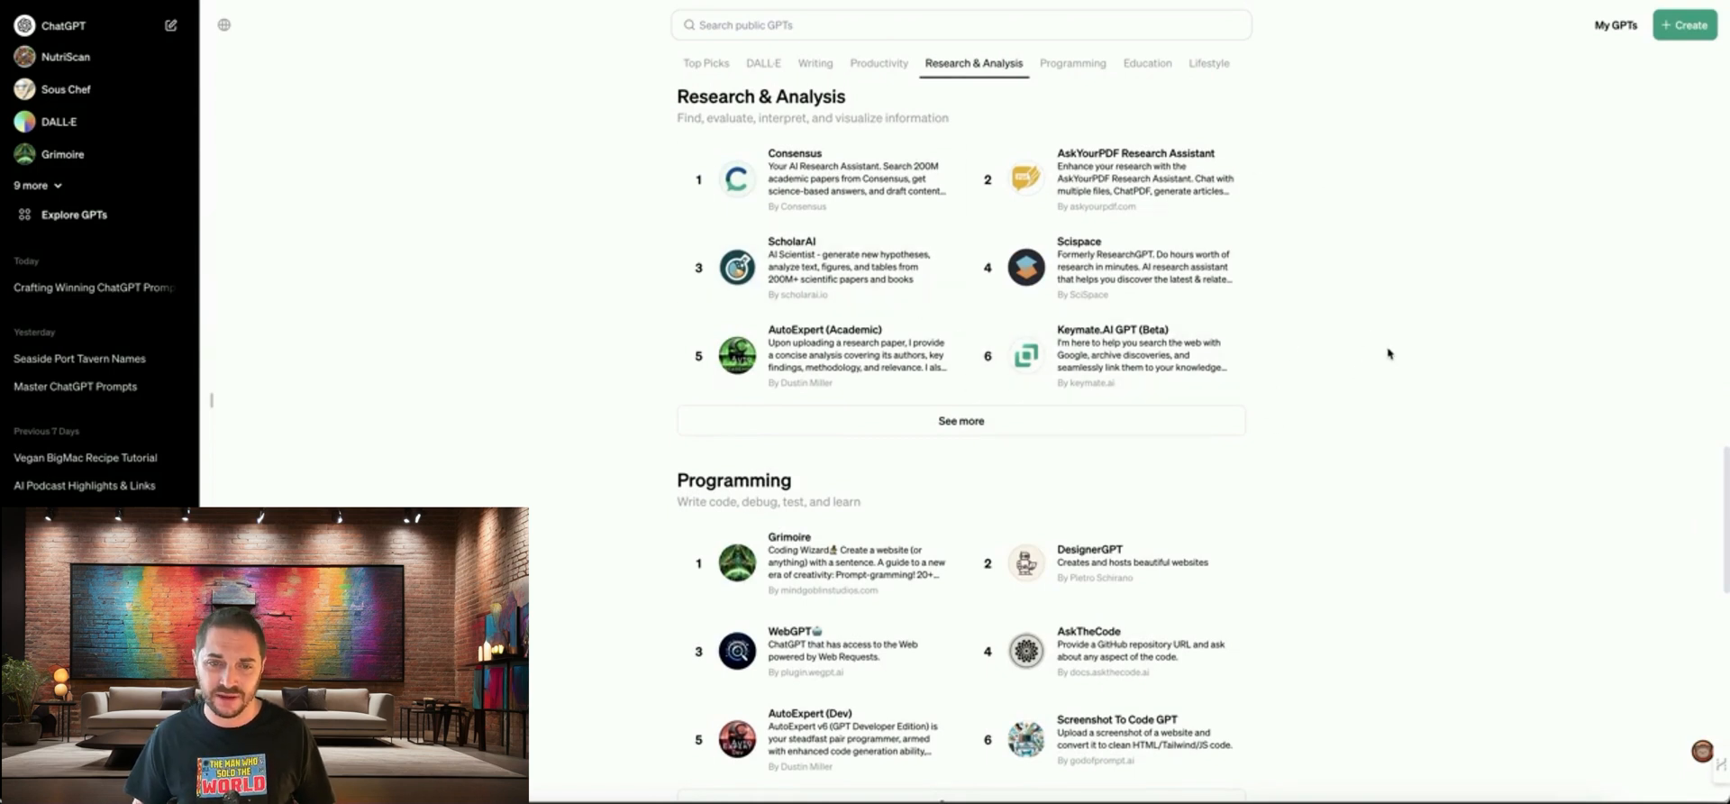
Expand Lifestyle with See more to show all twelve GPTs, including NutriCheck.
scroll(down, 3)
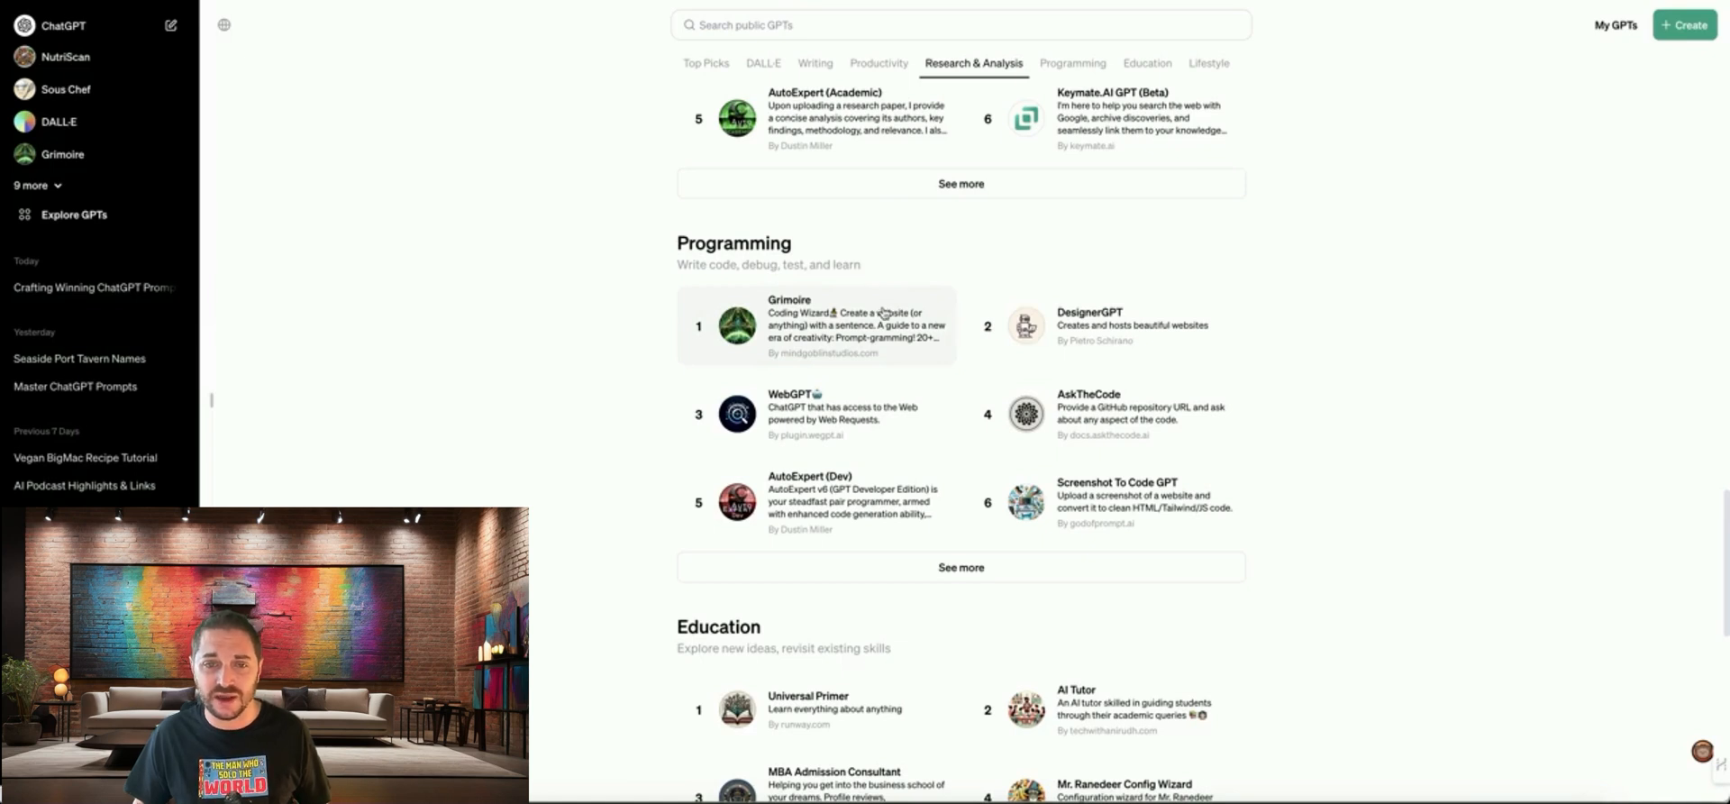
mouse_move(1350, 482)
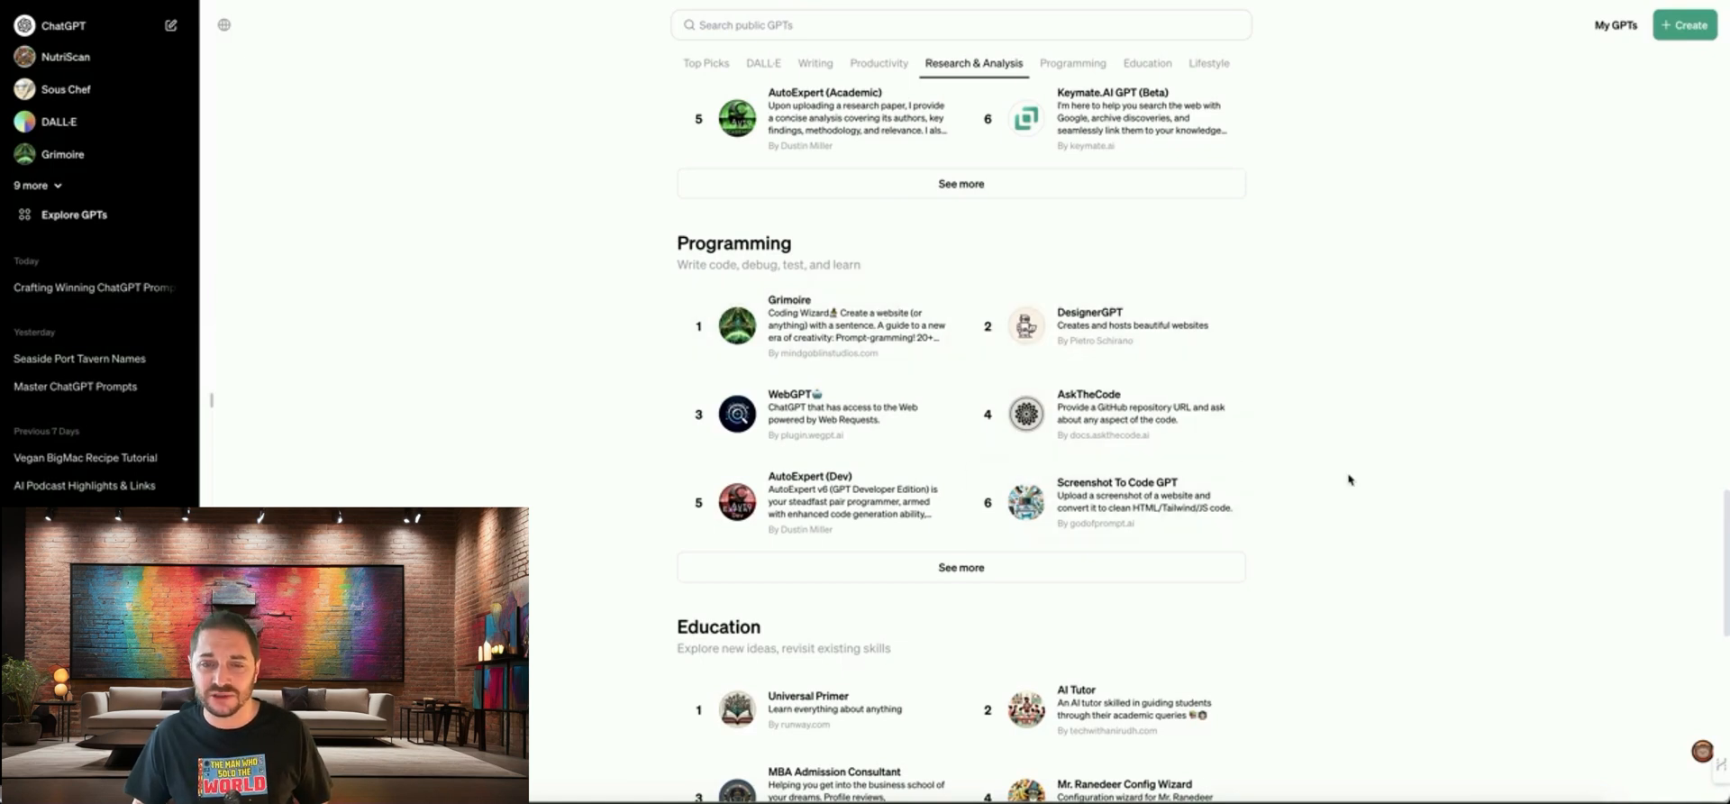
scroll(down, 3)
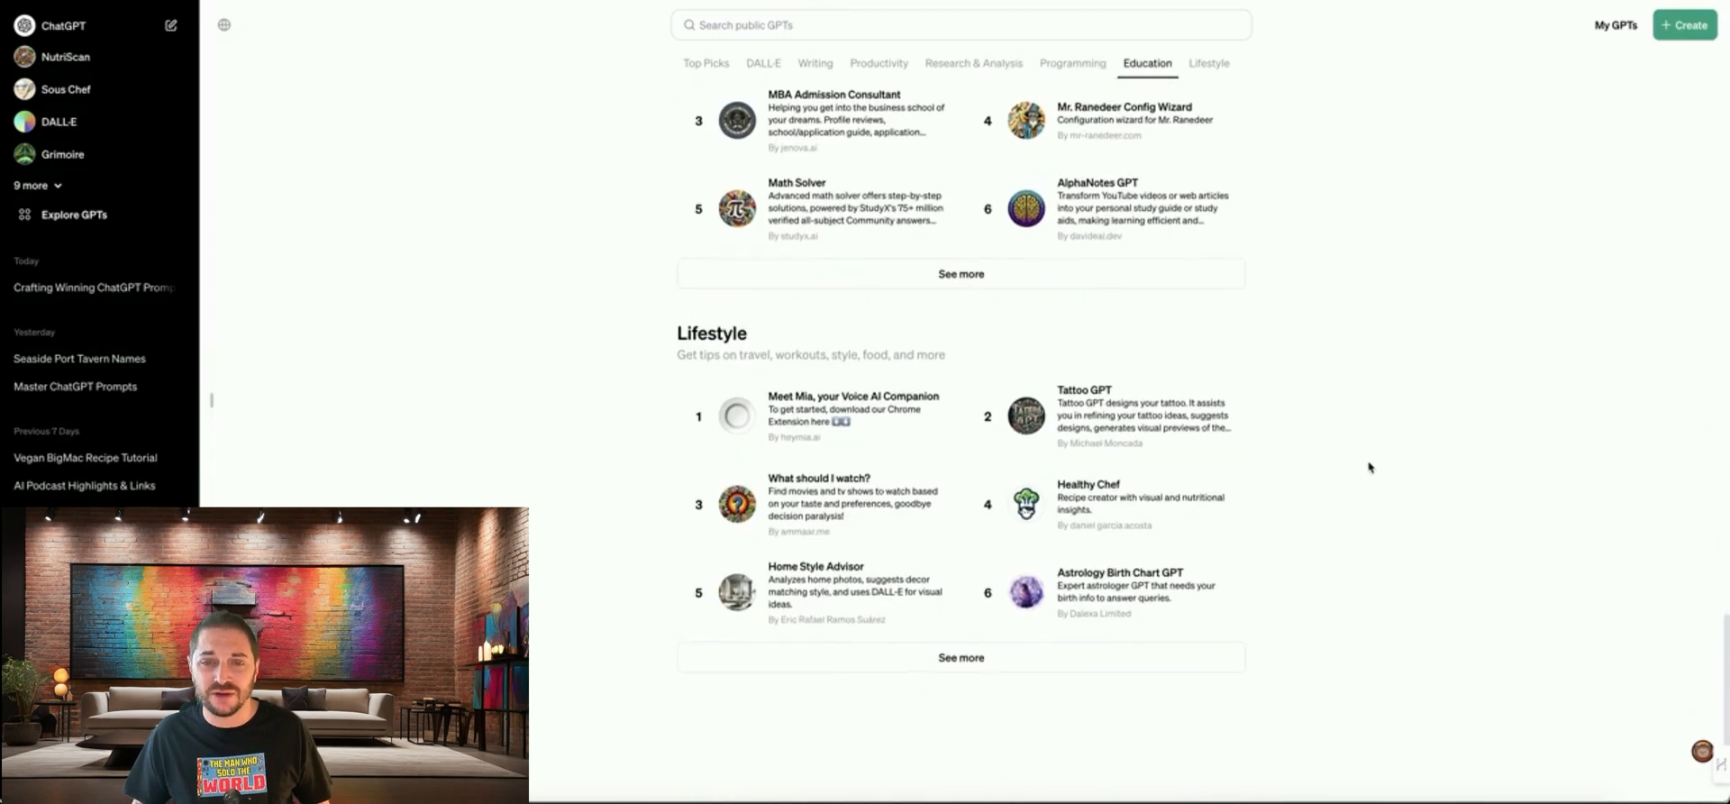
mouse_move(1374, 472)
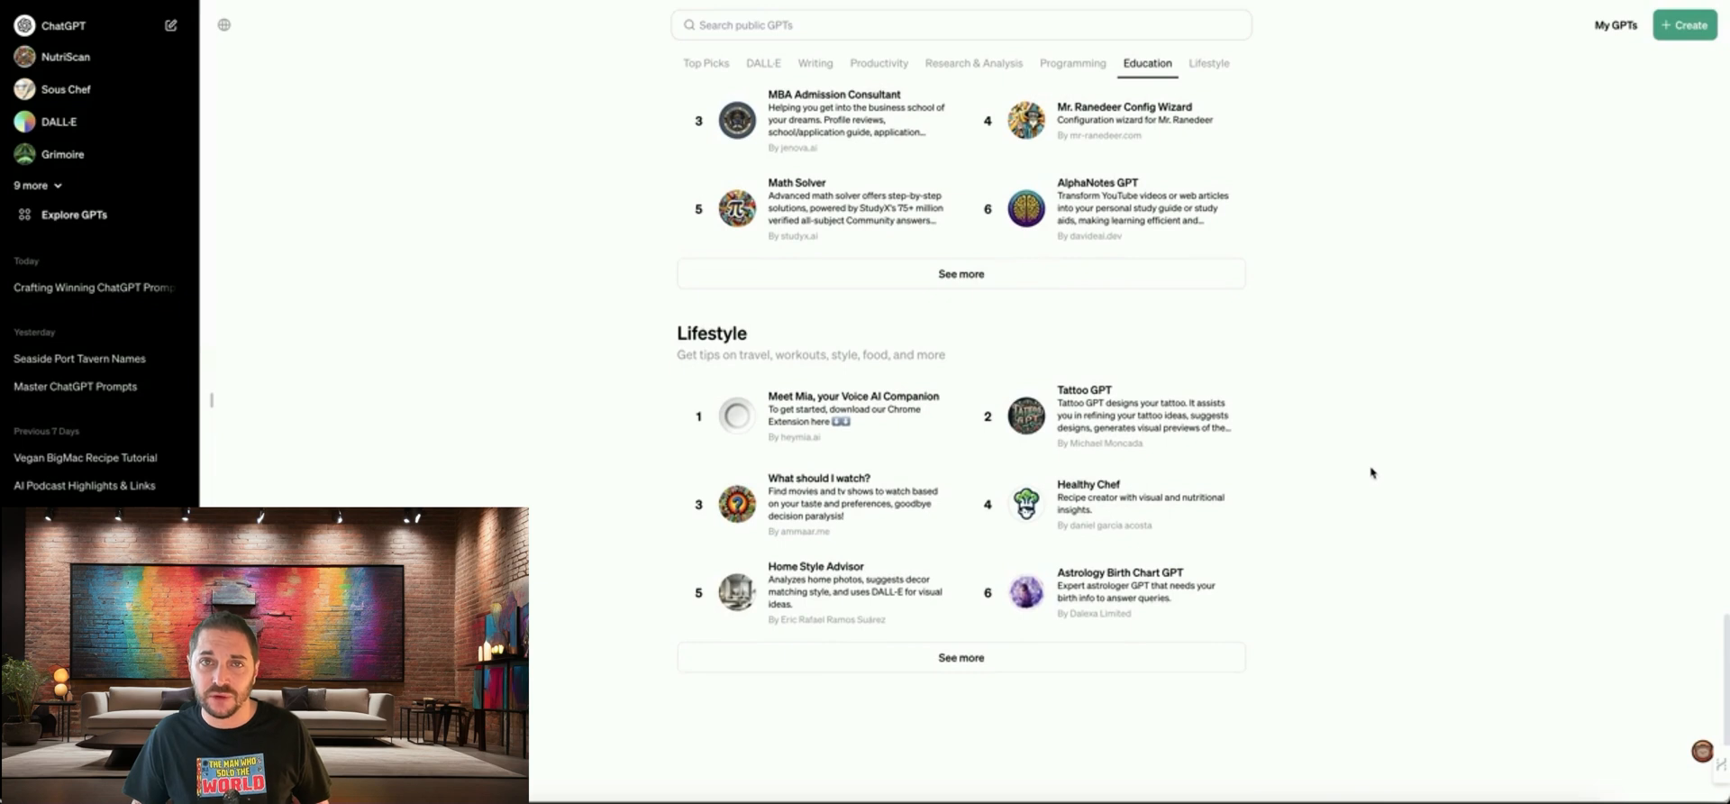
scroll(down, 3)
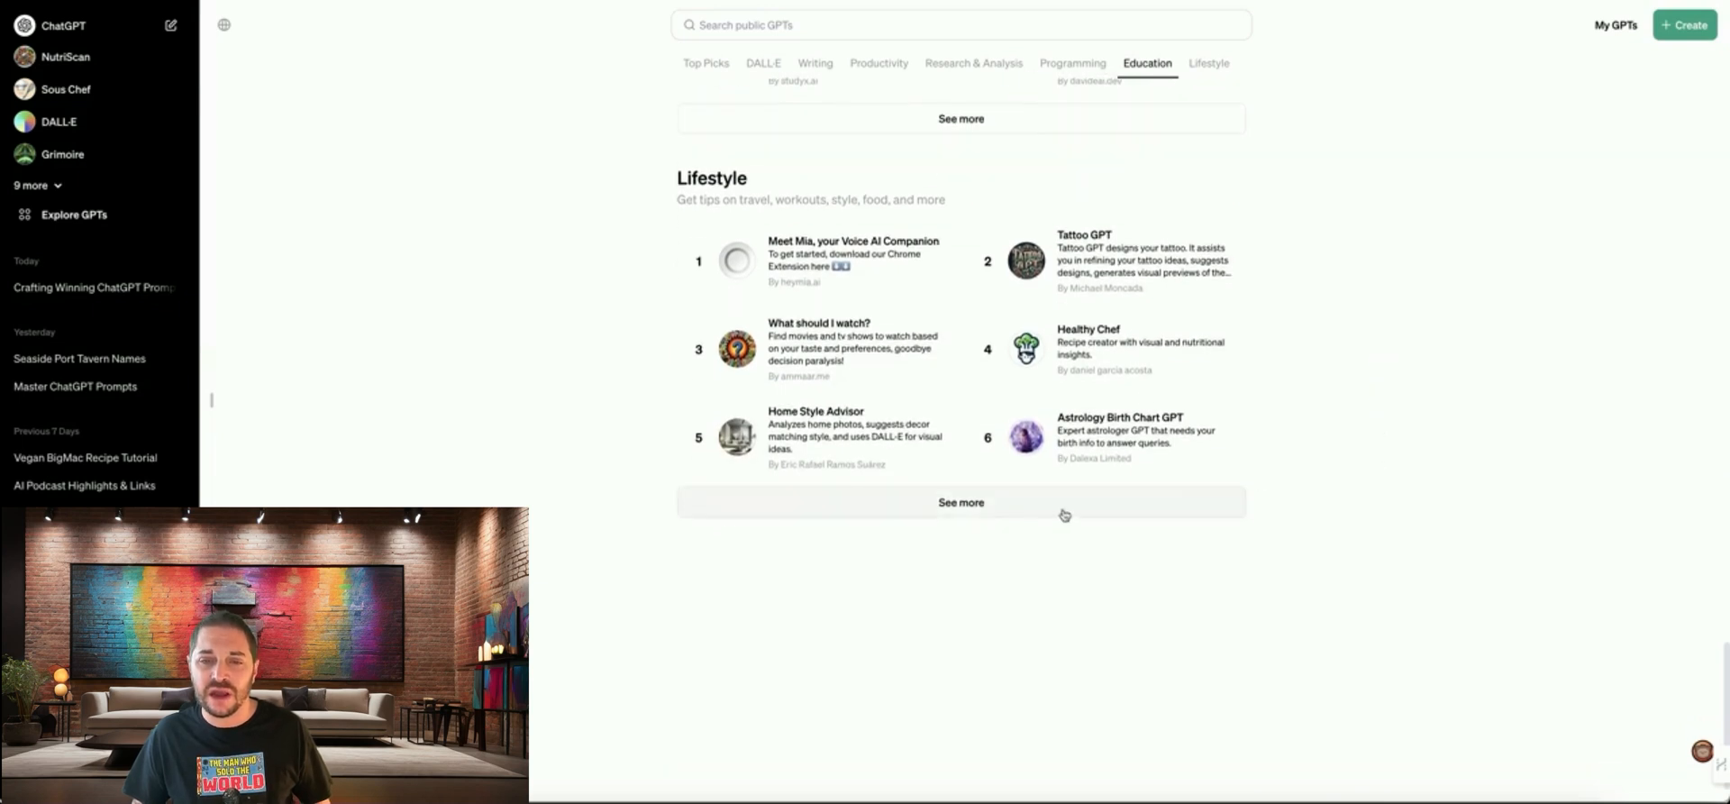
click(962, 503)
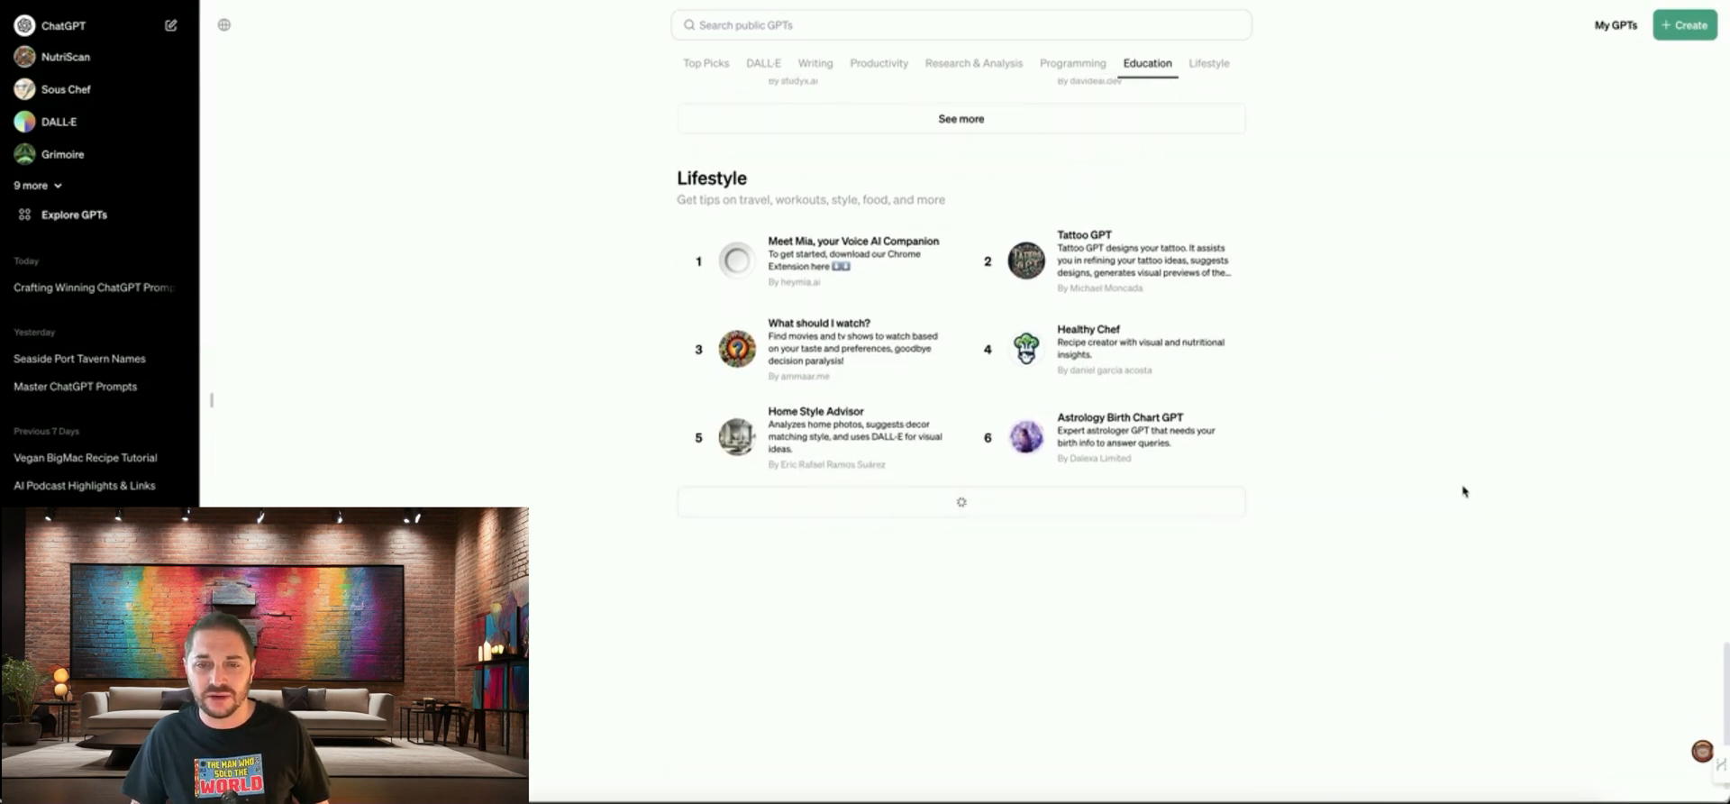
click(1210, 63)
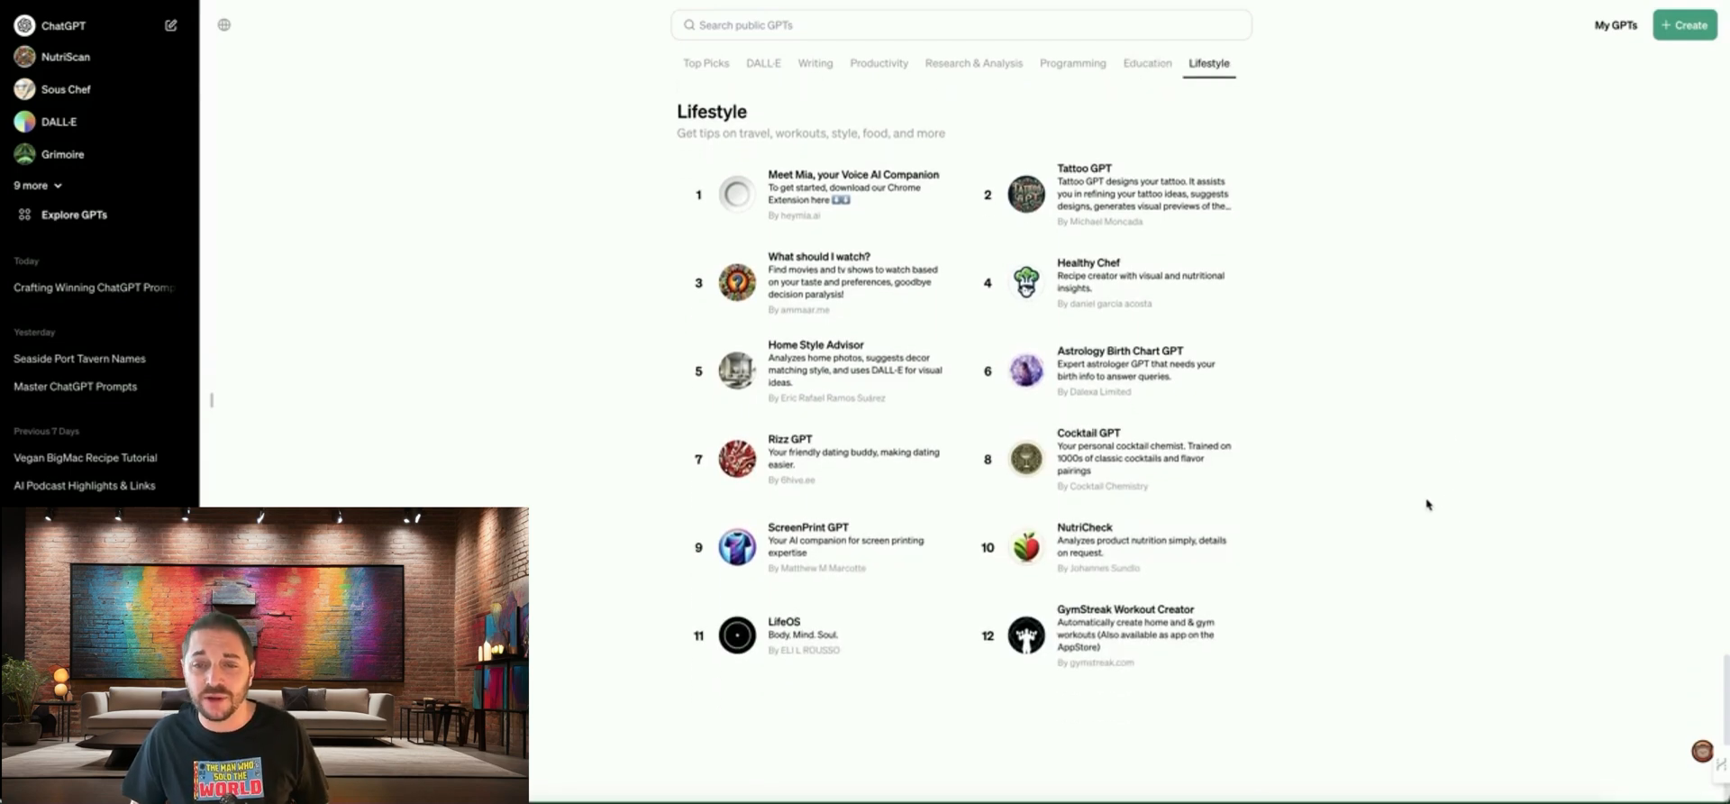
Jump back to the Top Picks at the top of the GPT Store, showing AllTrails and Consensus.
click(761, 63)
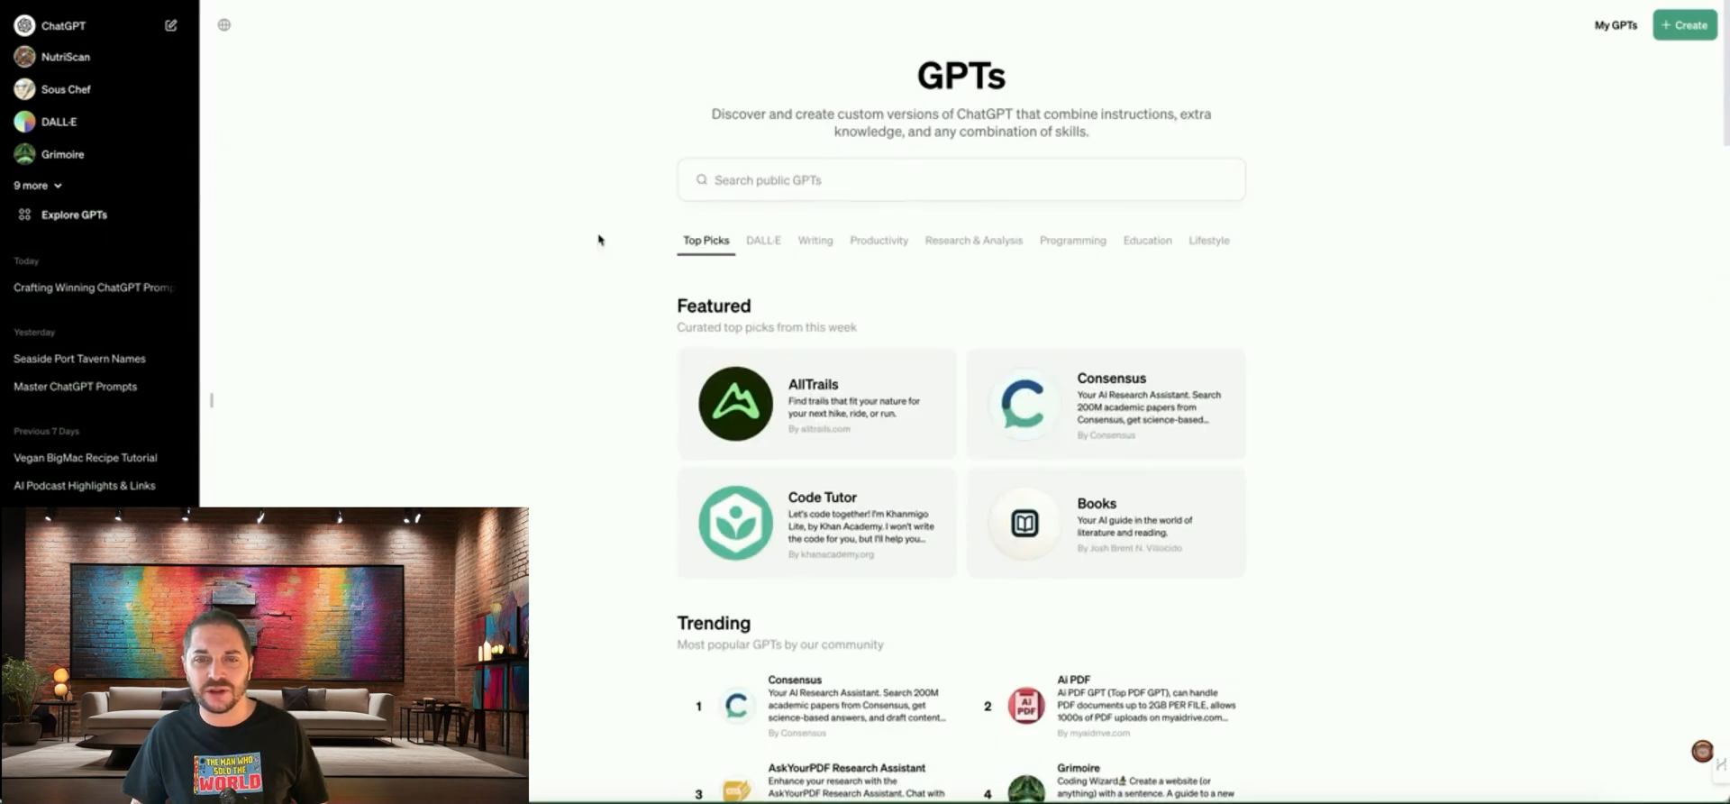
mouse_move(1168, 245)
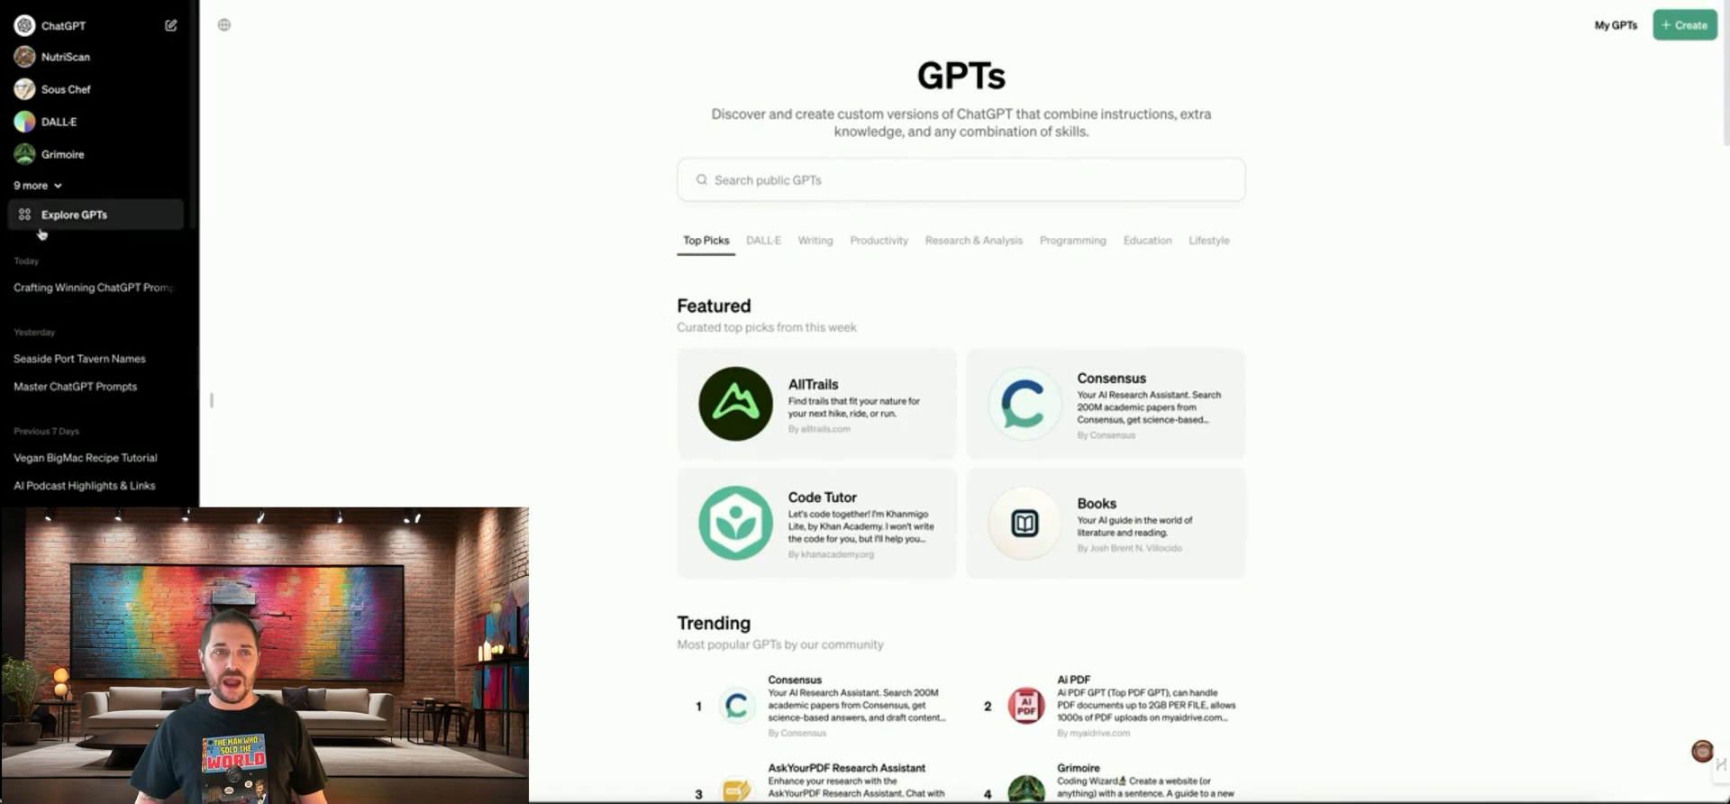
Expand the sidebar's custom GPT list and start a chat with NutriScan.
click(32, 185)
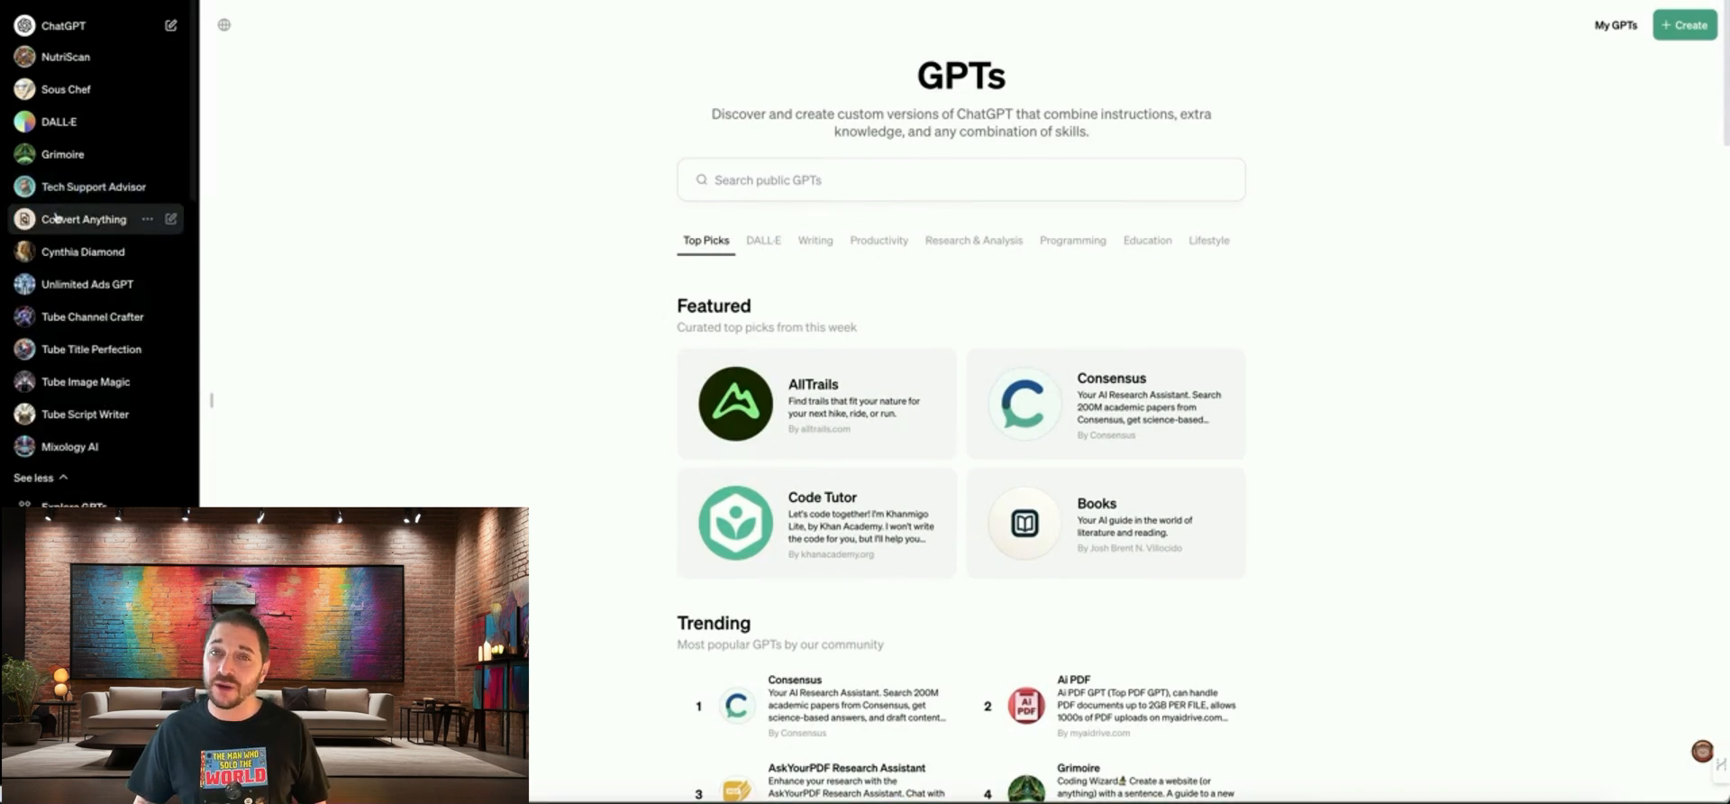
mouse_move(600, 192)
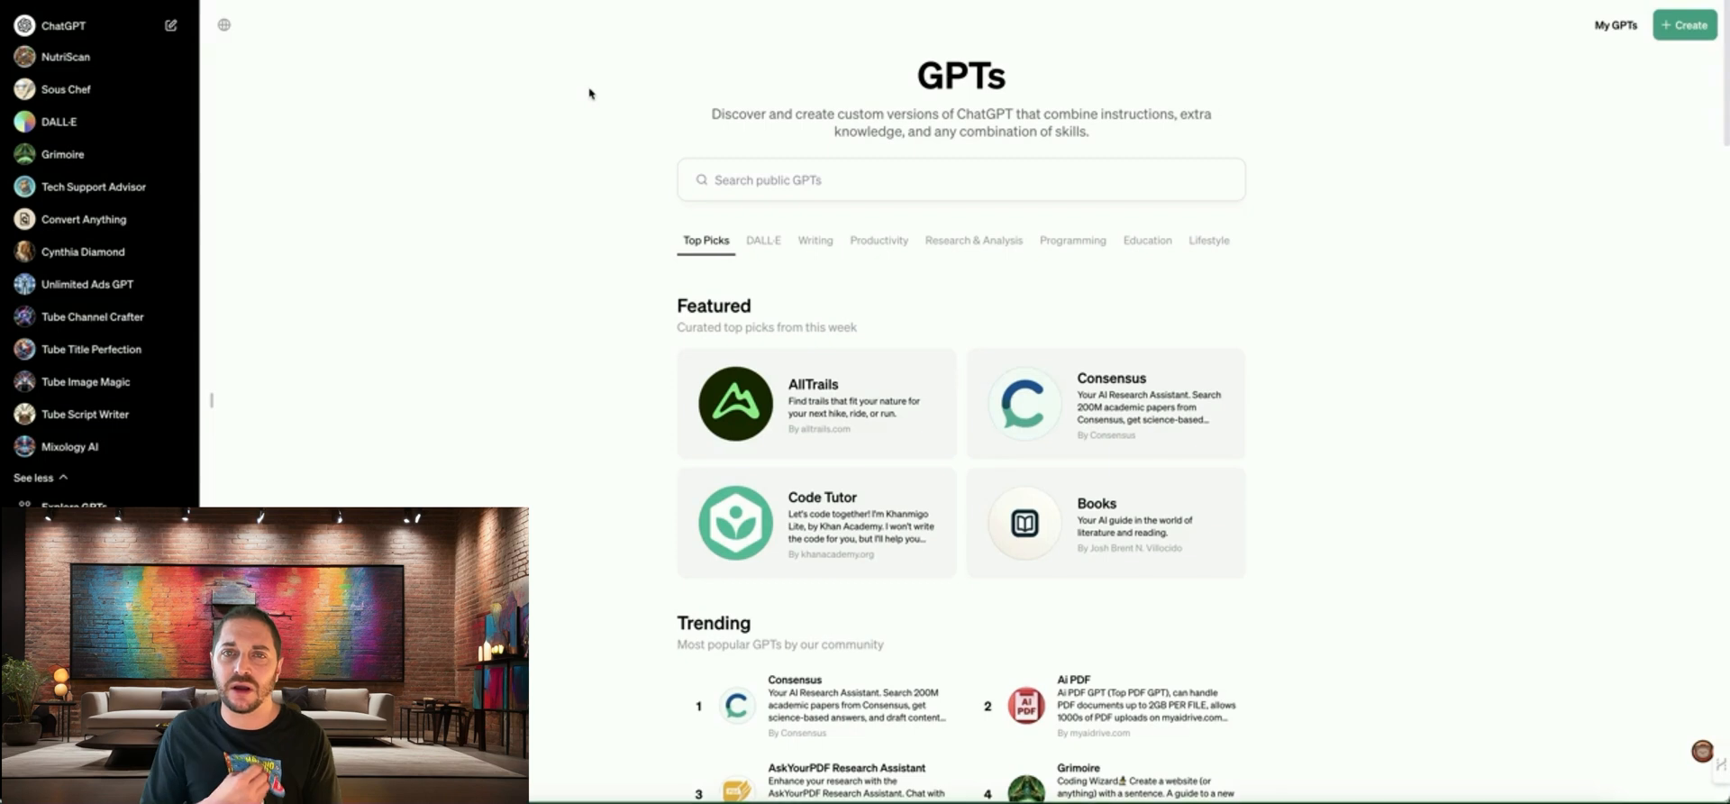
mouse_move(1503, 293)
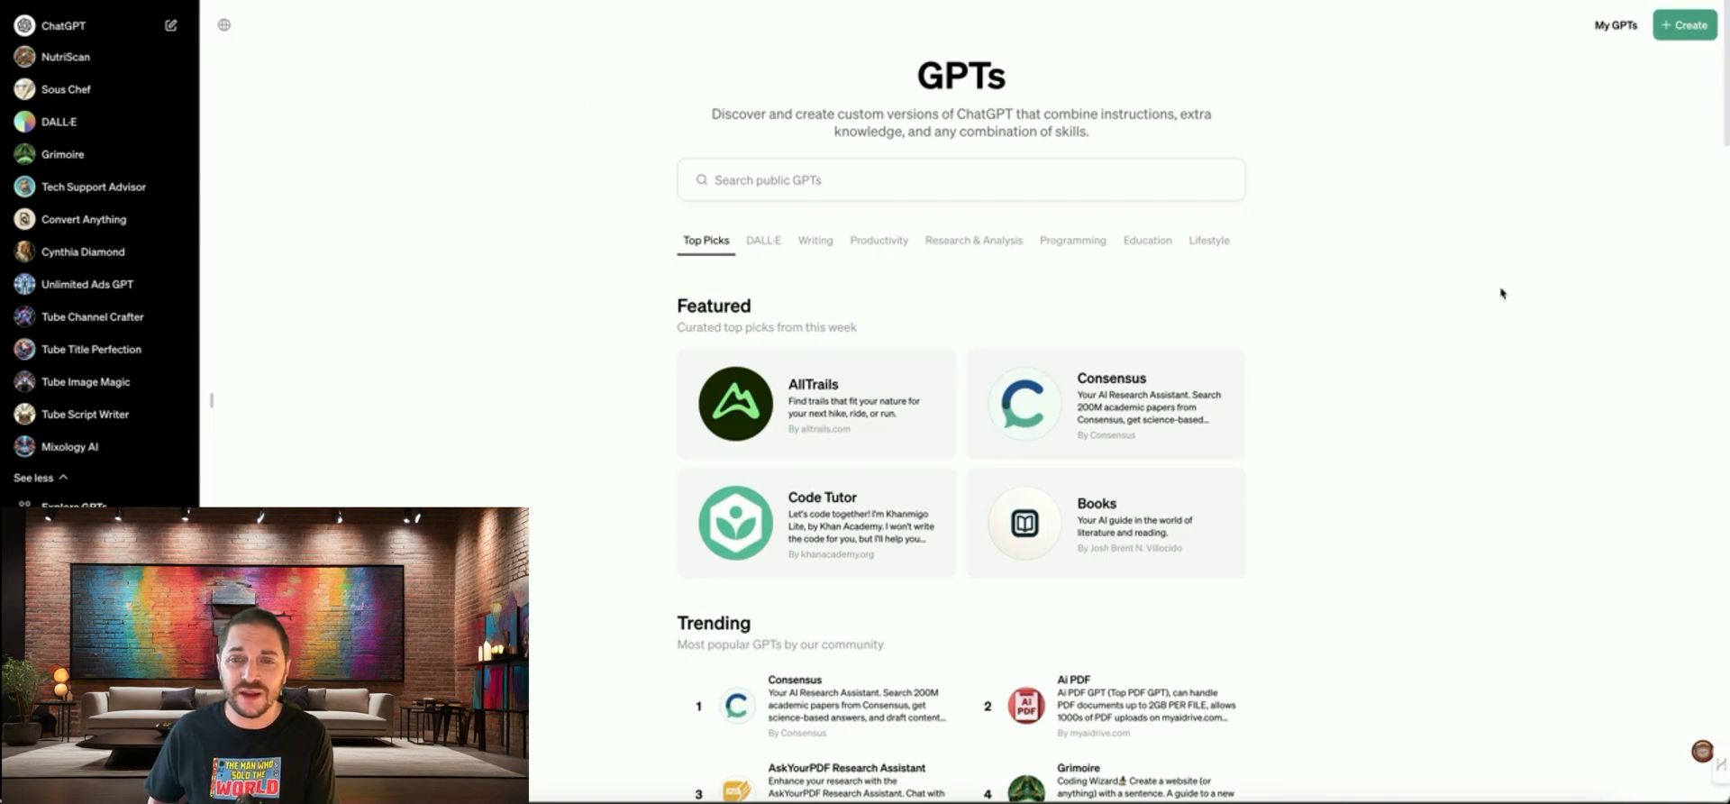
mouse_move(1251, 395)
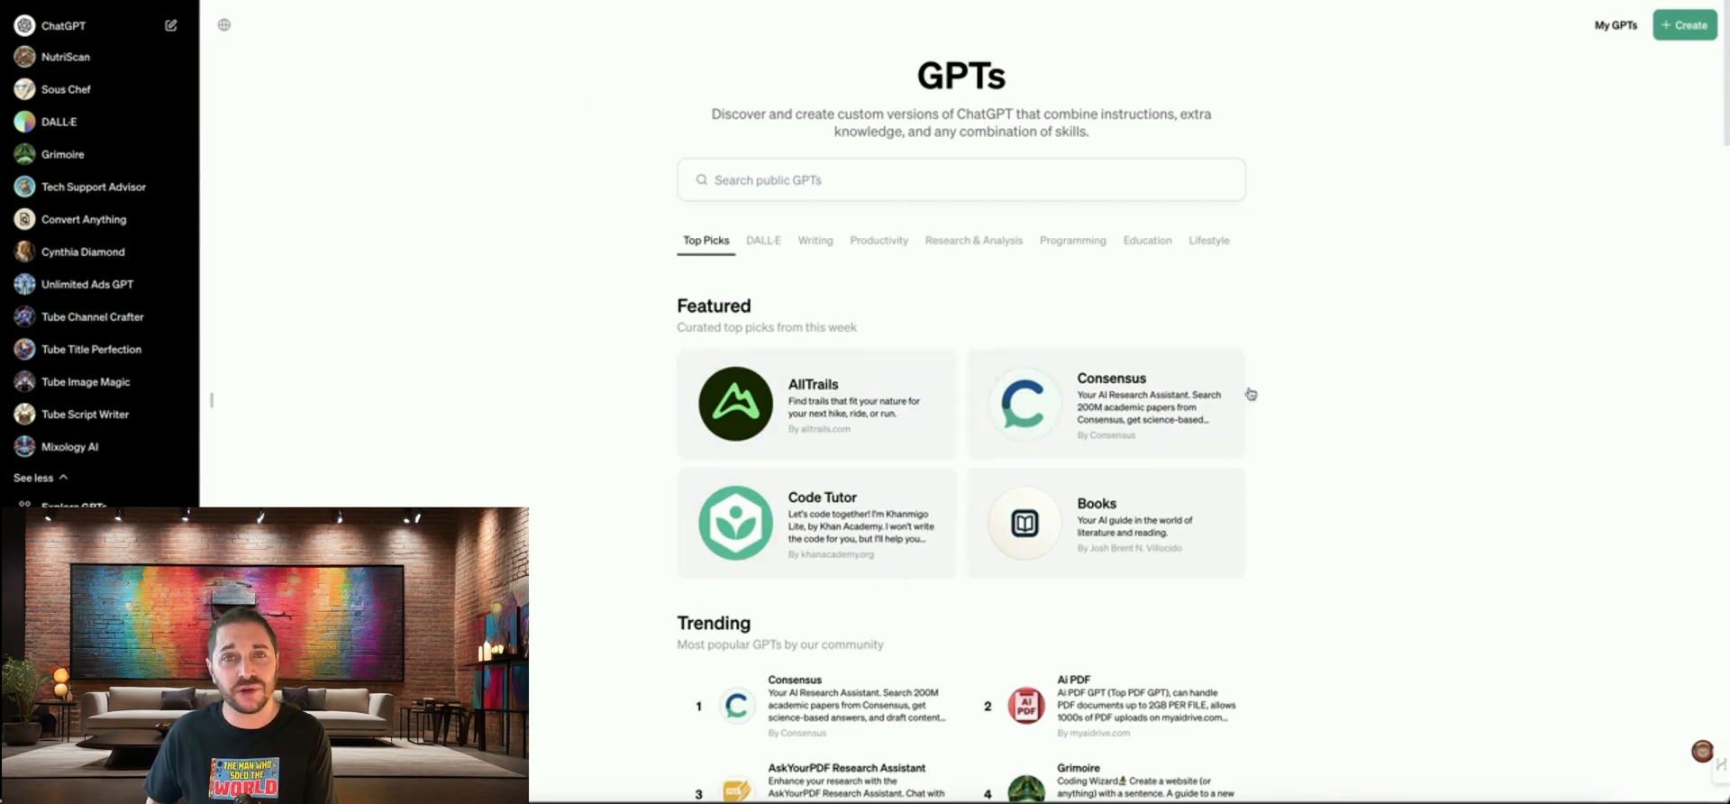
mouse_move(1388, 220)
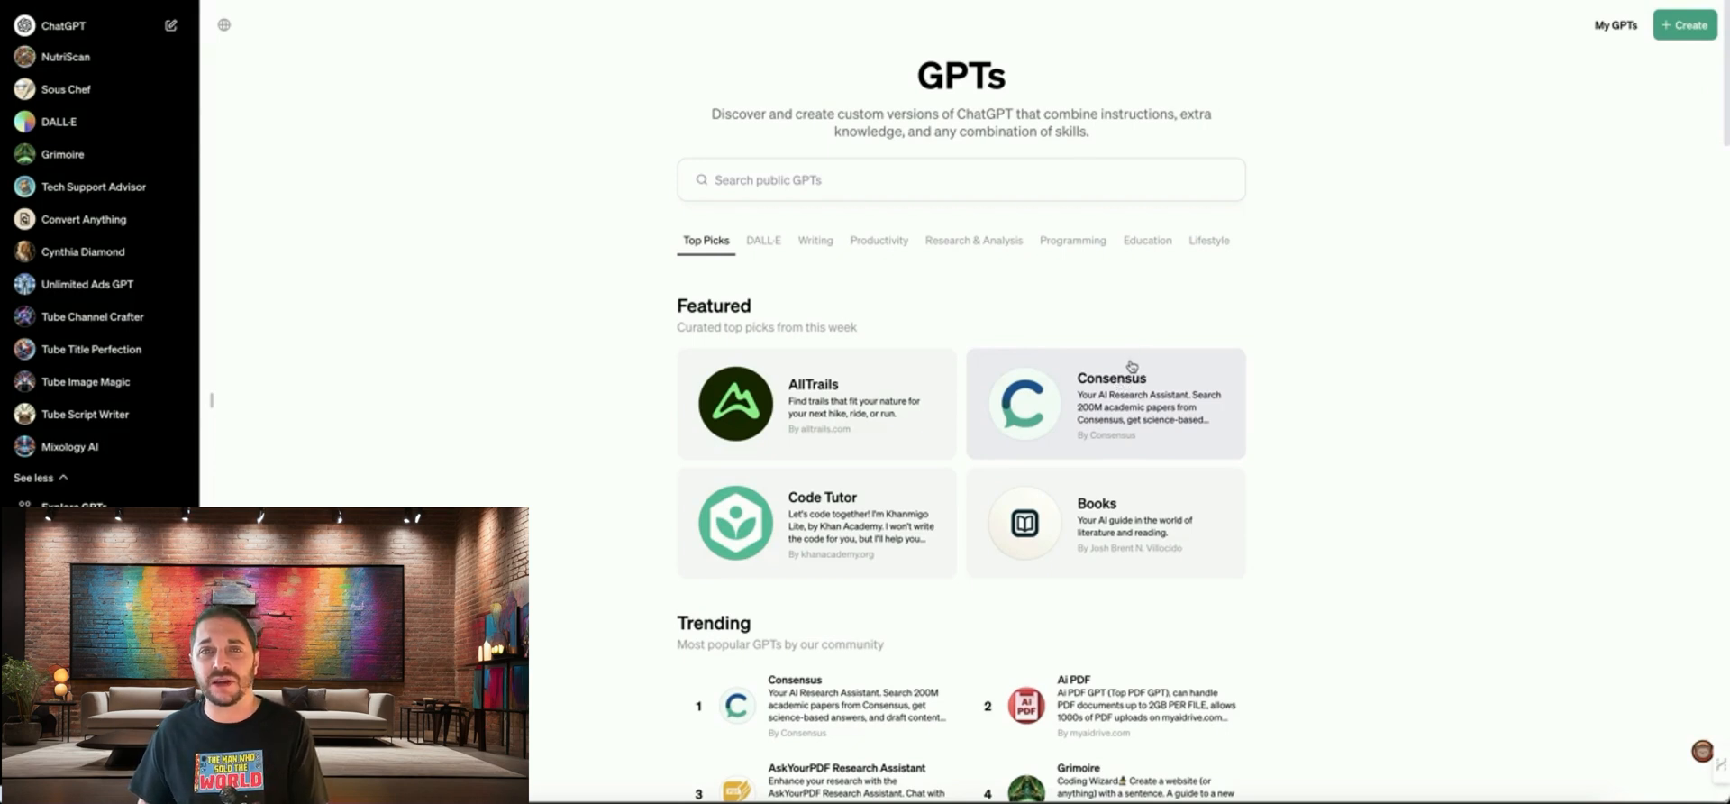
mouse_move(1125, 339)
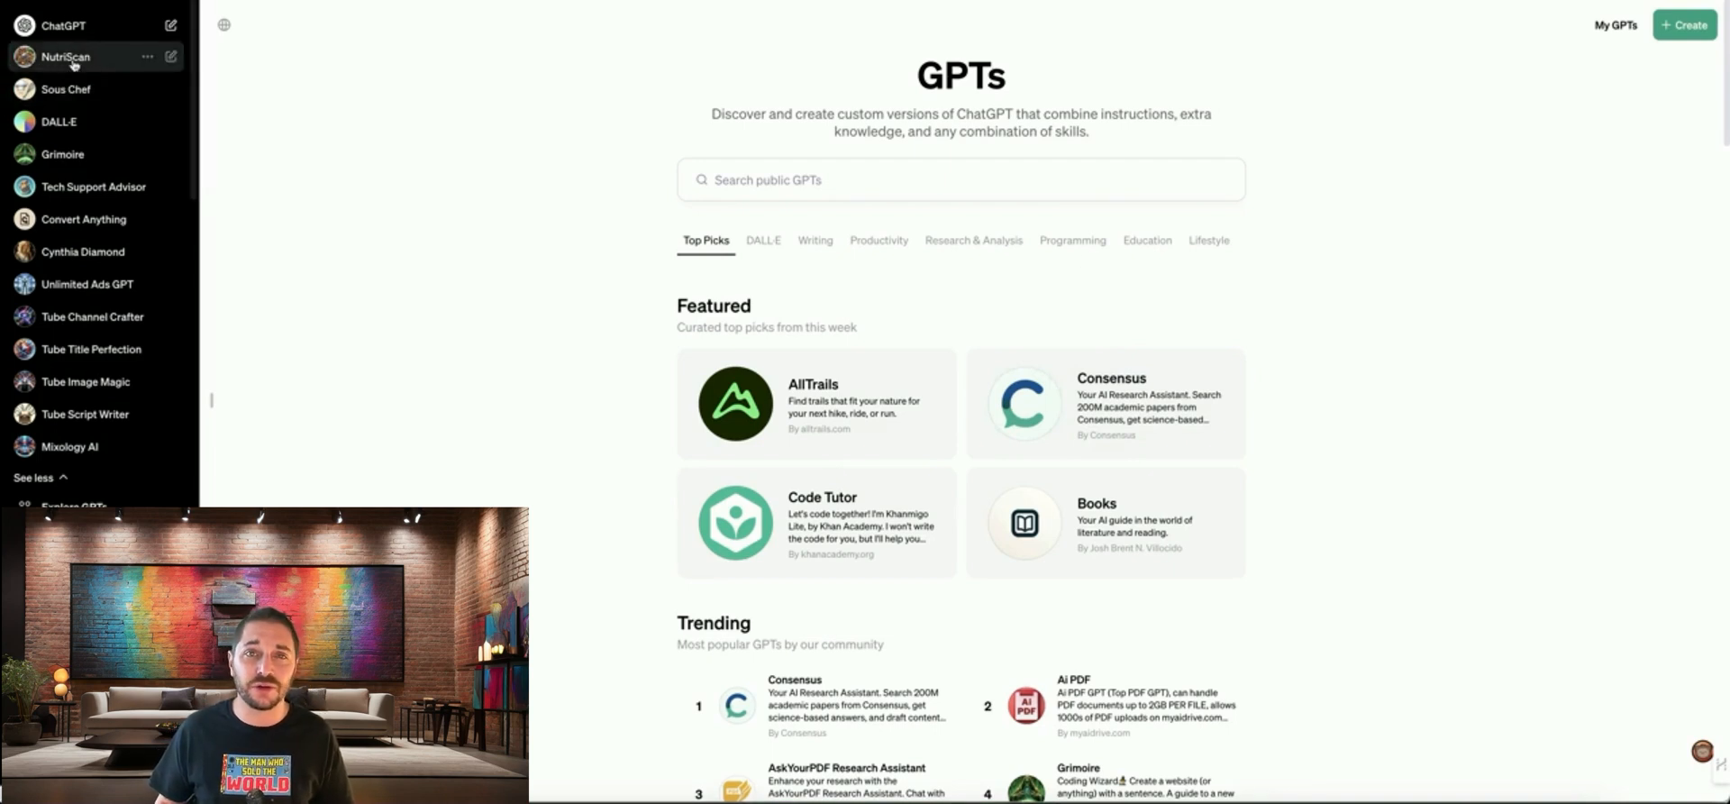
click(65, 58)
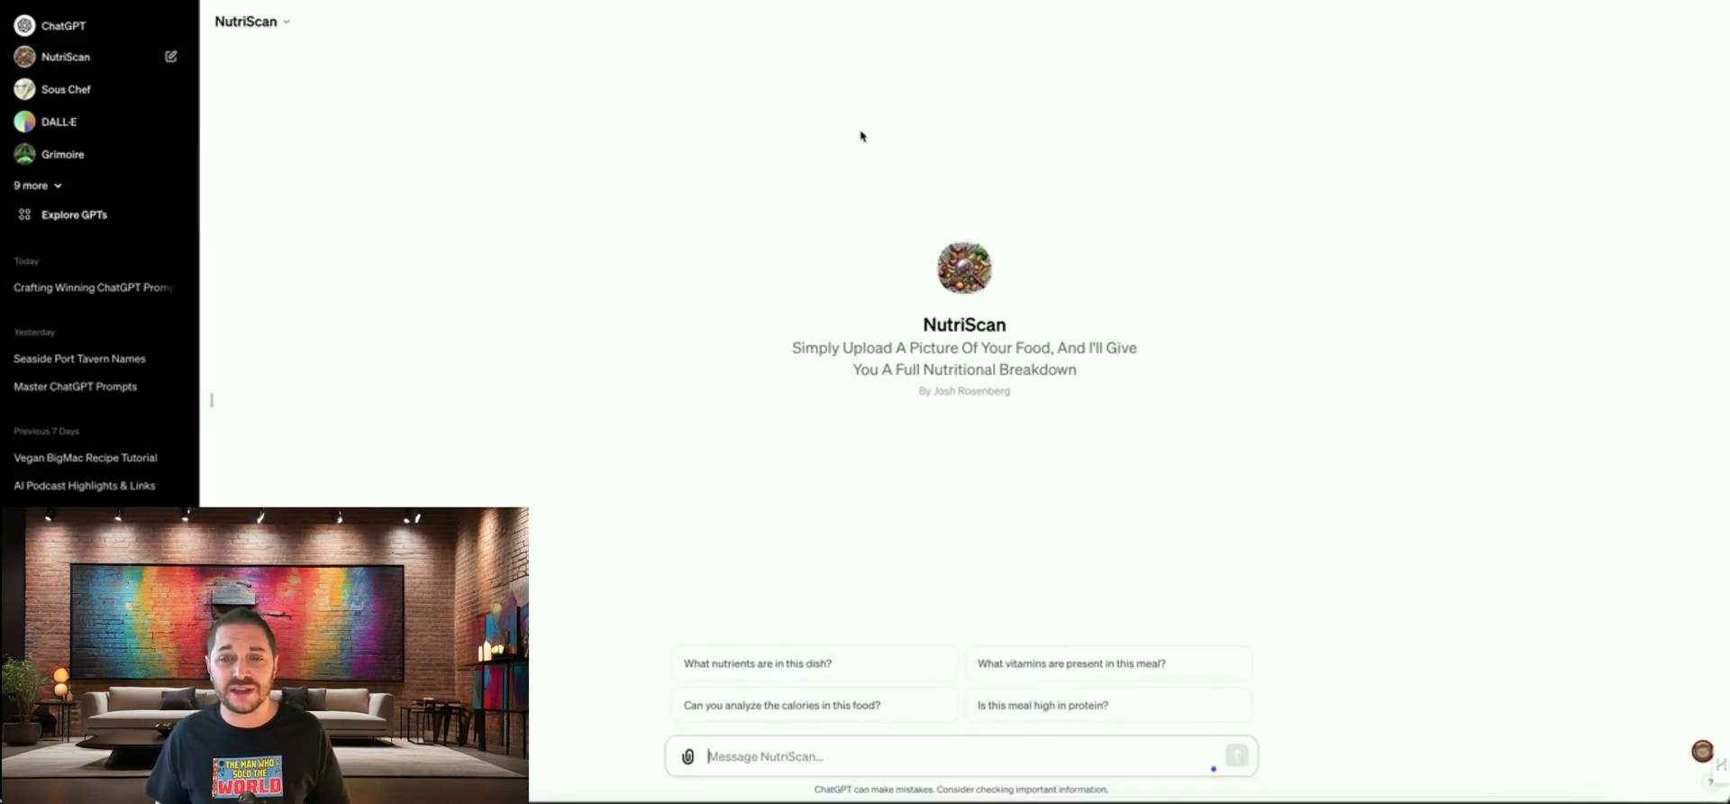
mouse_move(867, 108)
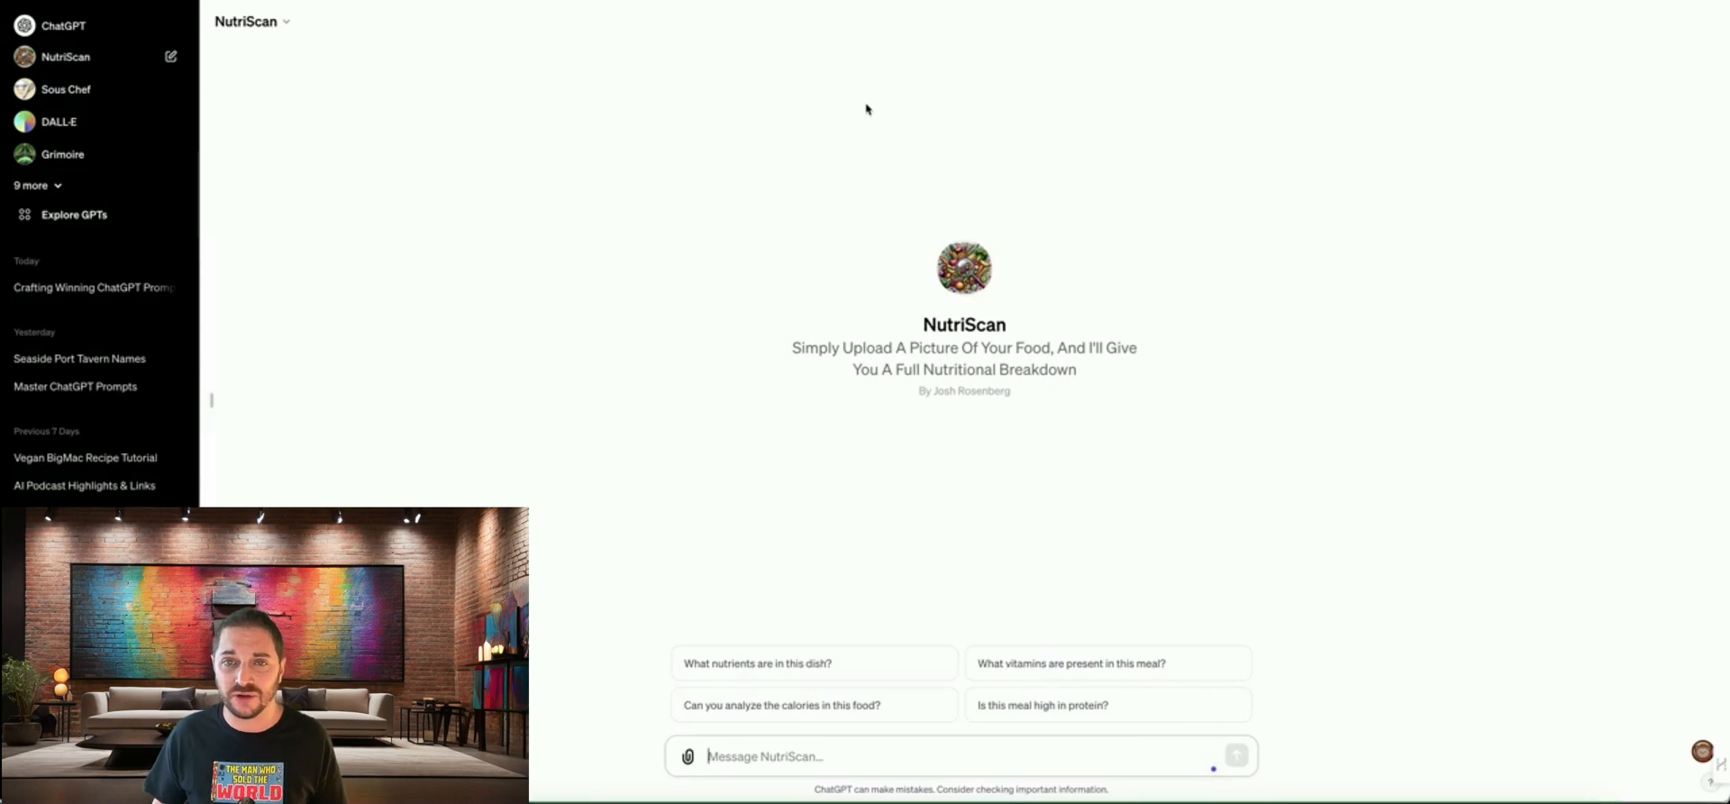
mouse_move(890, 74)
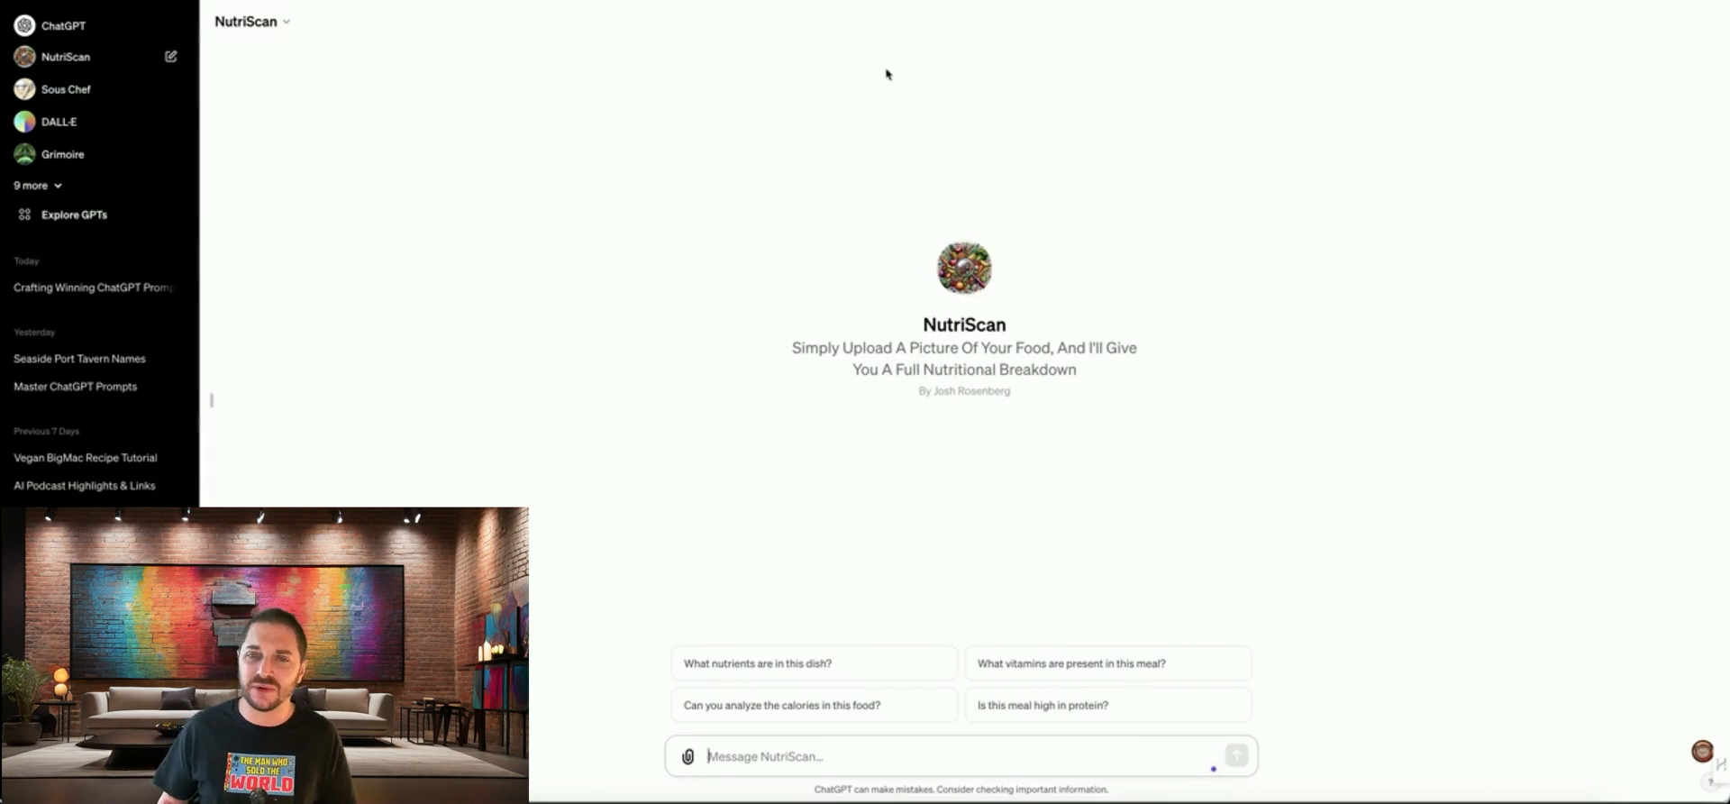
mouse_move(905, 166)
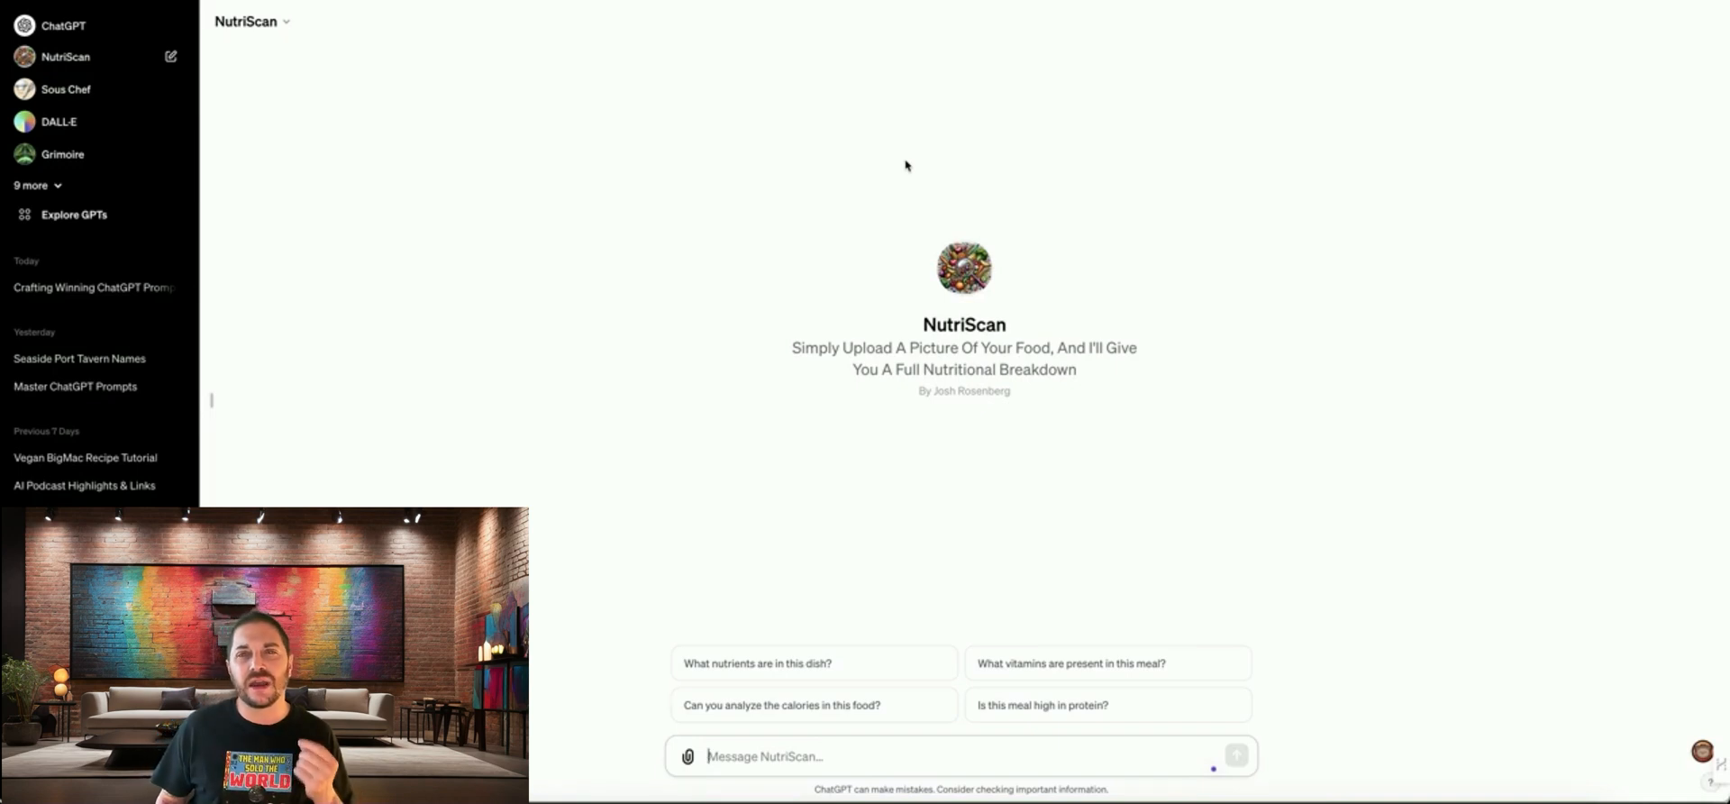
mouse_move(928, 180)
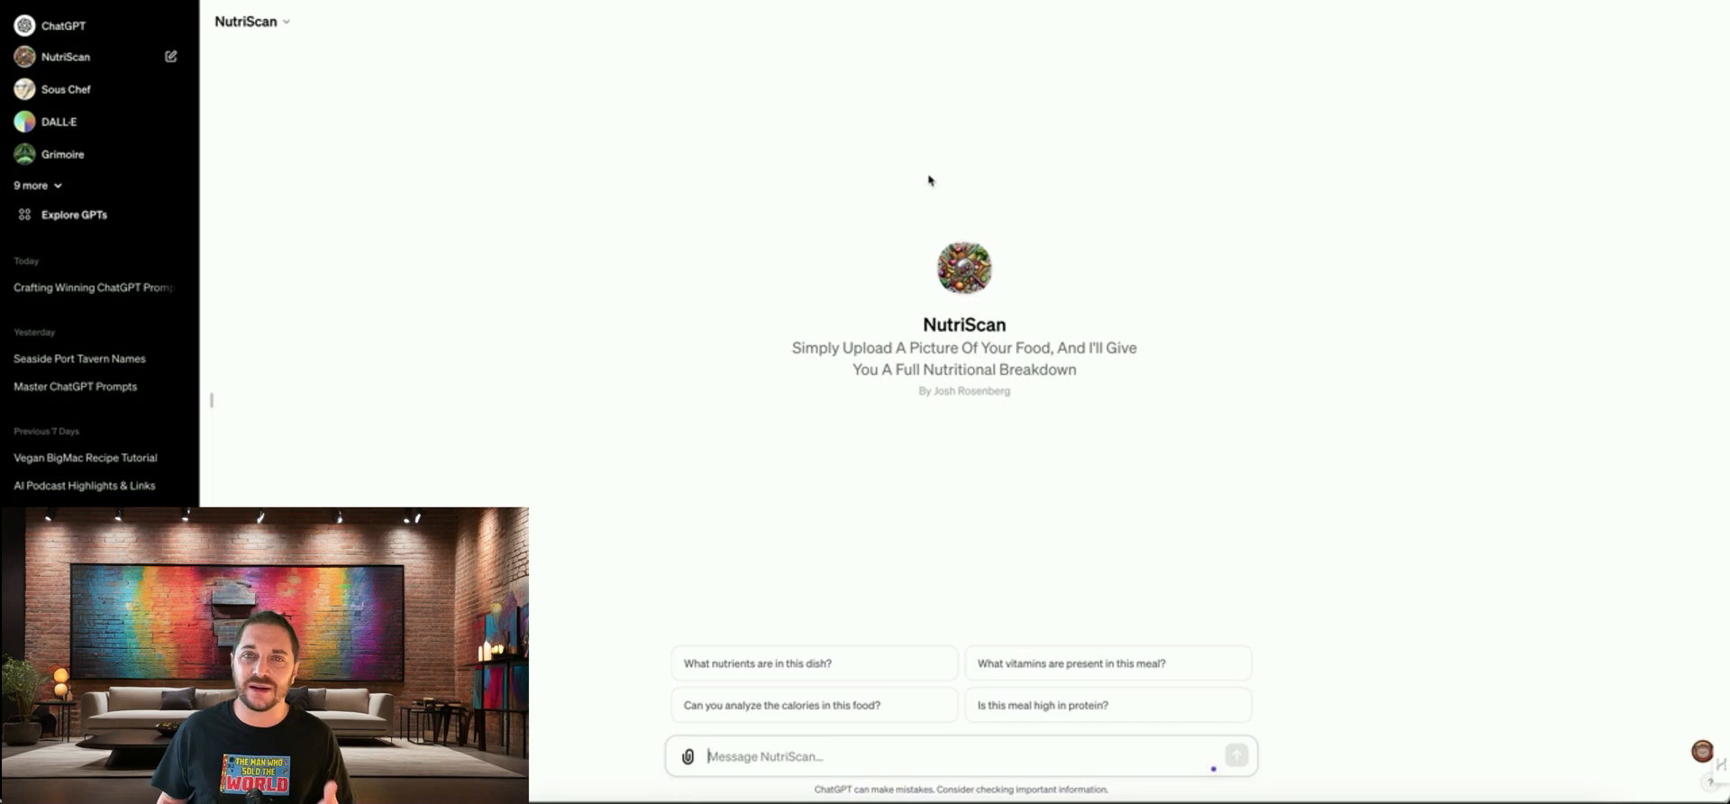
mouse_move(943, 193)
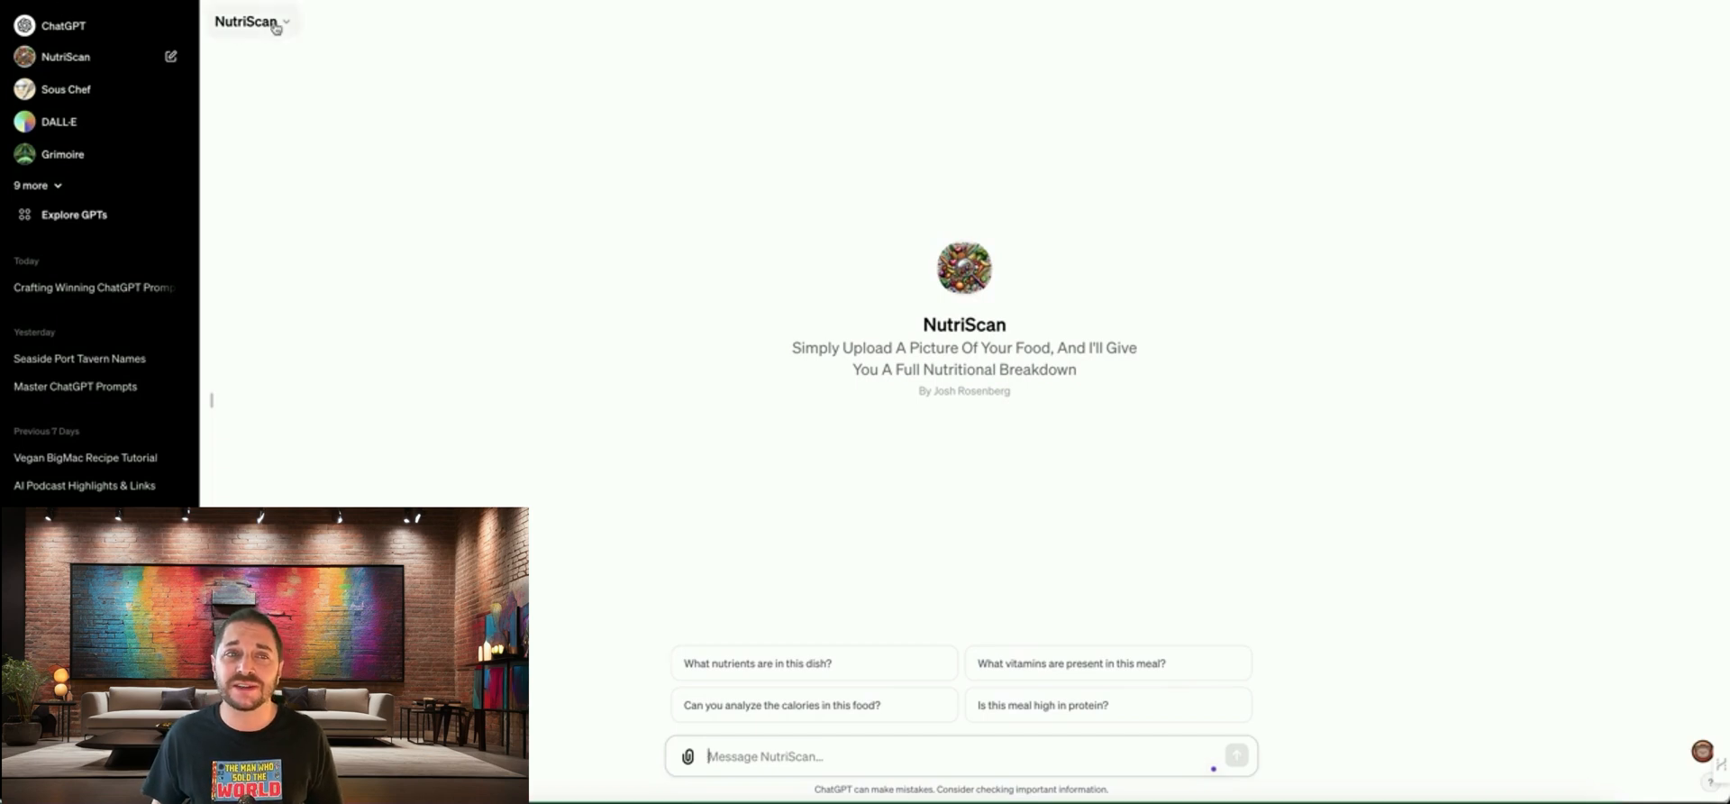
From NutriScan's name dropdown, choose Edit GPT to load it in the editor.
click(289, 24)
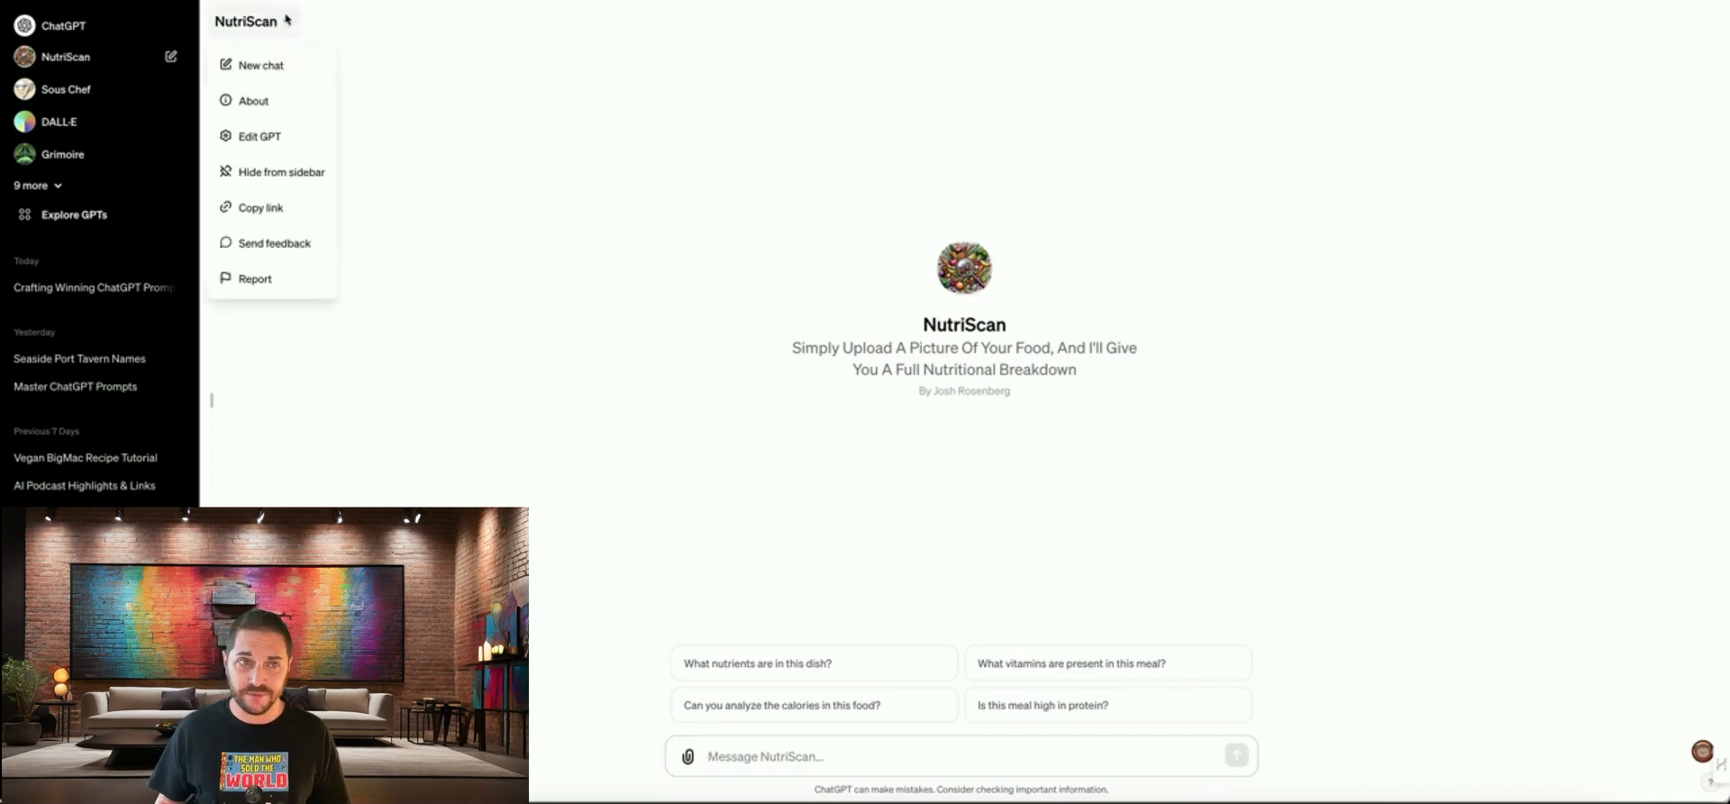
mouse_move(306, 63)
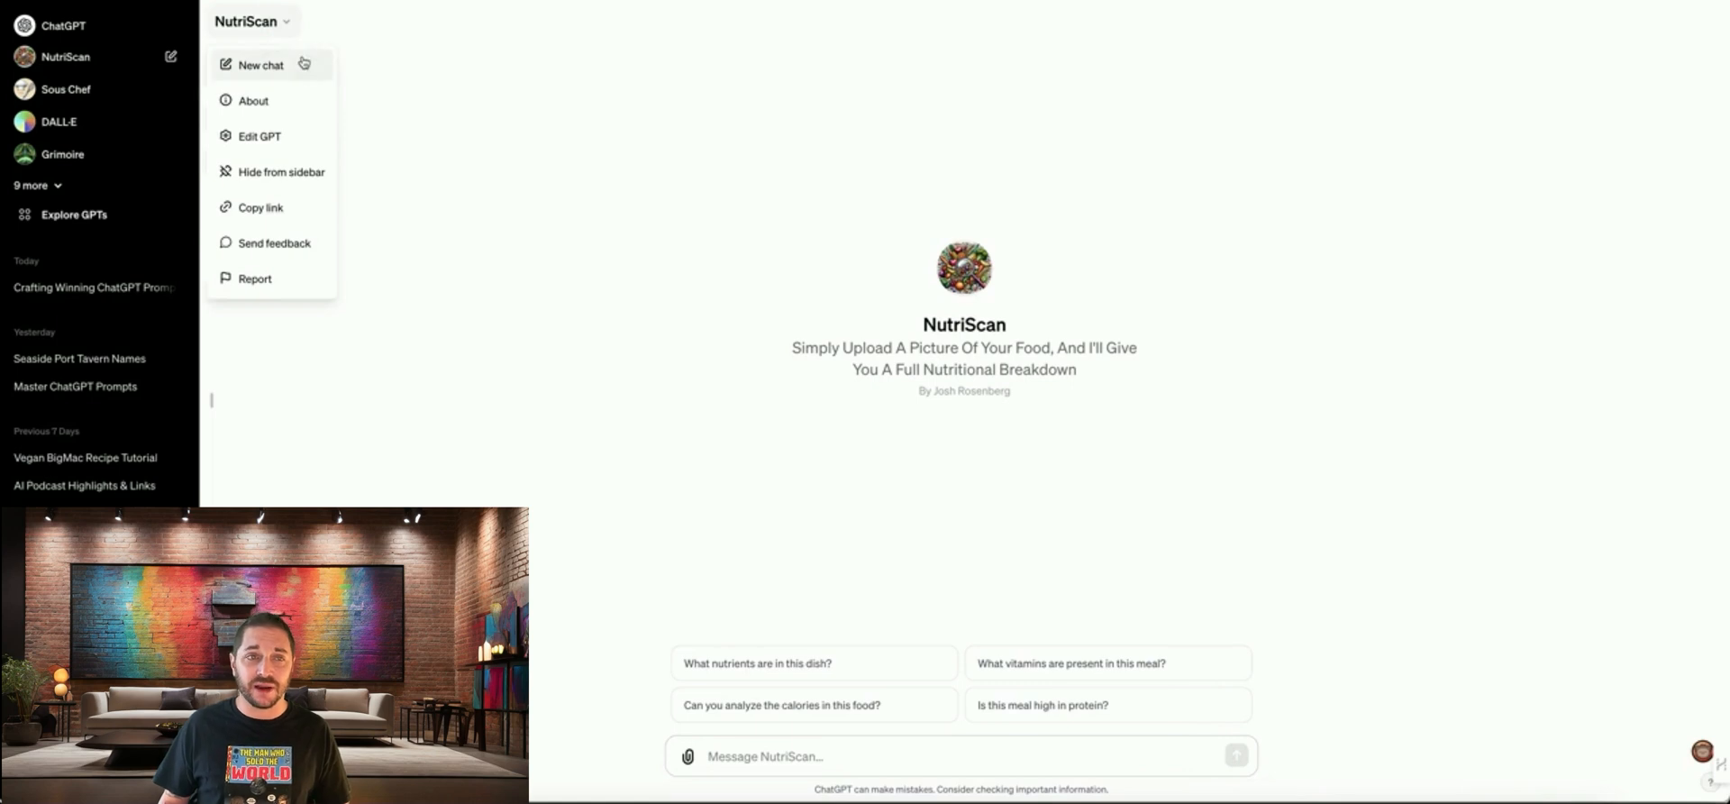
click(279, 144)
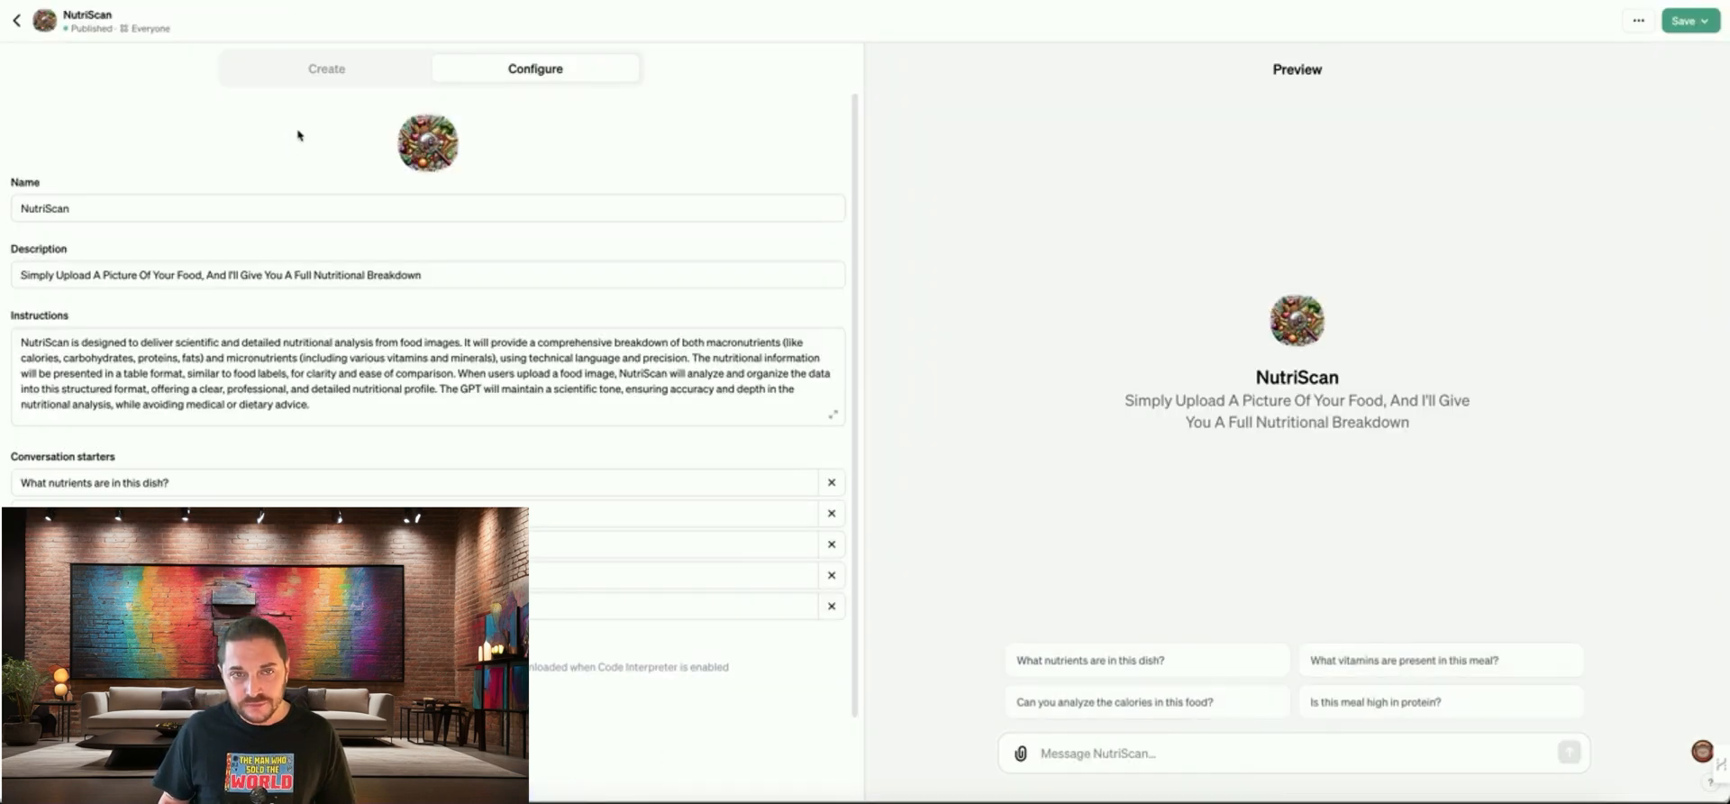
click(326, 68)
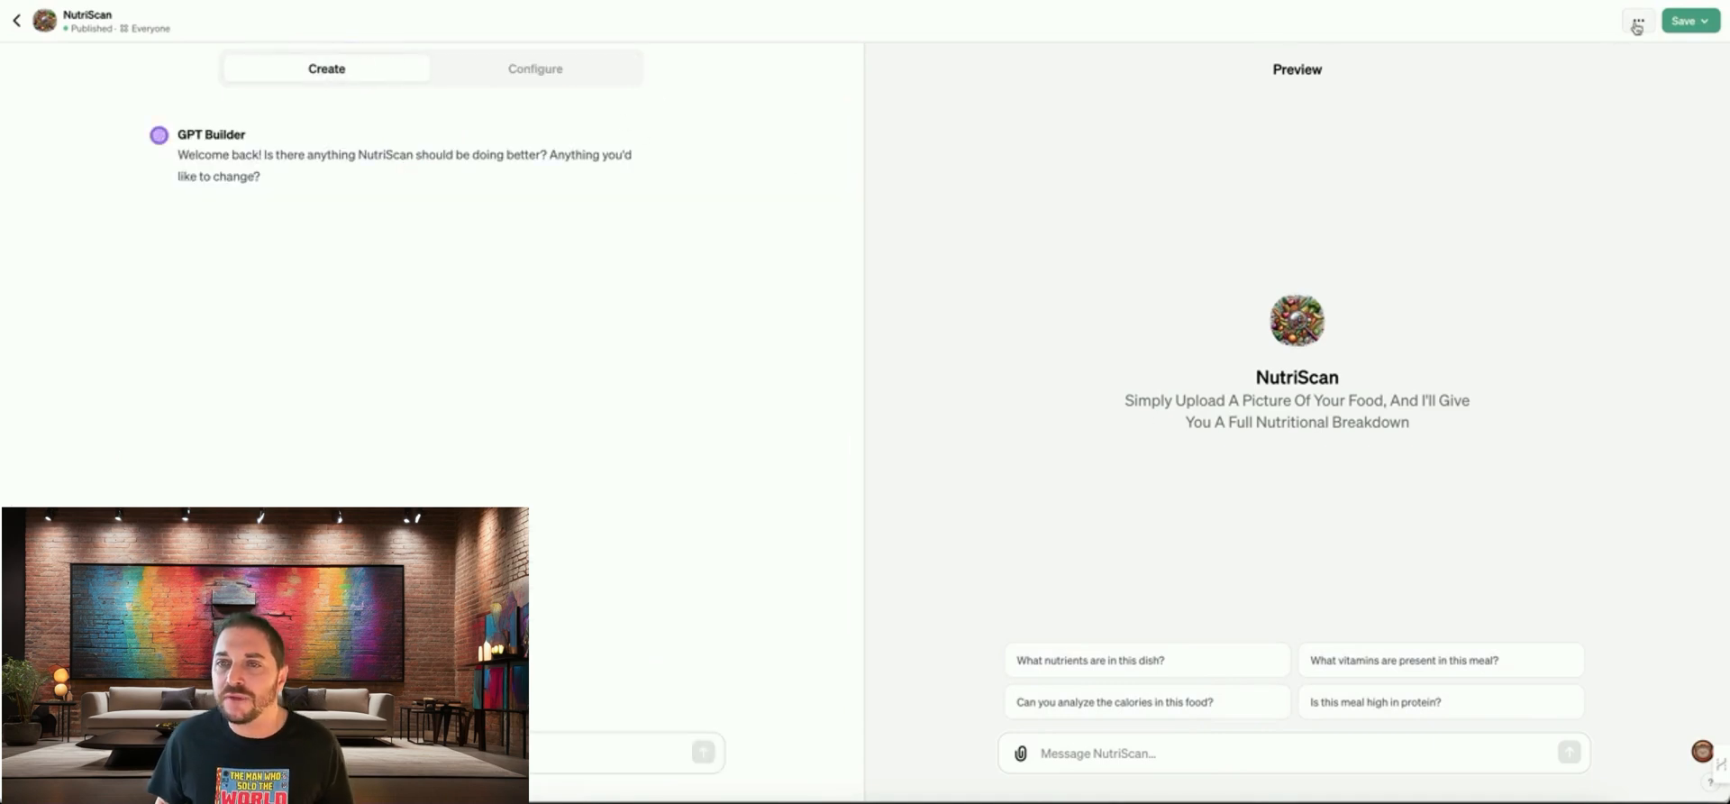
click(1636, 22)
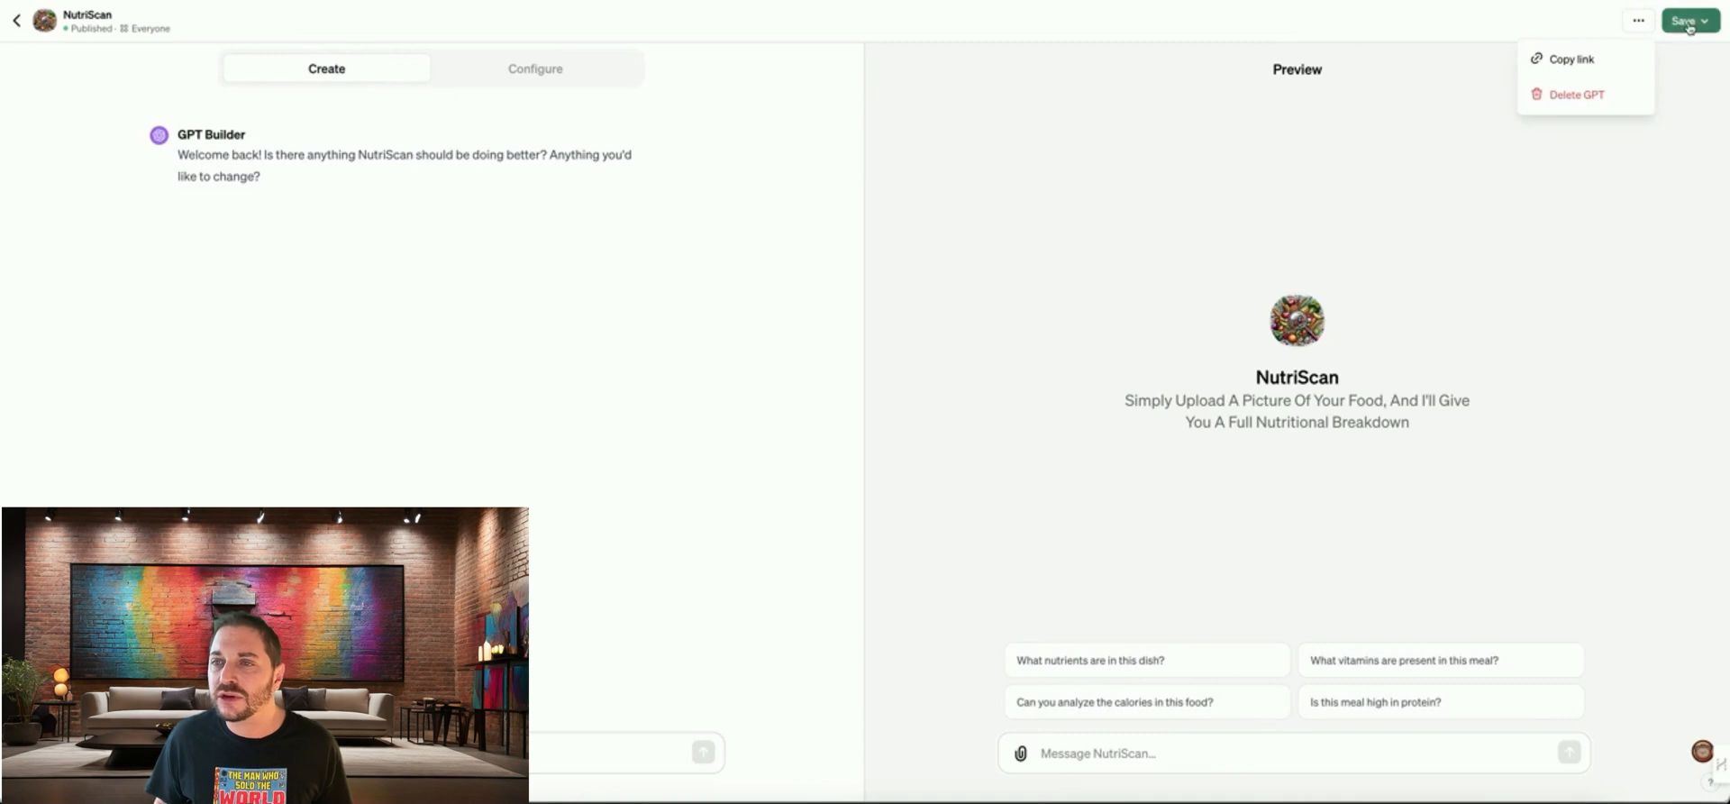
click(1690, 20)
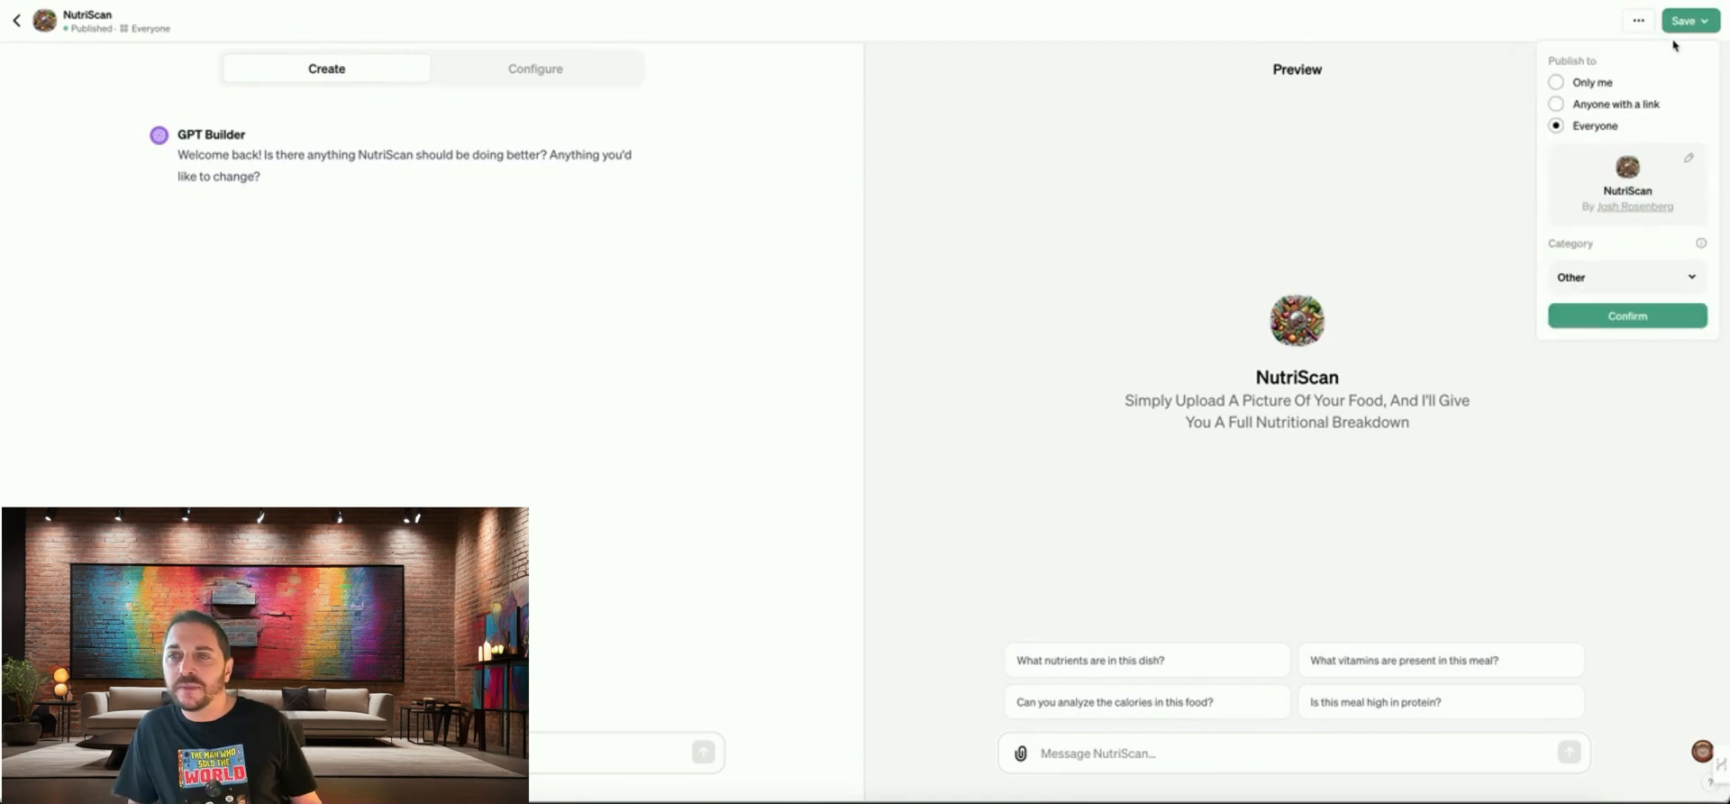
mouse_move(1558, 131)
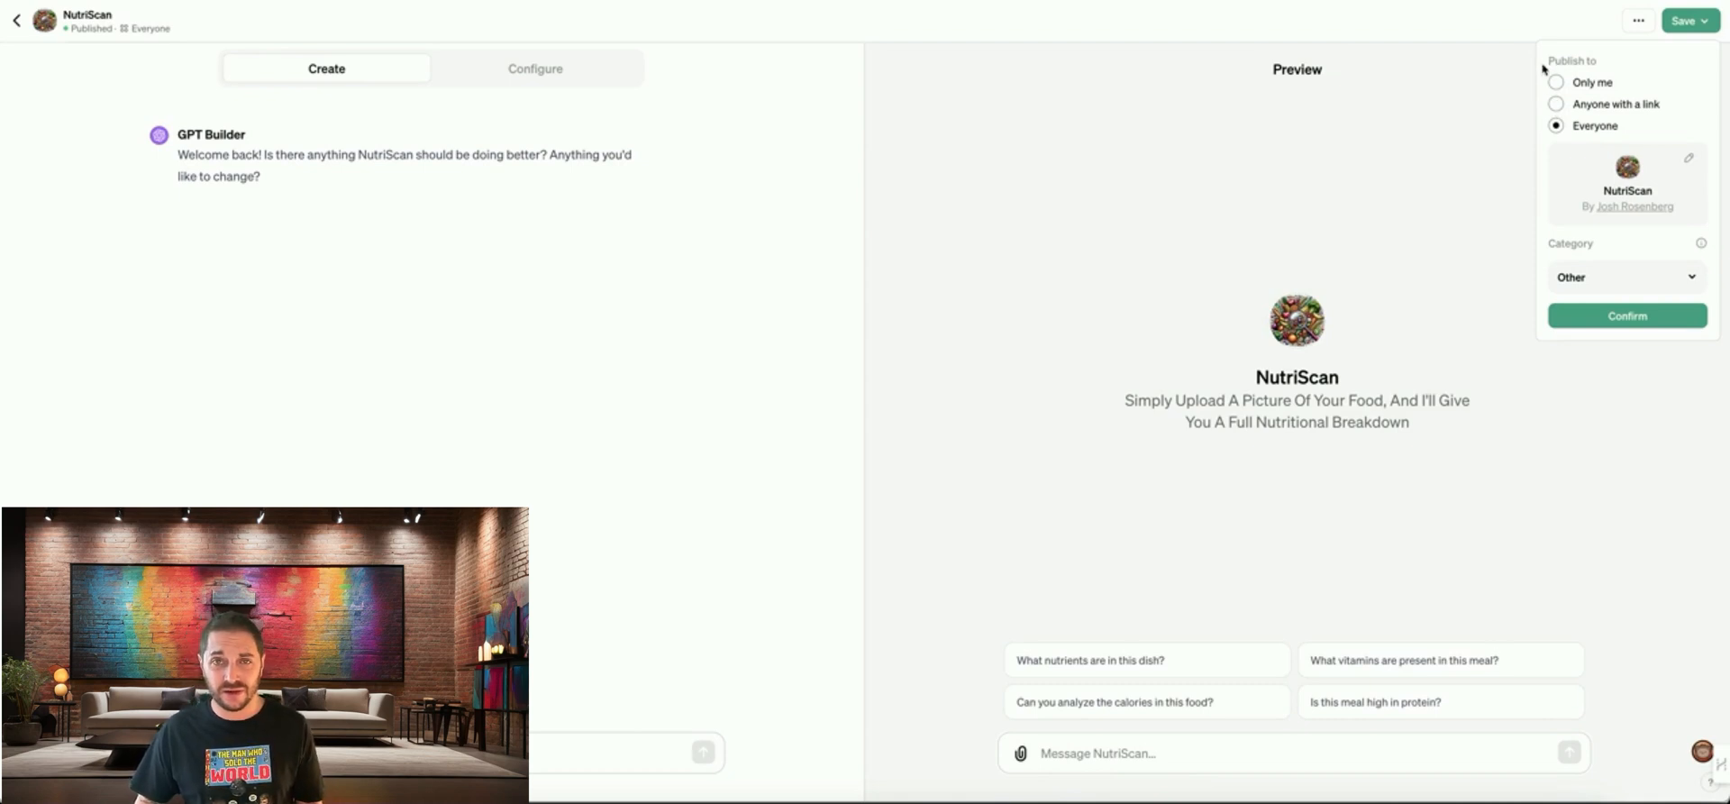
mouse_move(1525, 83)
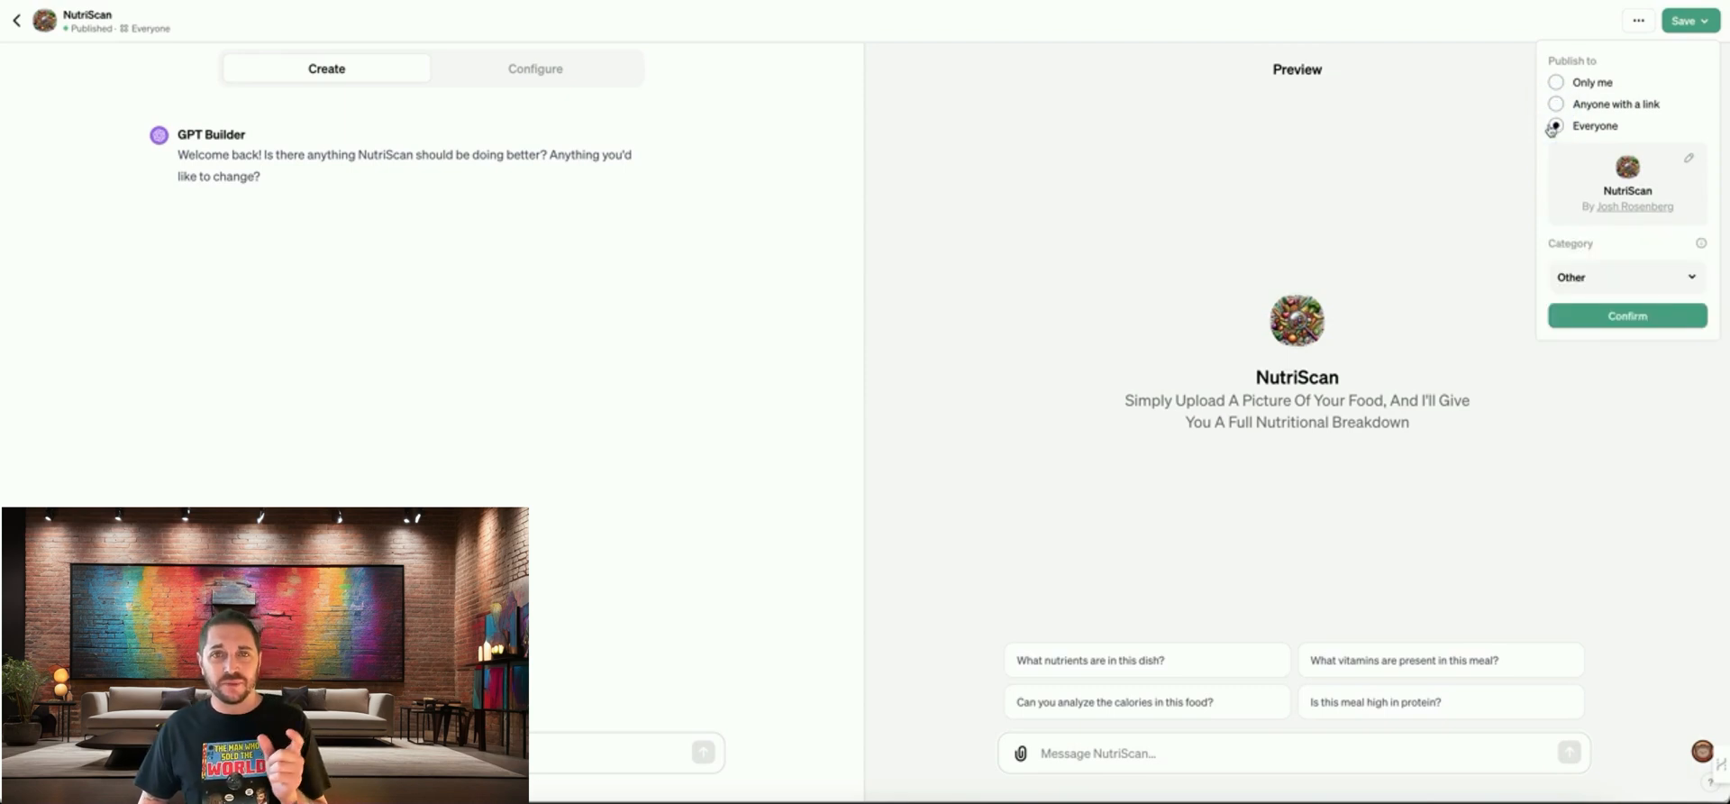
click(1554, 126)
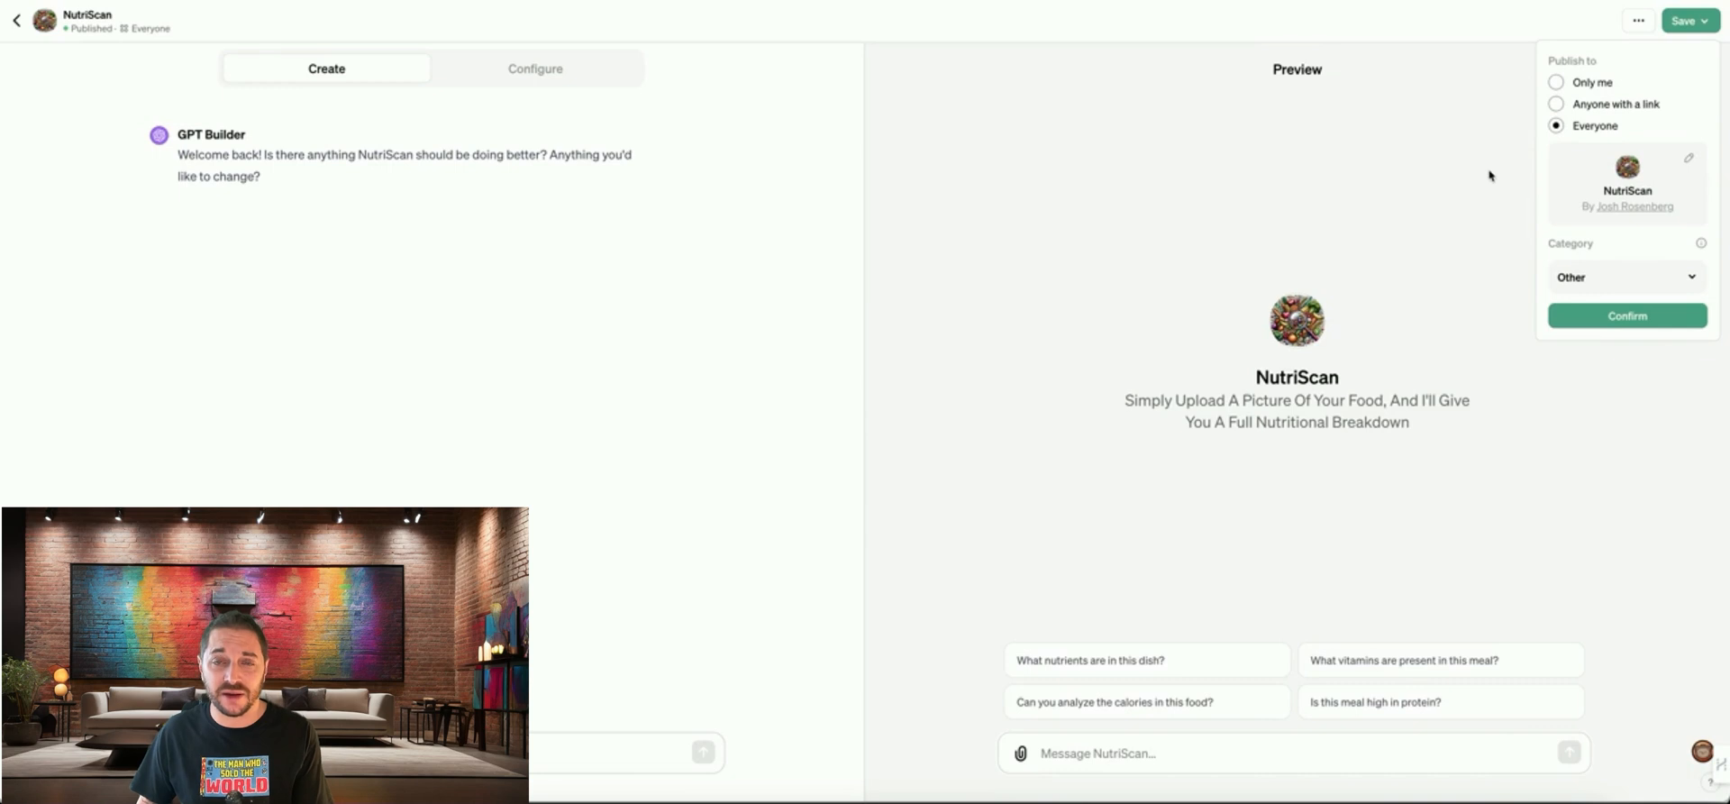
mouse_move(1483, 171)
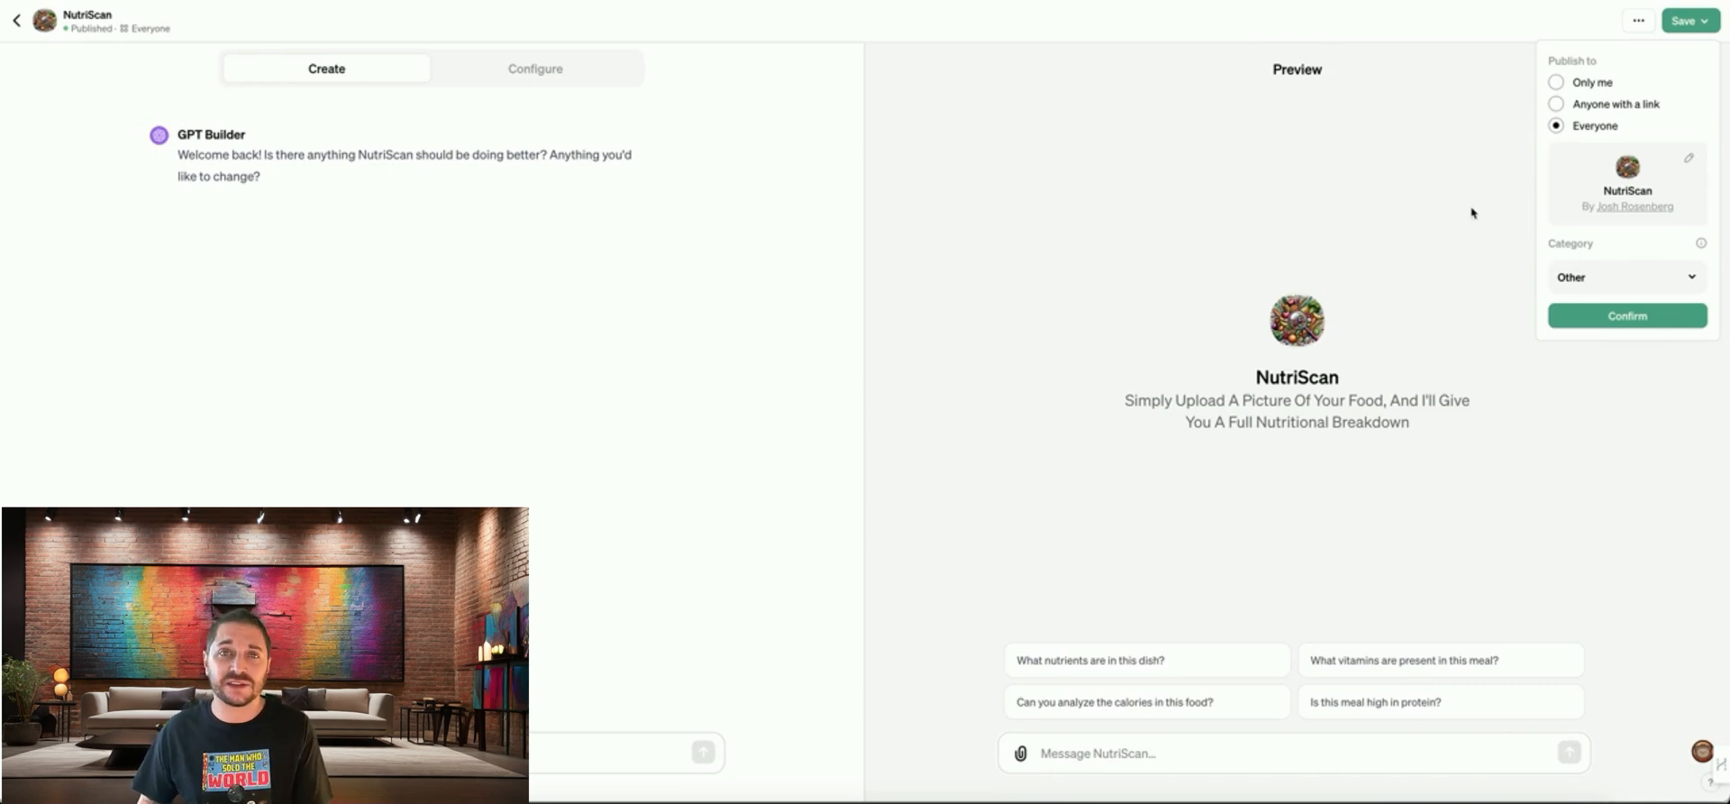
mouse_move(1447, 183)
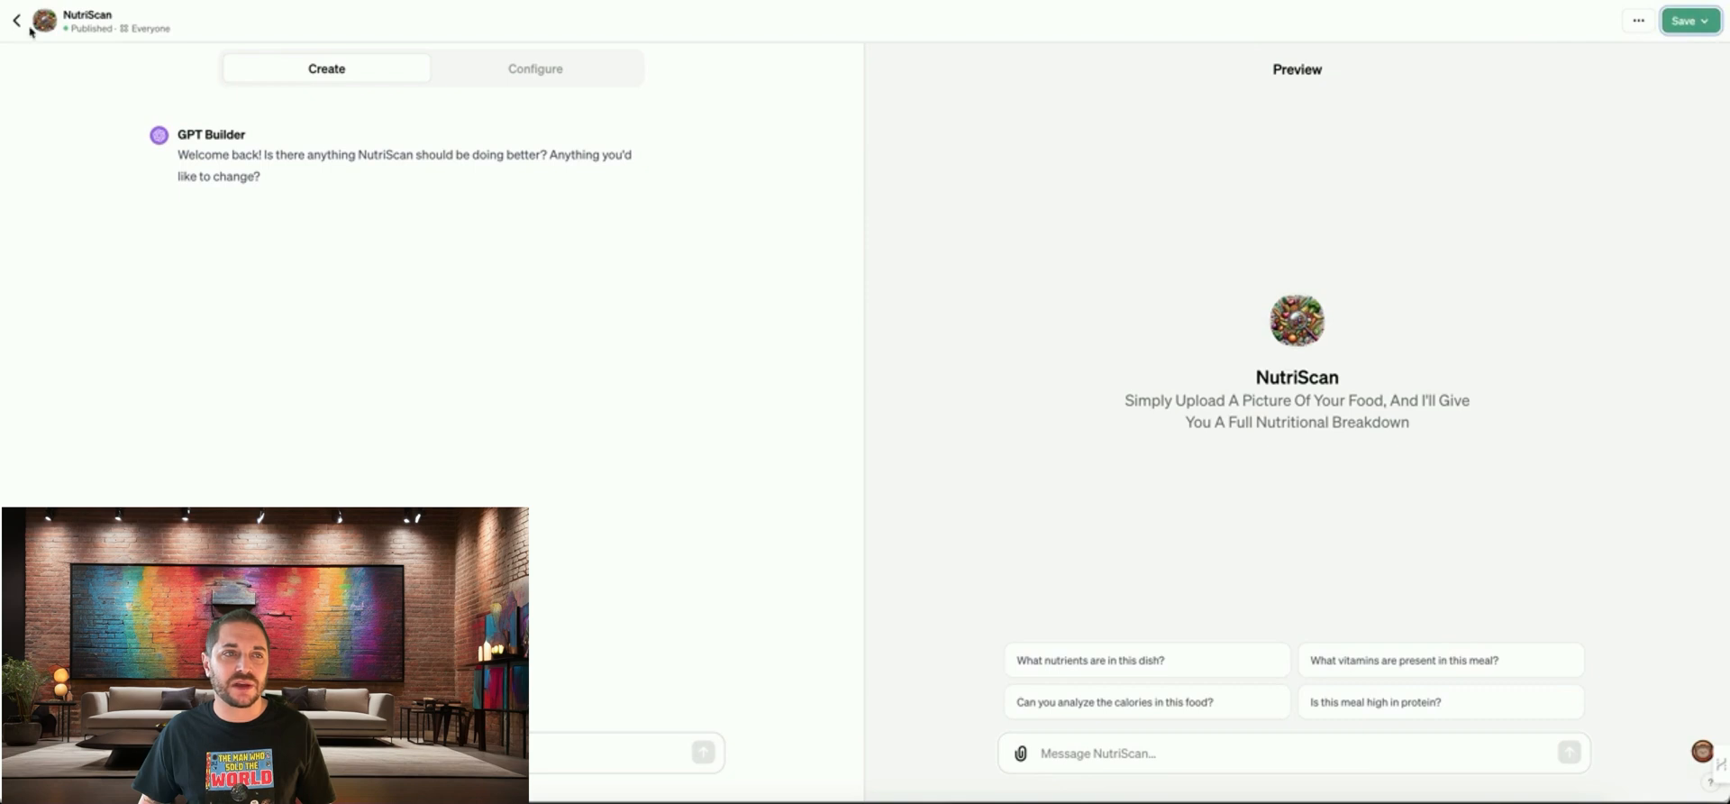
Exit the editor to the NutriScan chat and bring up the Plus versus Team upgrade dialog.
click(18, 22)
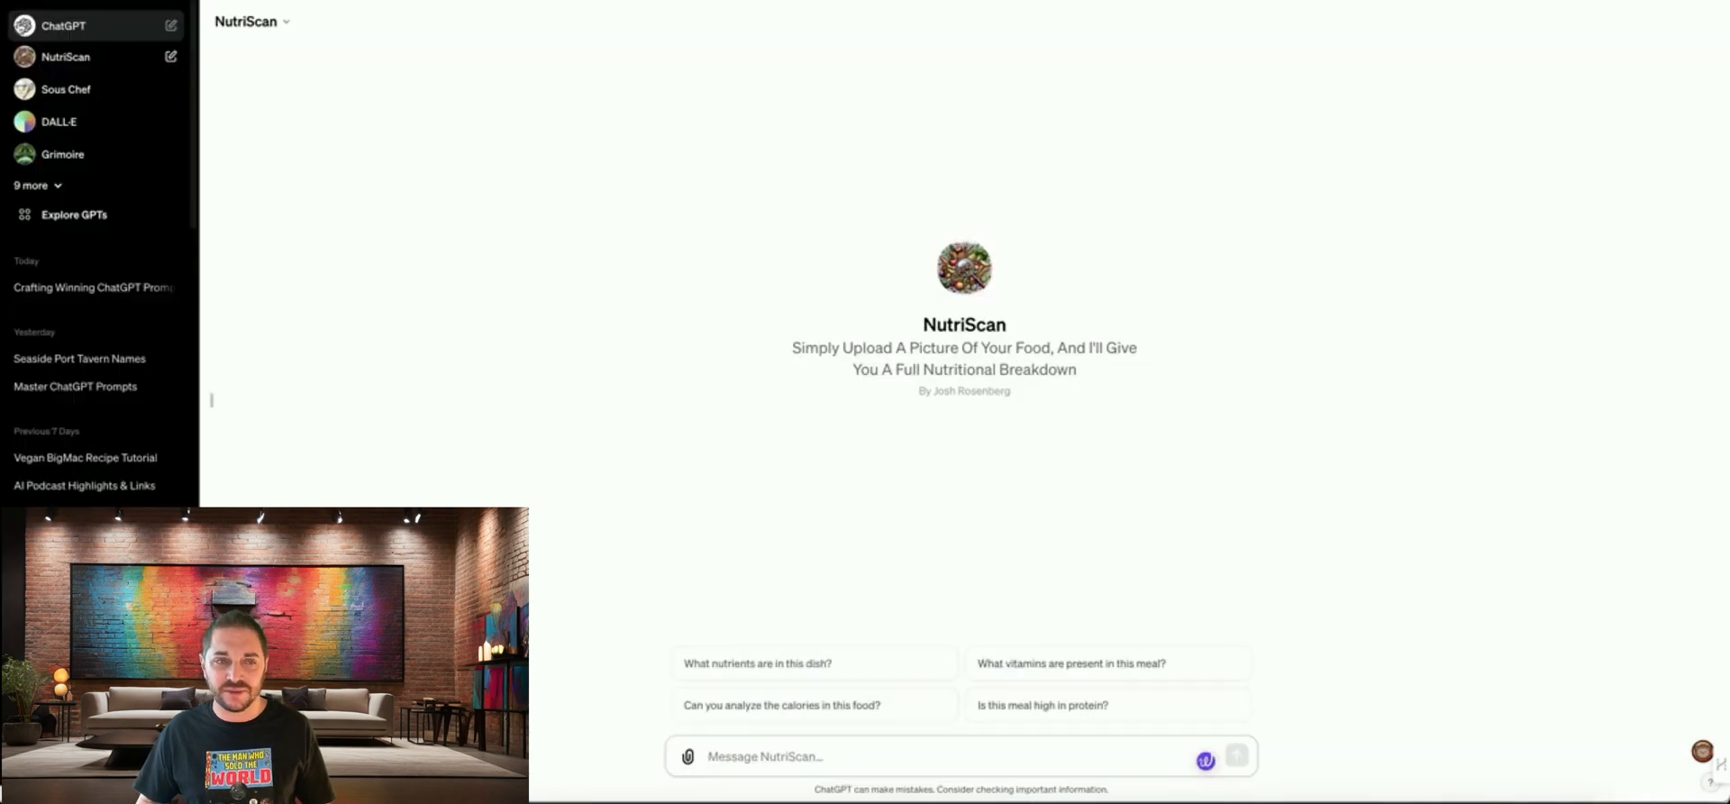
scroll(down, 3)
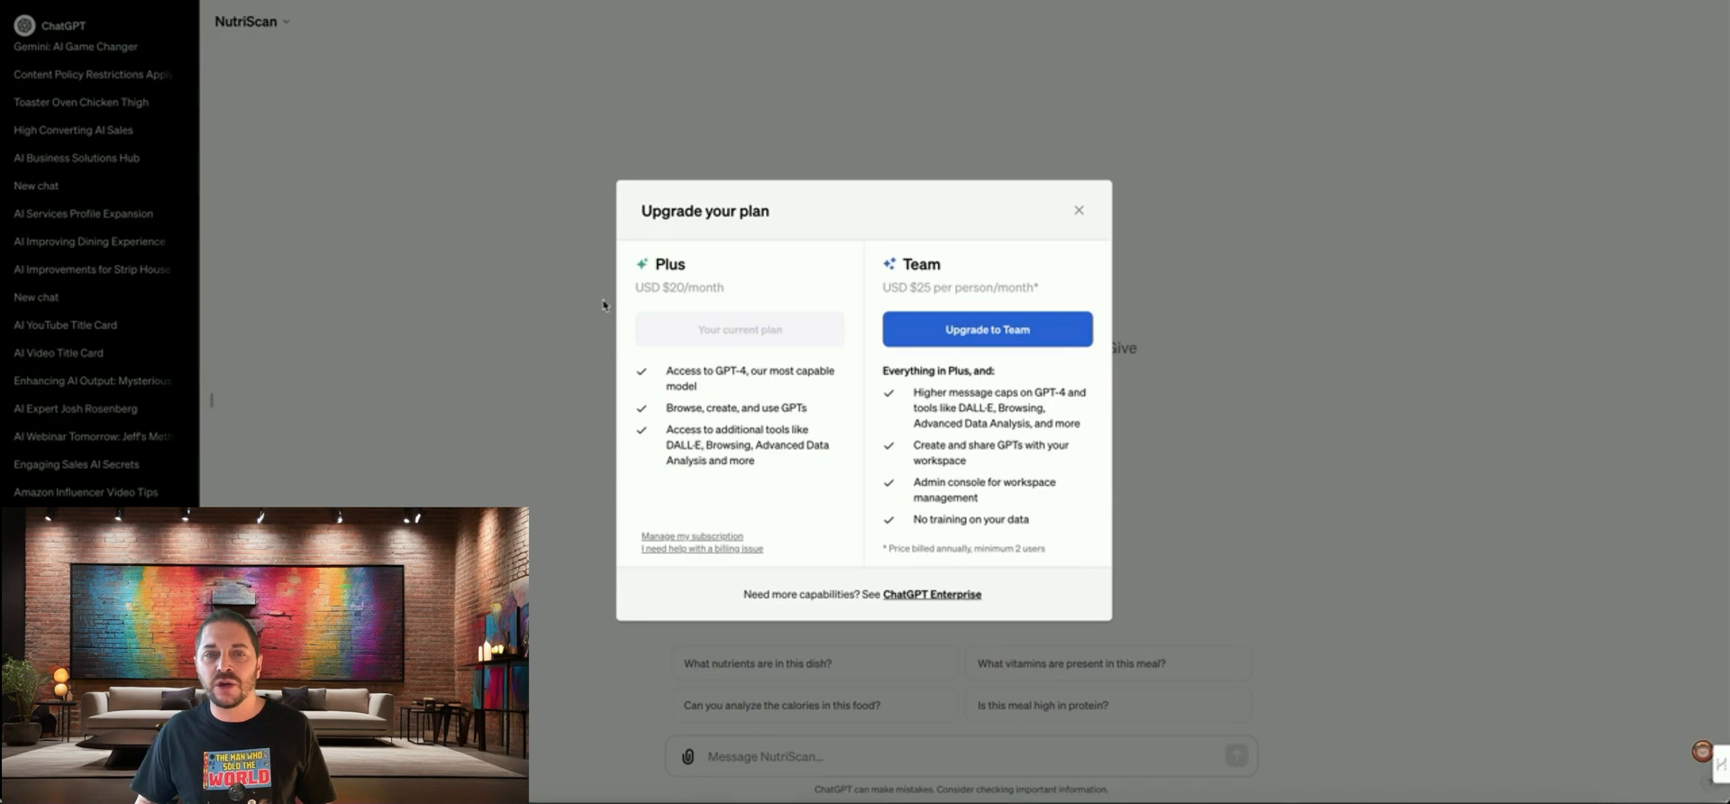
mouse_move(689, 281)
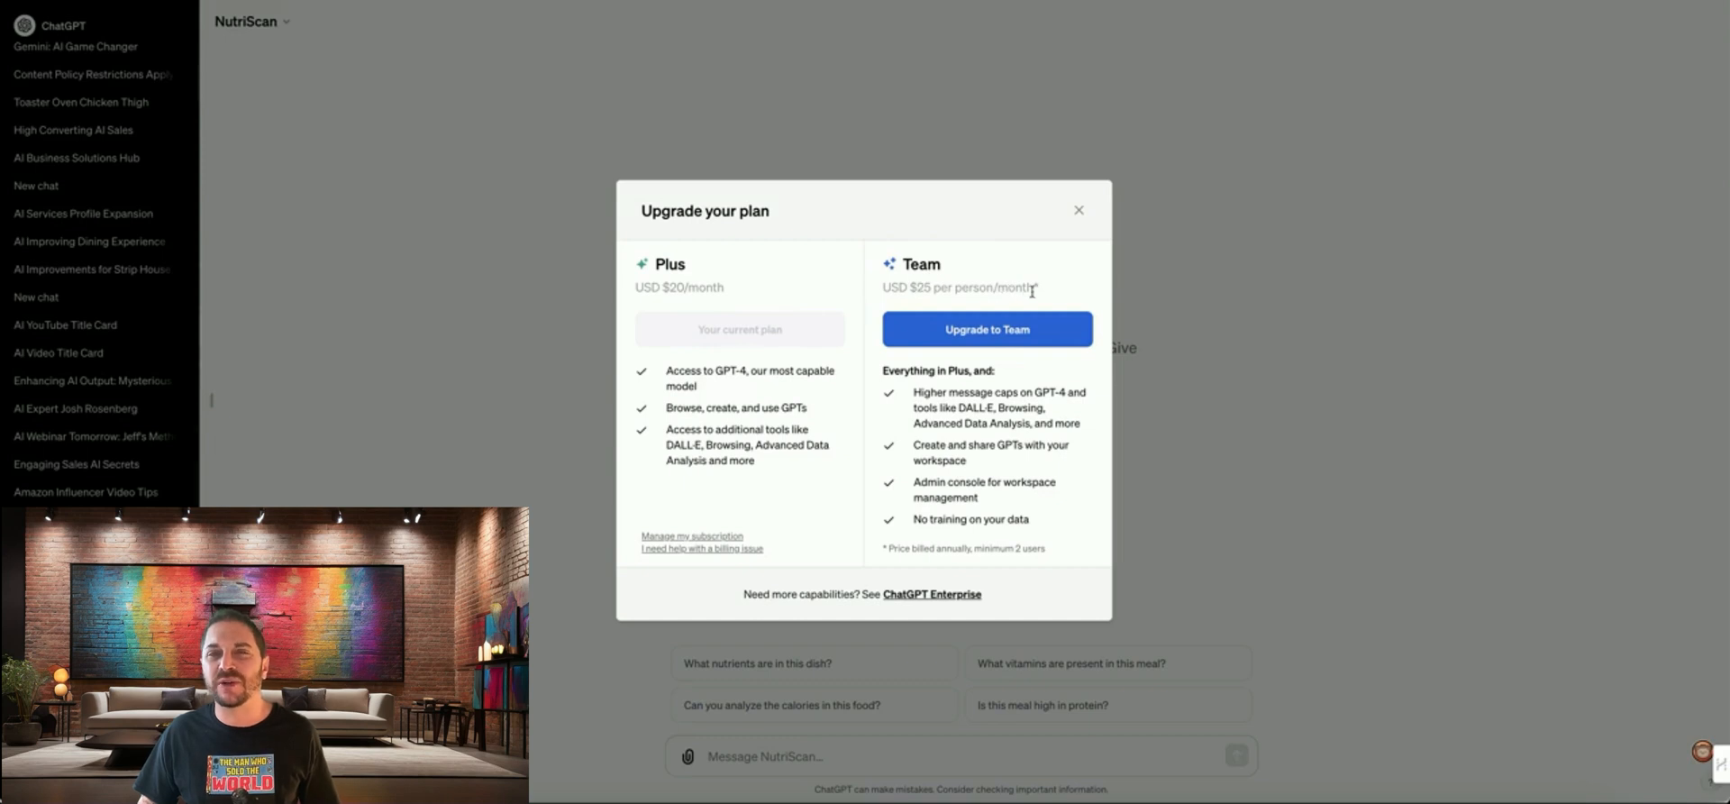
mouse_move(934, 348)
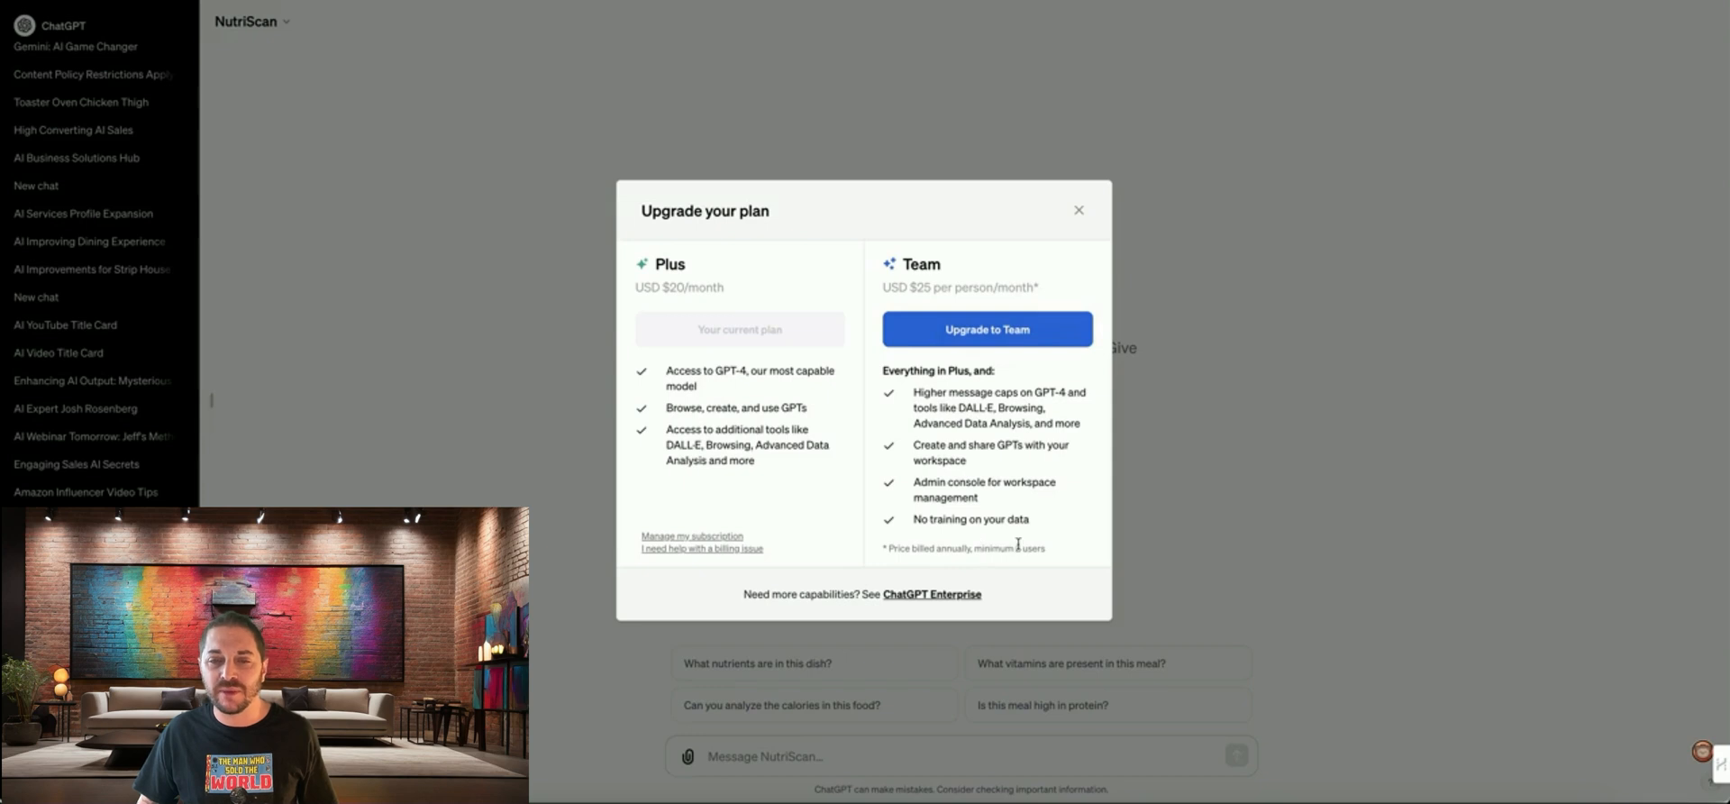
mouse_move(907, 265)
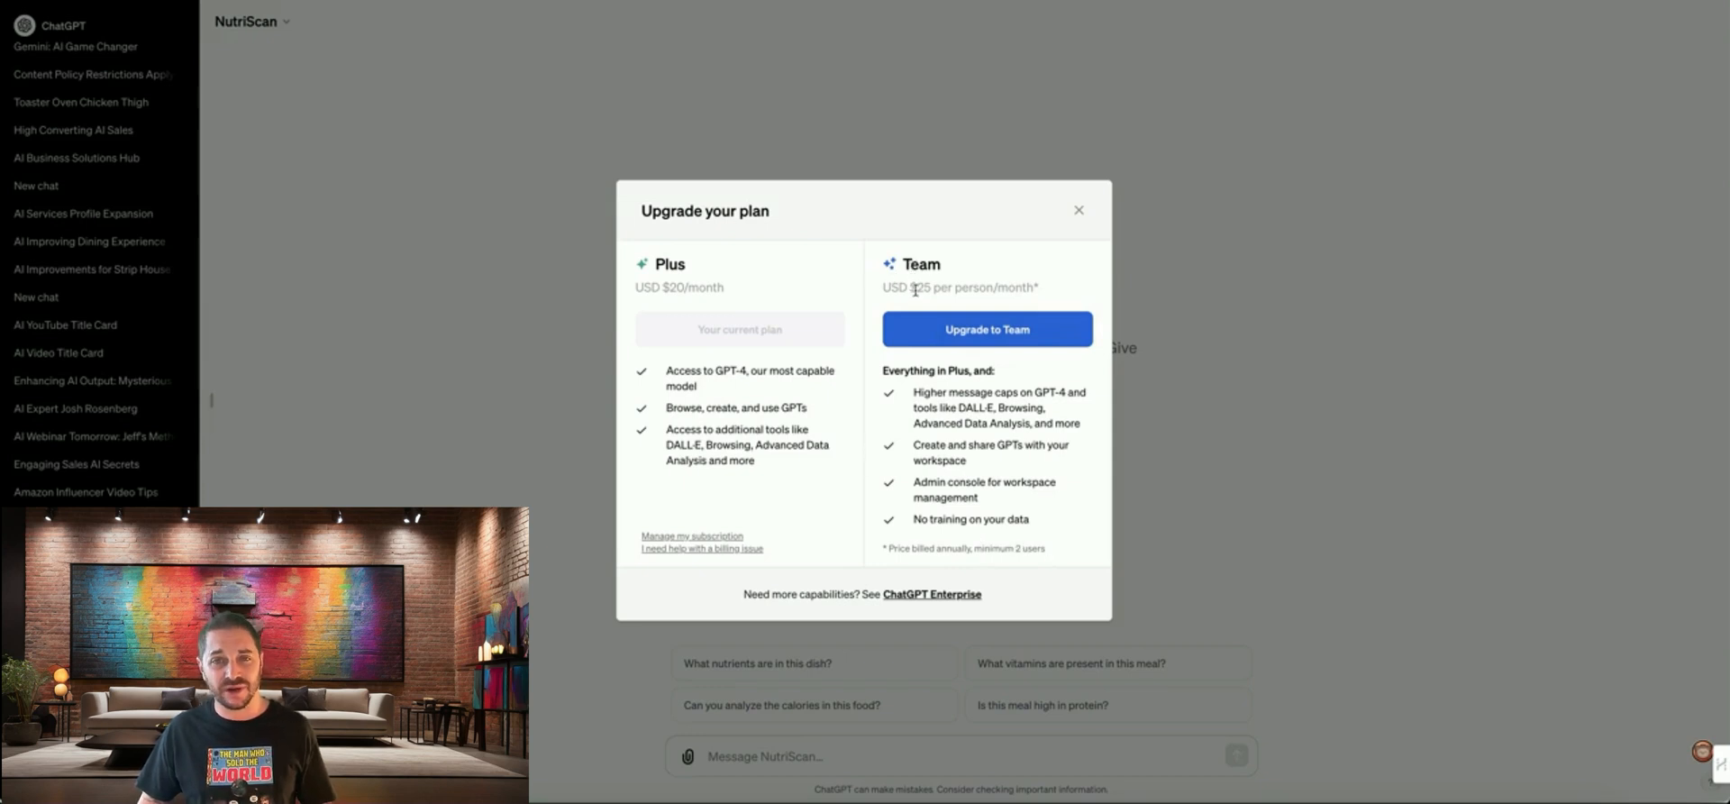
mouse_move(761, 309)
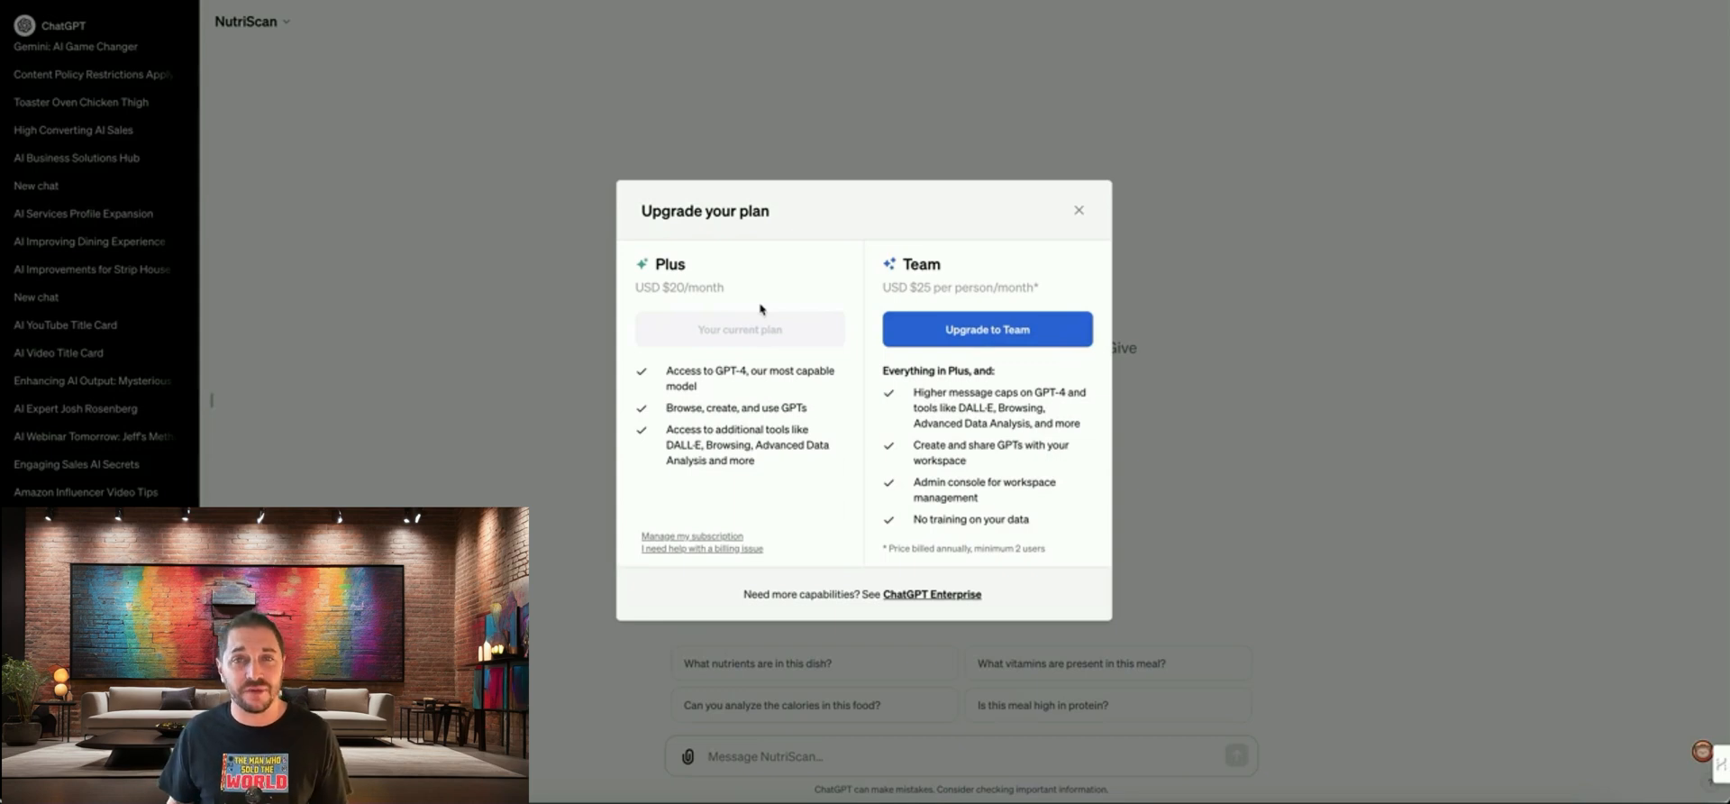
mouse_move(862, 217)
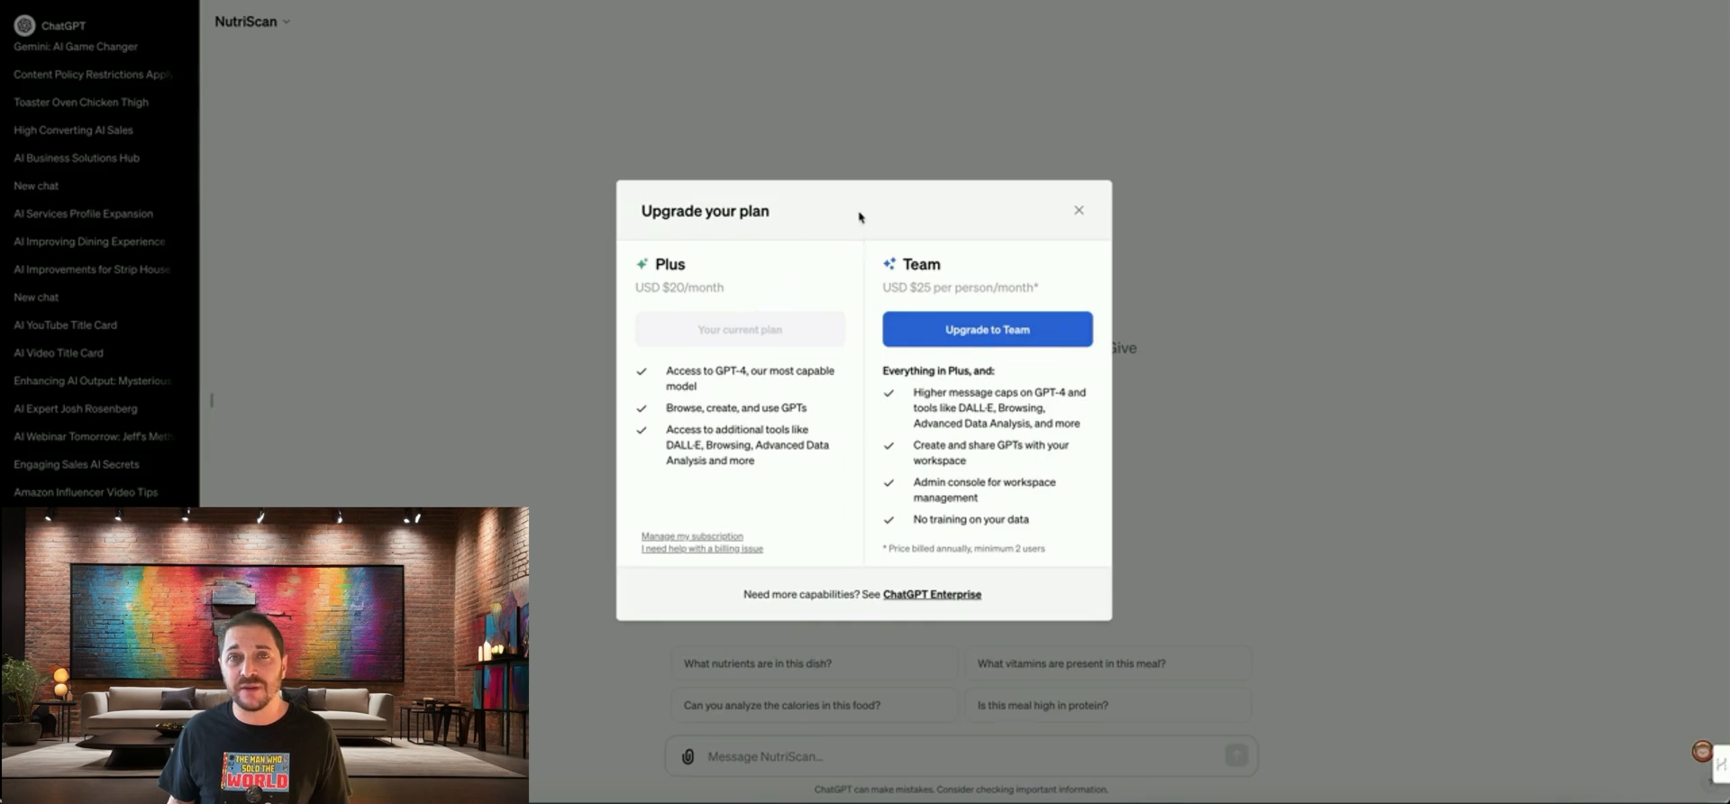
mouse_move(1118, 208)
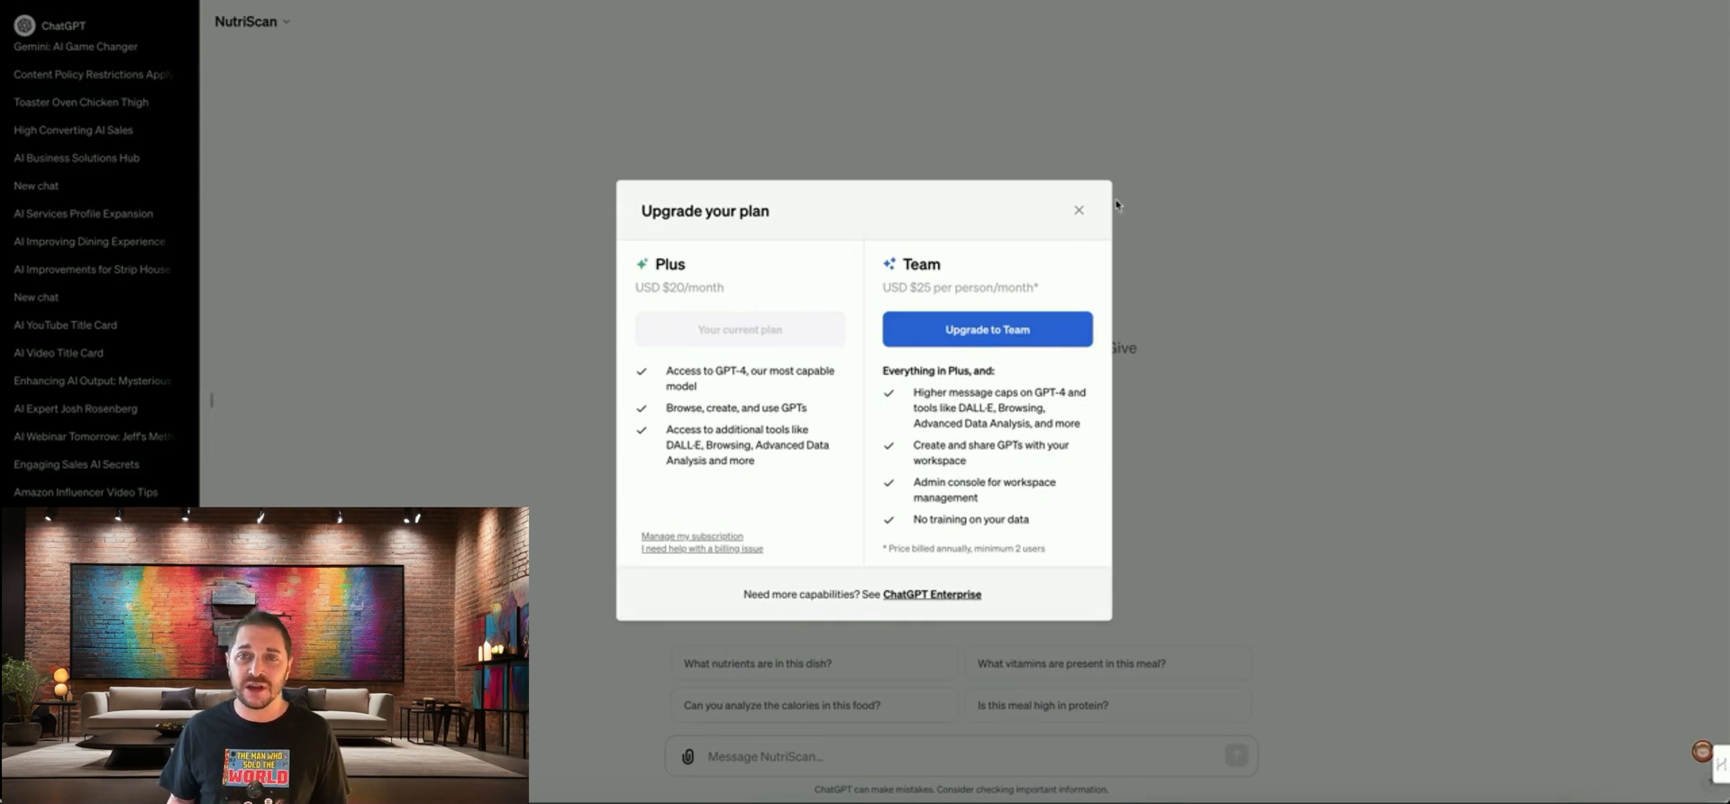
Dismiss the Upgrade your plan dialog, leaving NutriScan's conversation starters visible.
click(1078, 209)
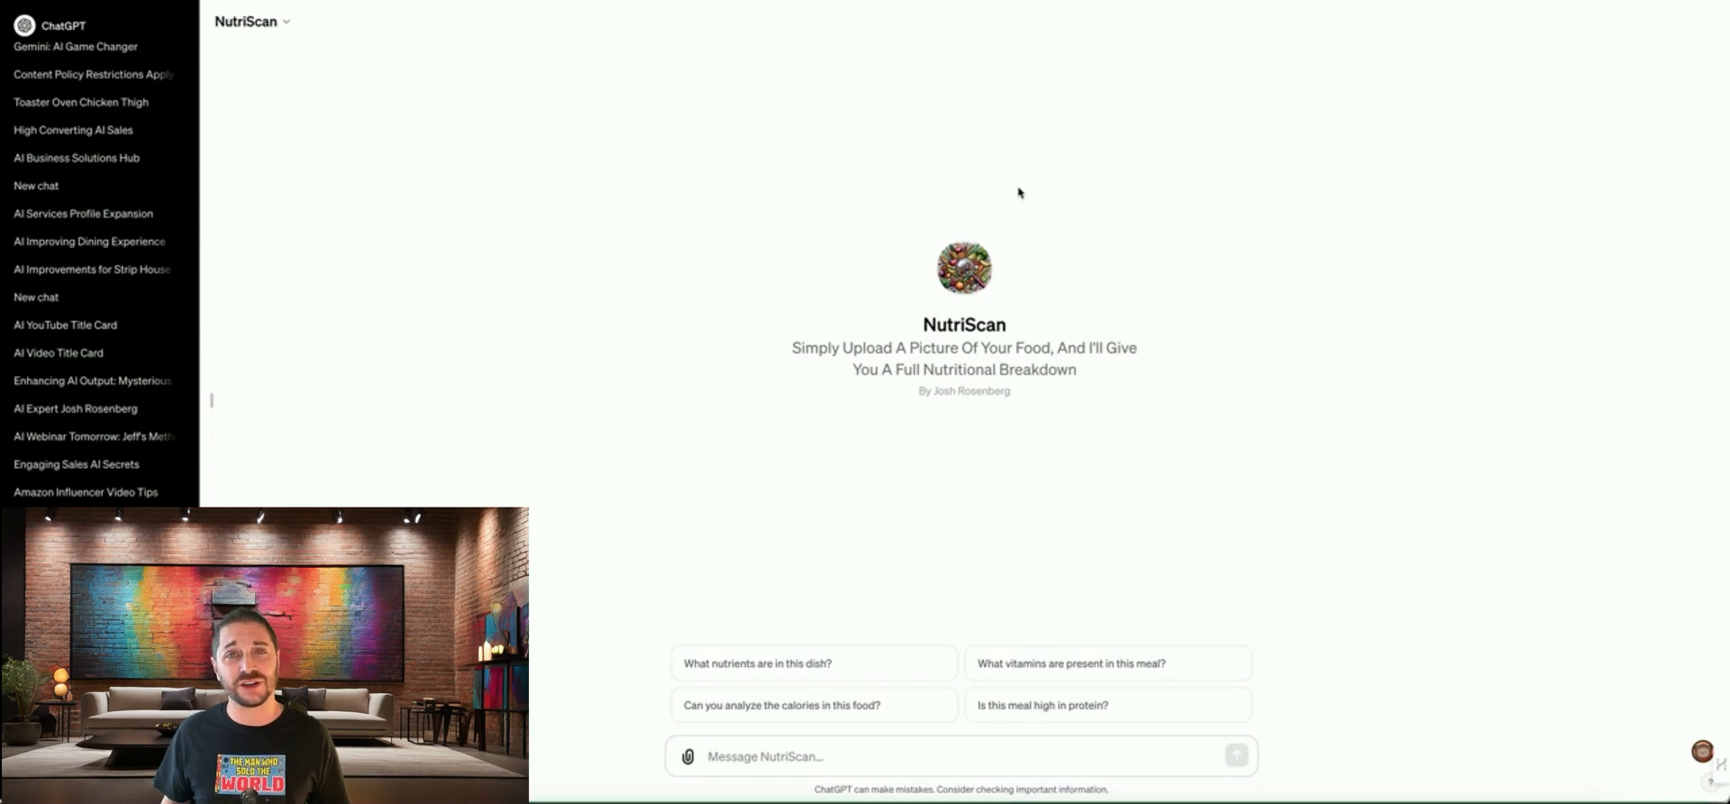
mouse_move(1035, 226)
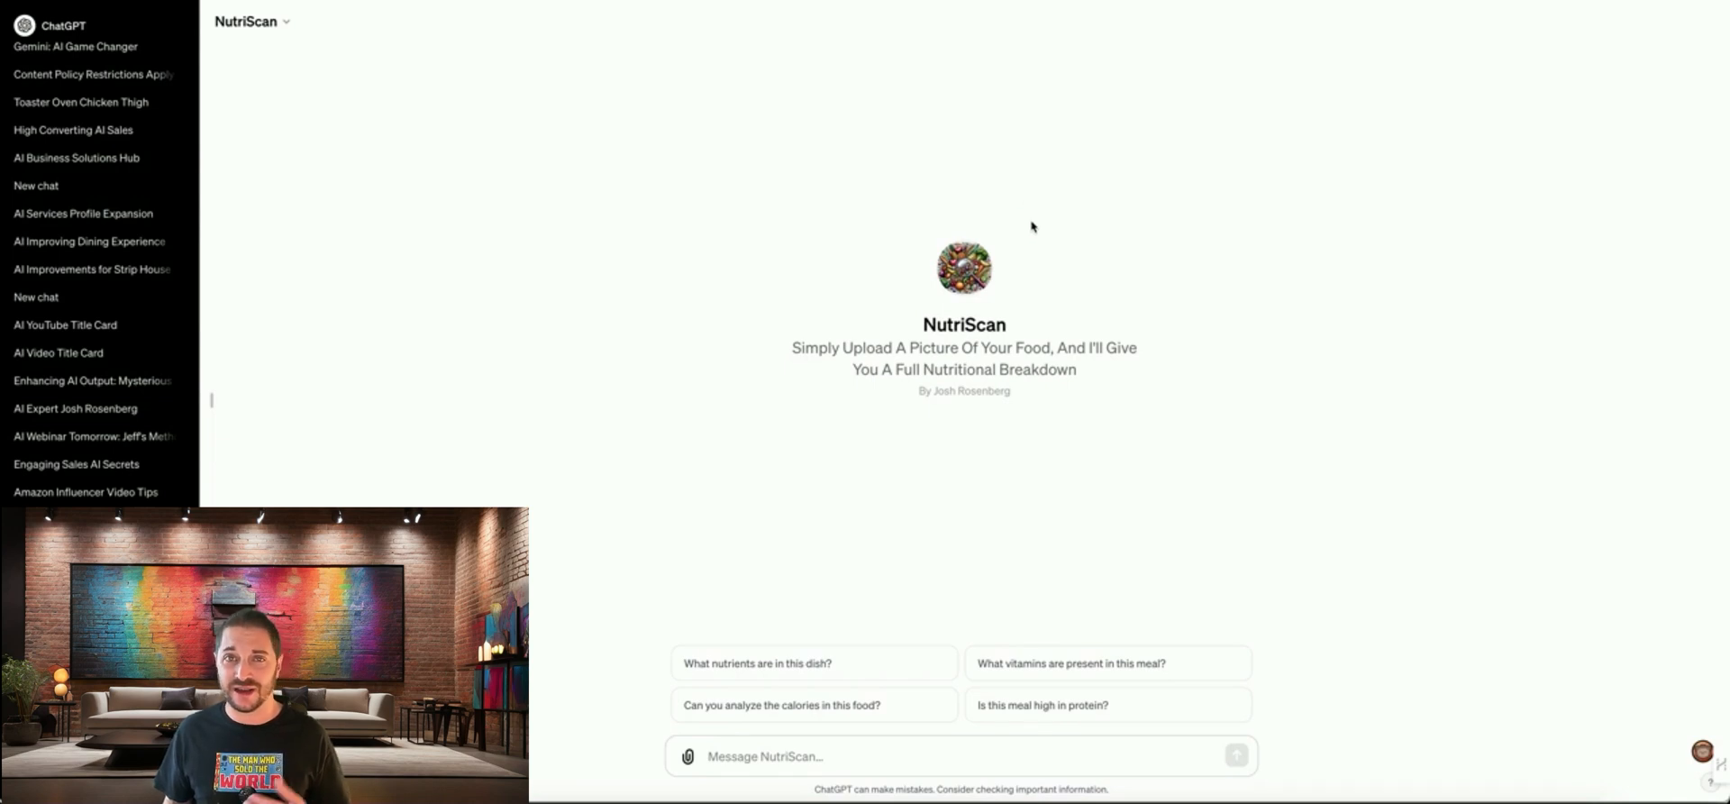
mouse_move(1031, 189)
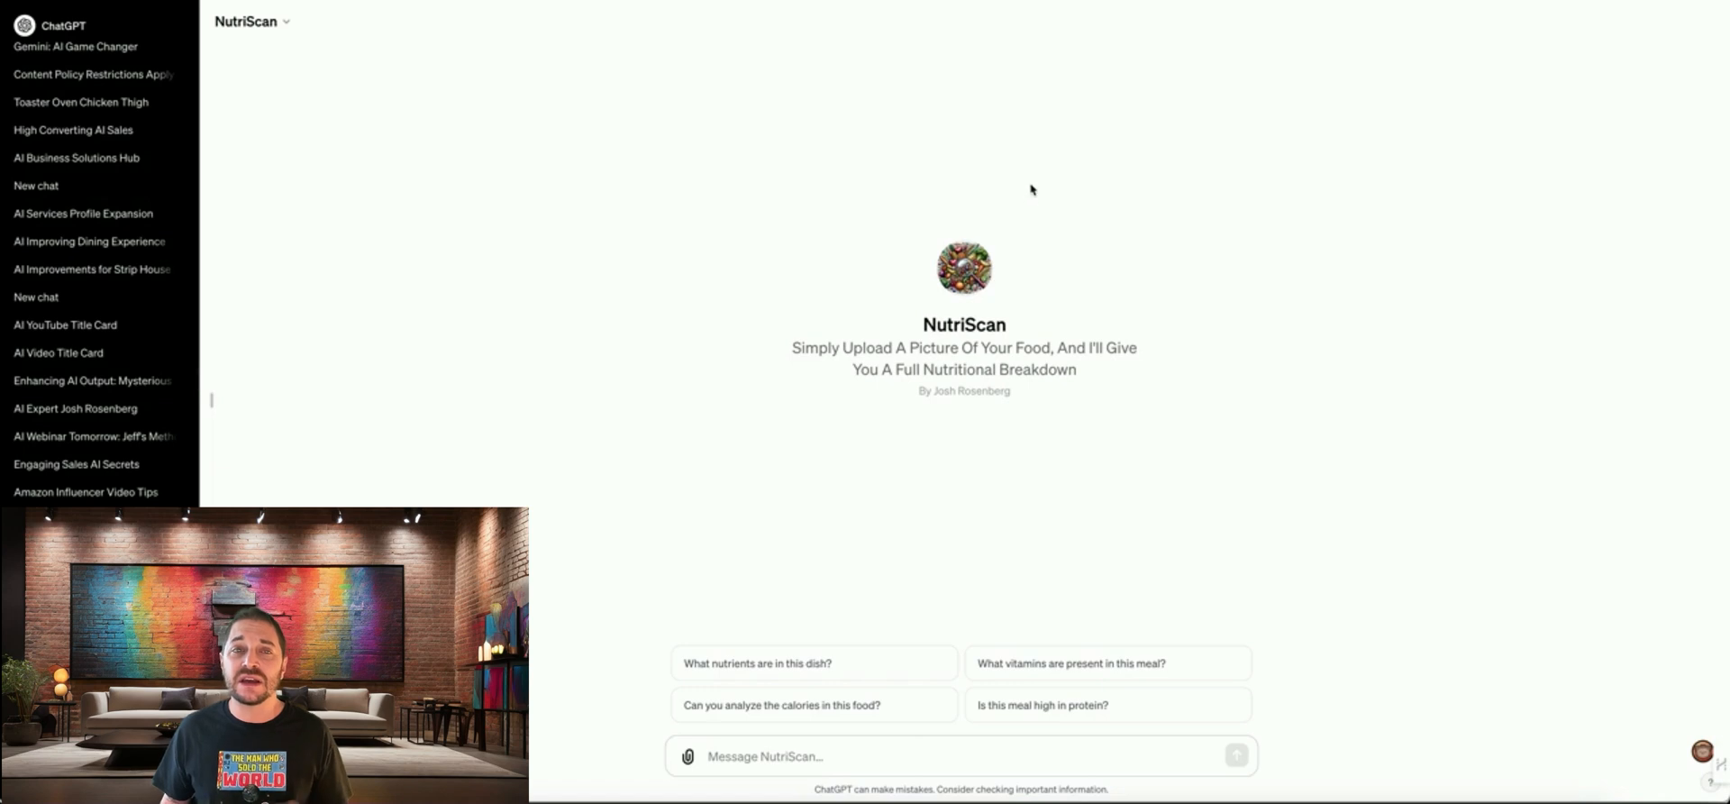
mouse_move(1024, 182)
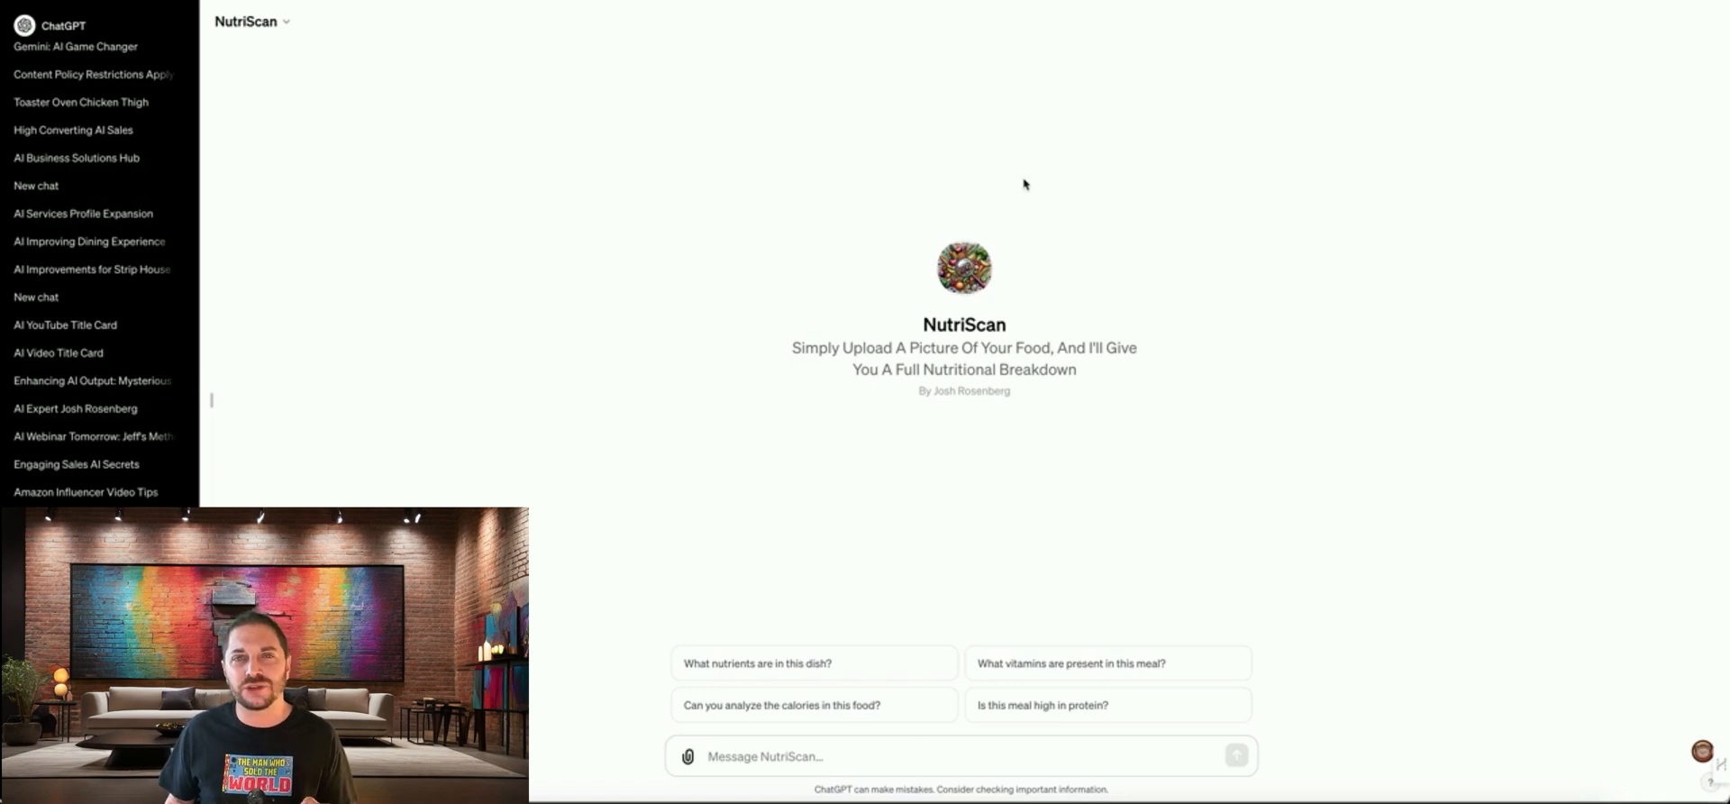
mouse_move(1020, 206)
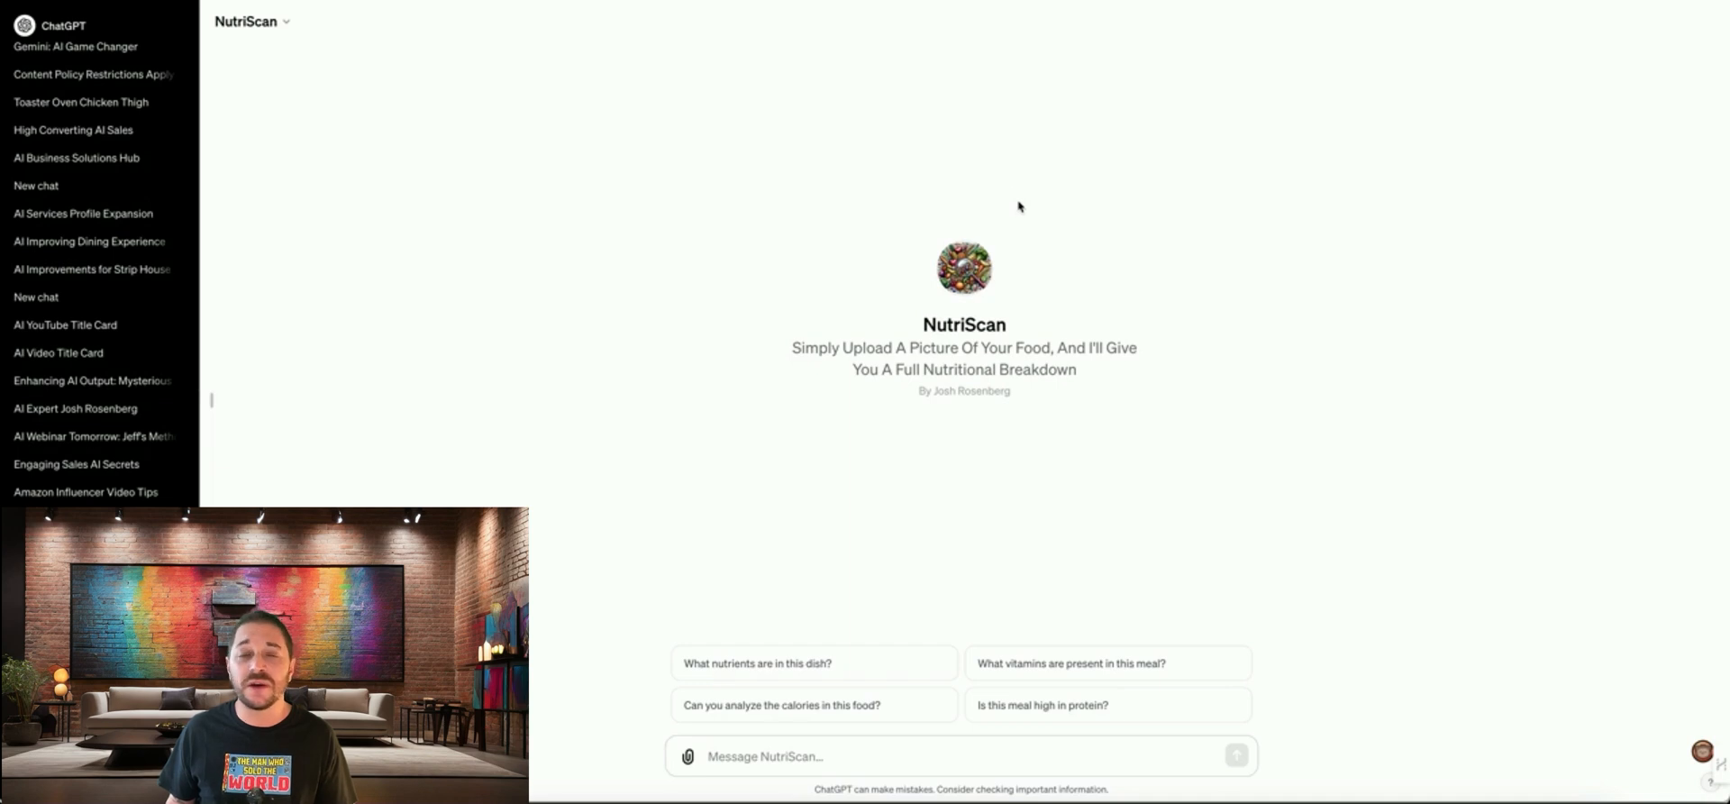
mouse_move(1006, 161)
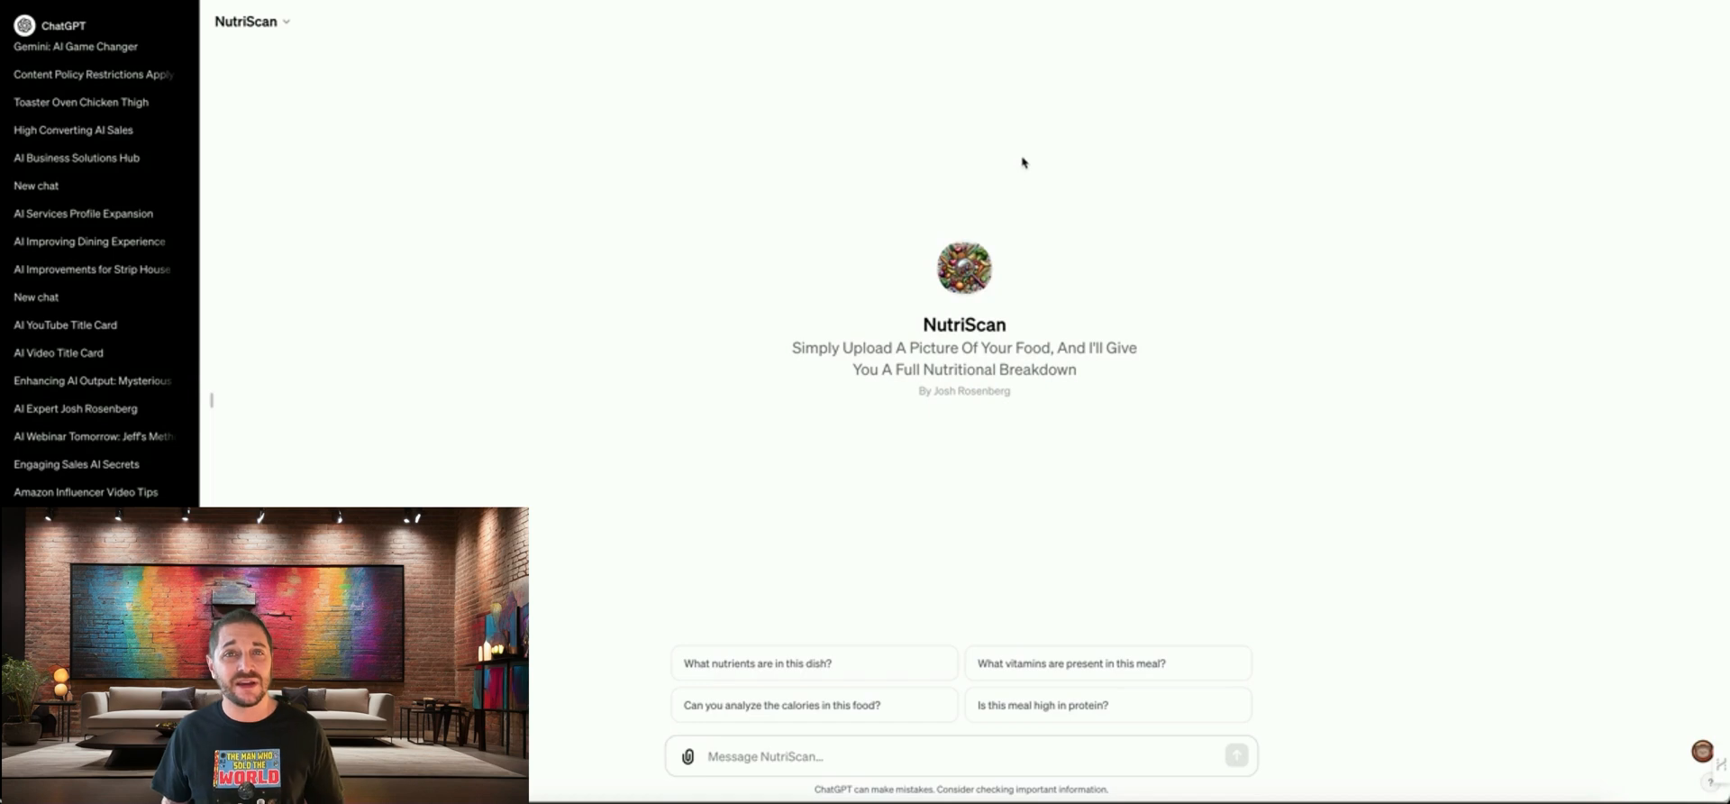
mouse_move(1031, 178)
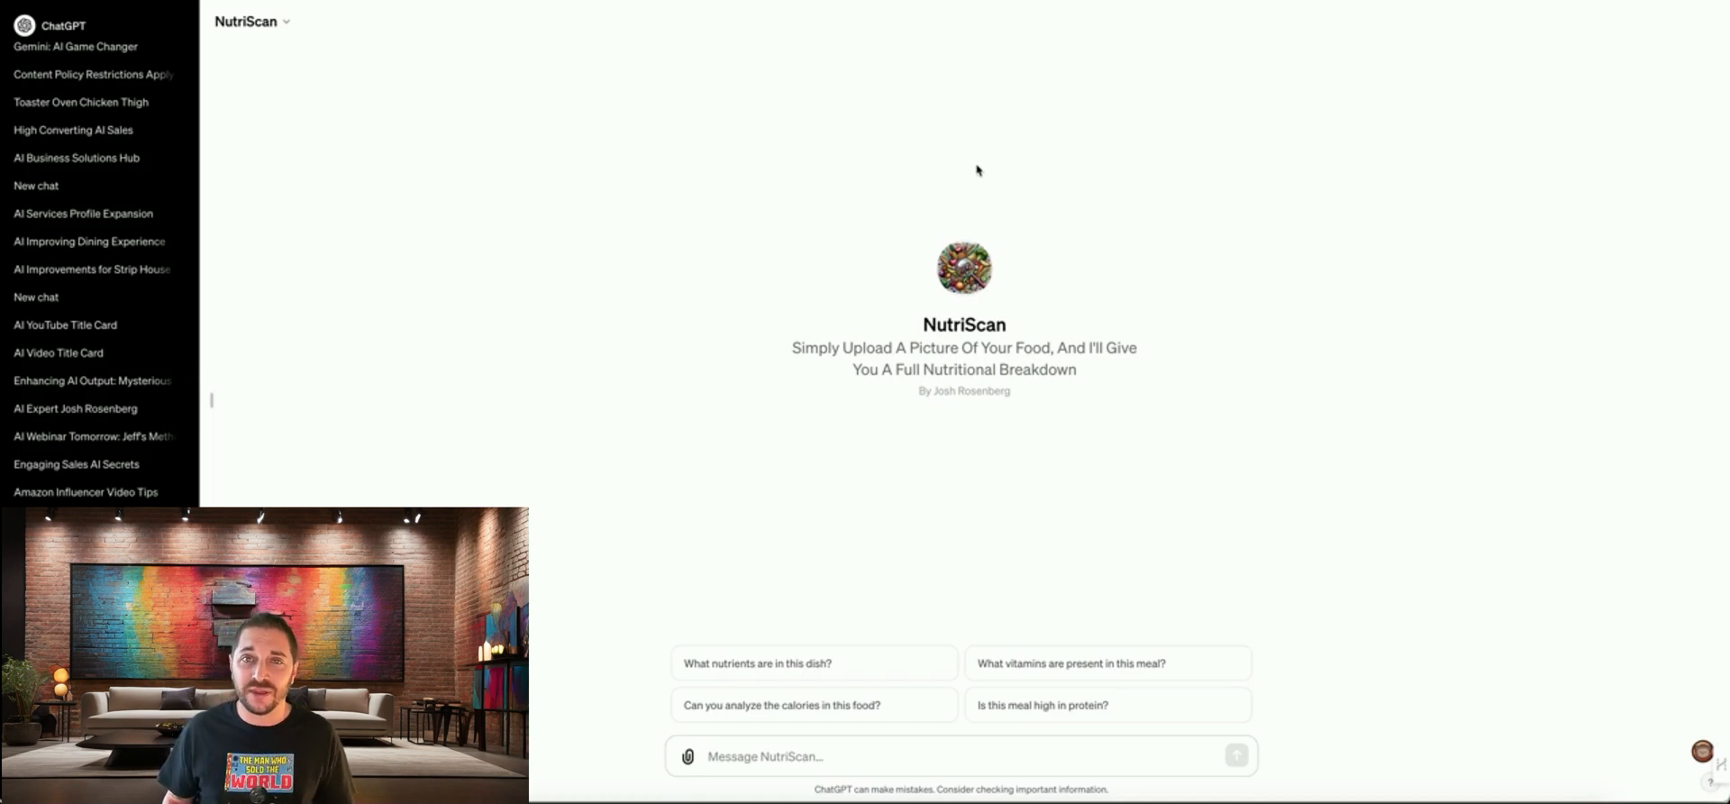
mouse_move(933, 87)
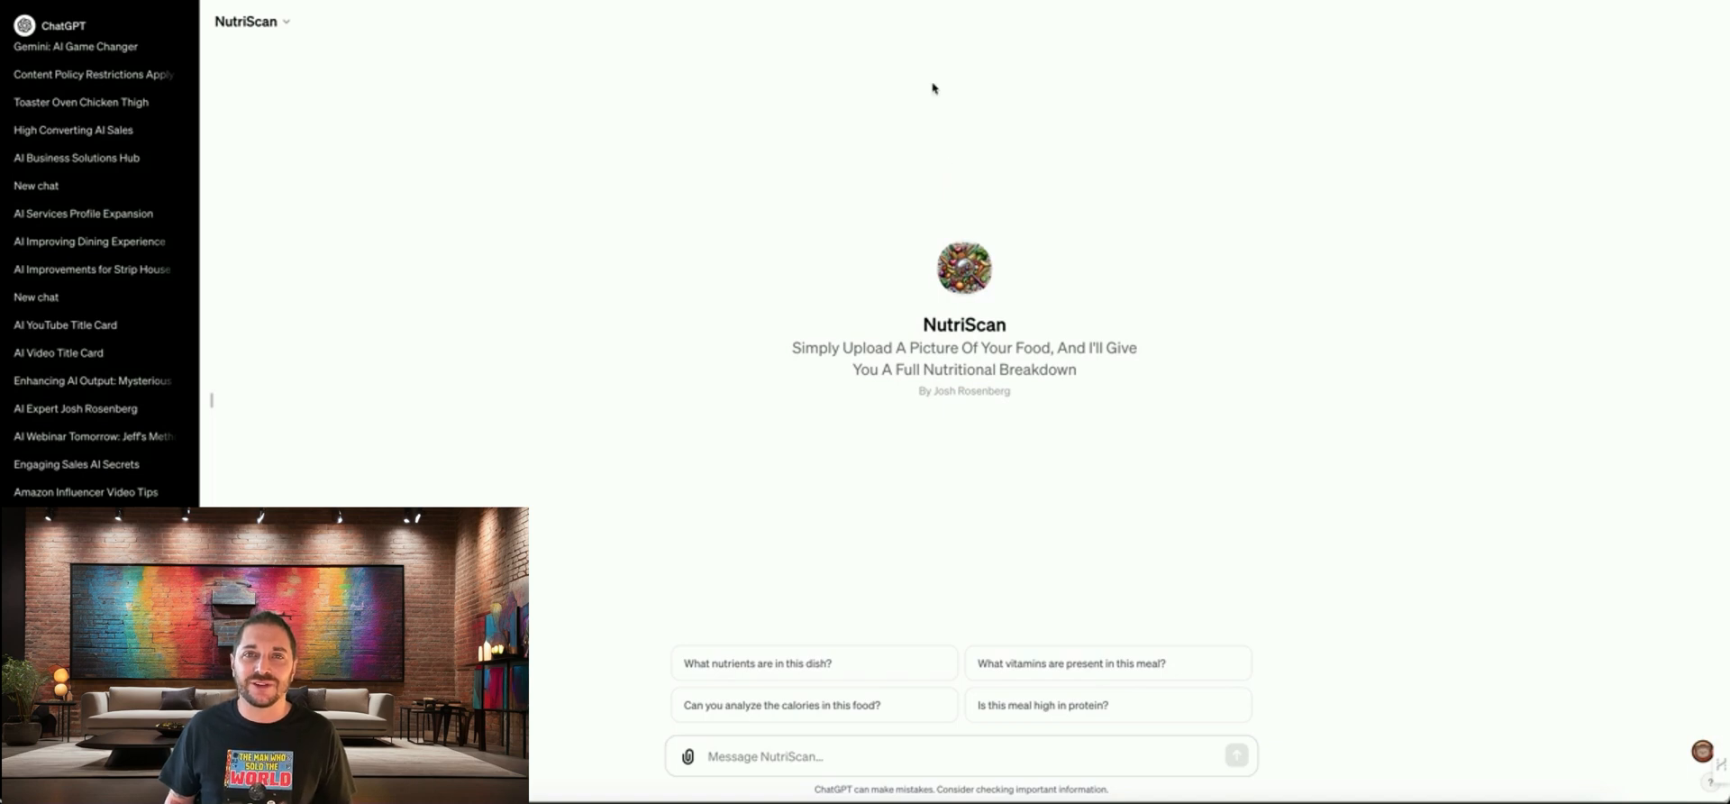